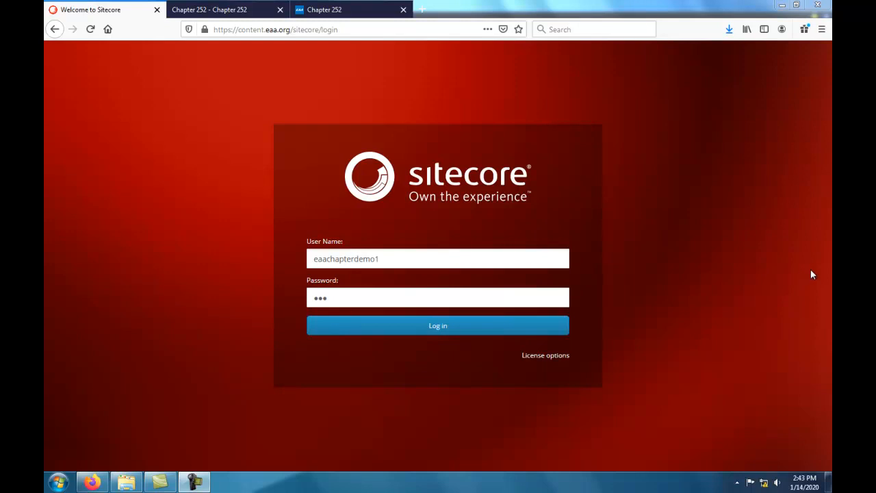
mouse_move(787, 251)
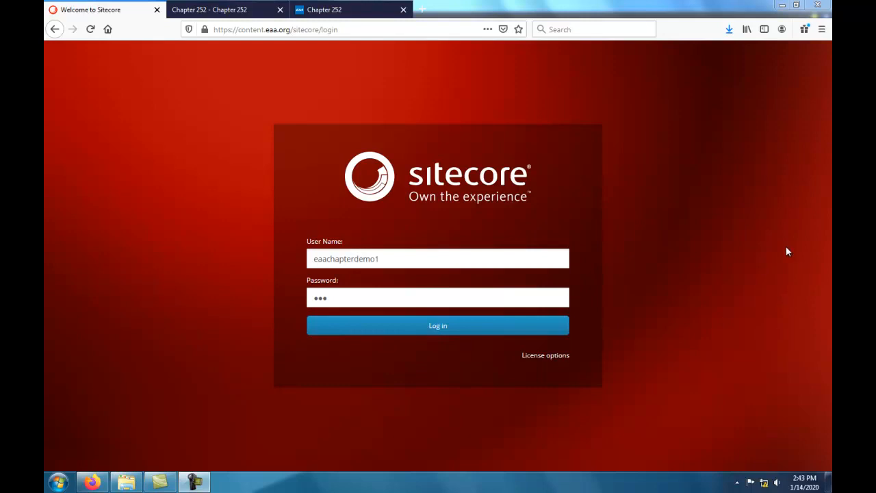
mouse_move(660, 278)
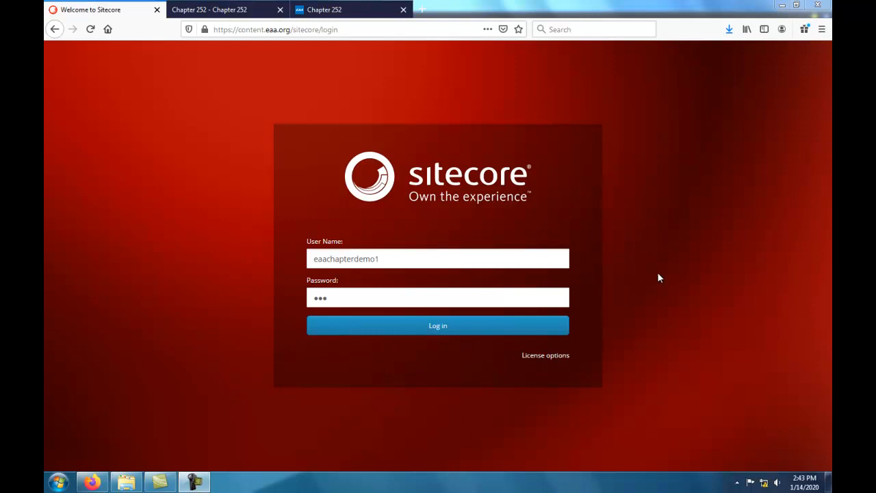
mouse_move(623, 337)
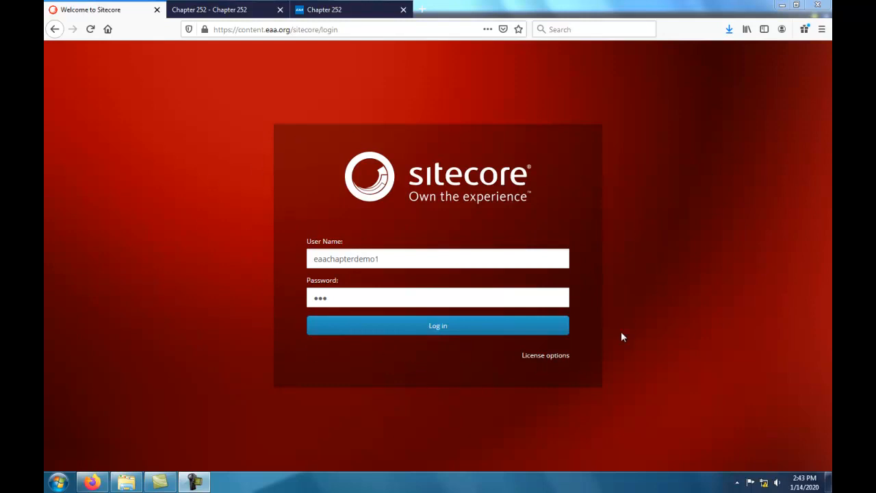
mouse_move(636, 308)
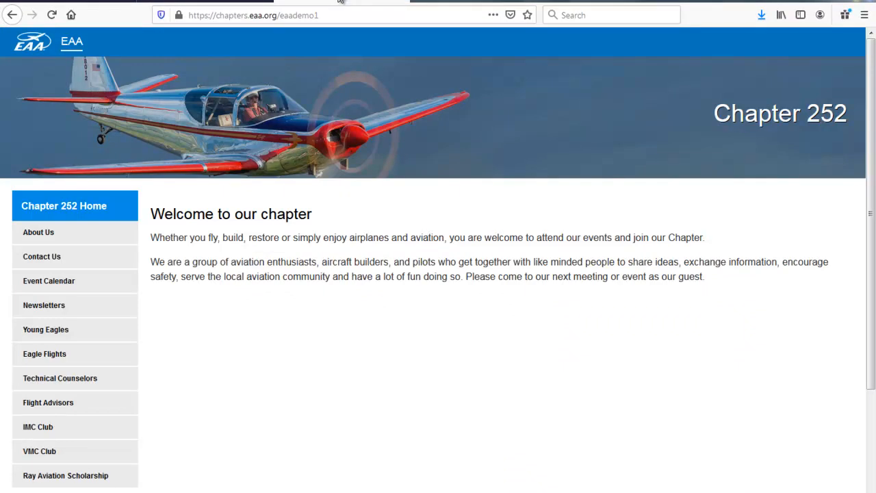
mouse_move(2, 259)
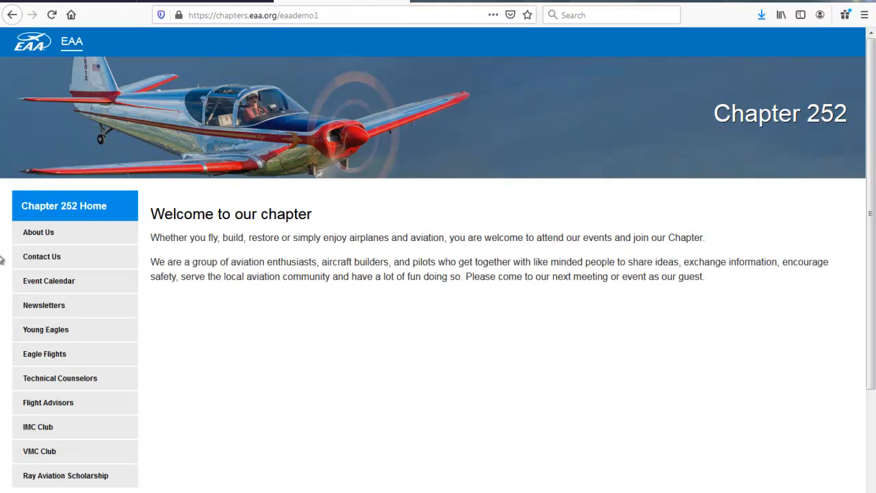
mouse_move(649, 451)
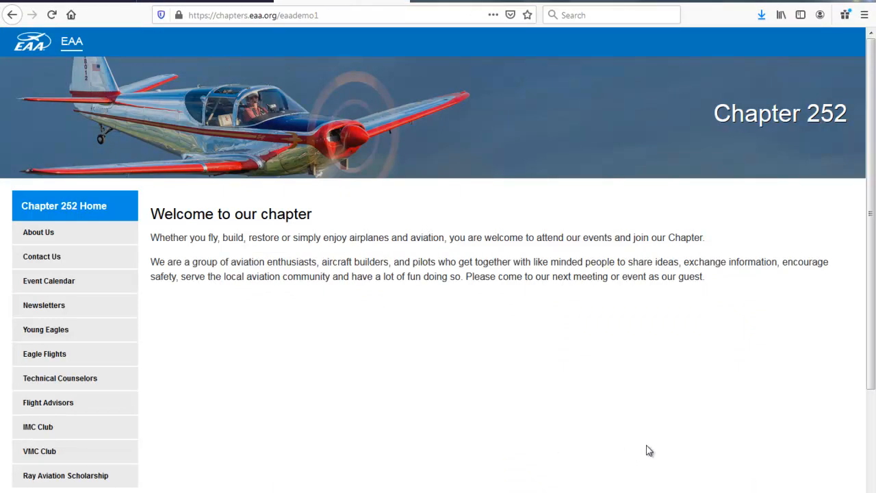
mouse_move(783, 111)
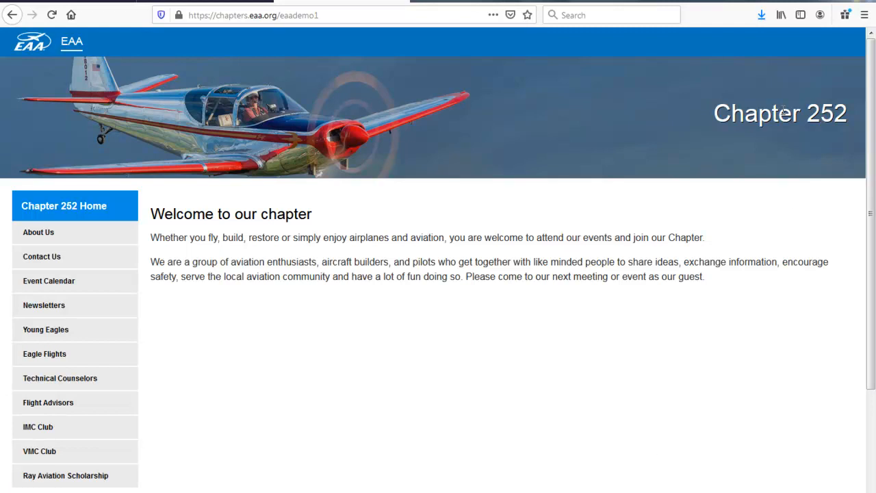
mouse_move(431, 146)
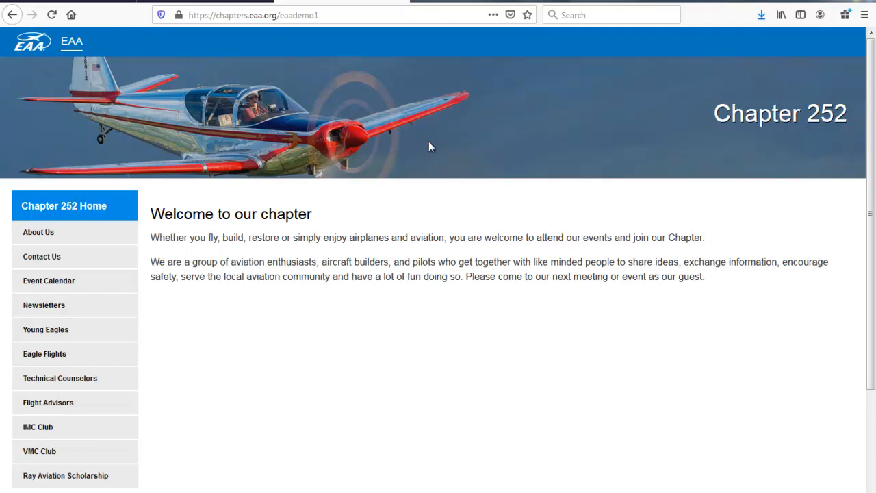
mouse_move(345, 382)
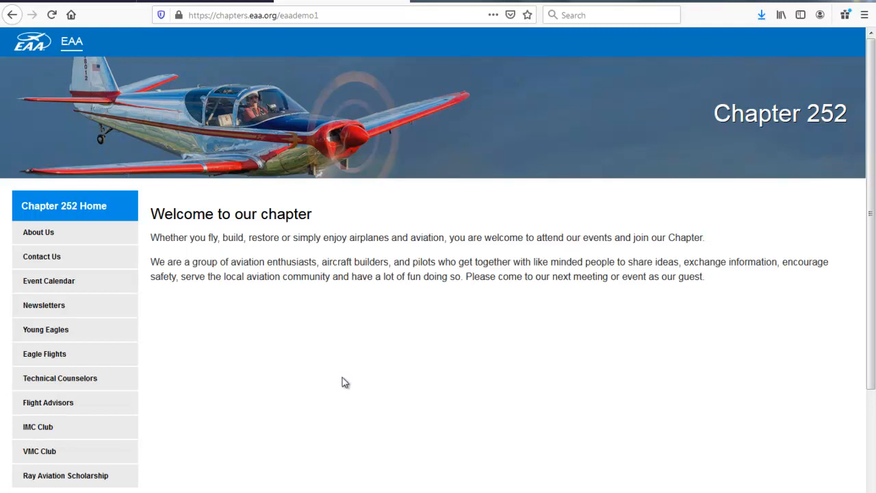
mouse_move(41, 256)
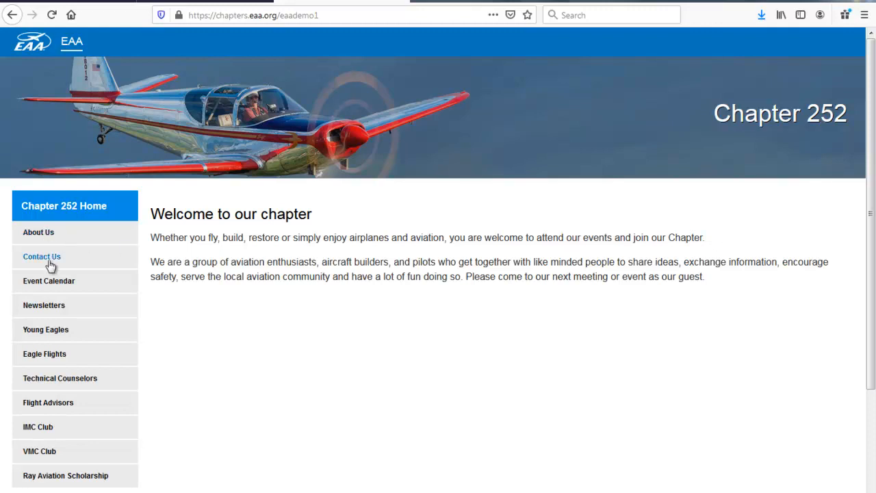
mouse_move(38, 427)
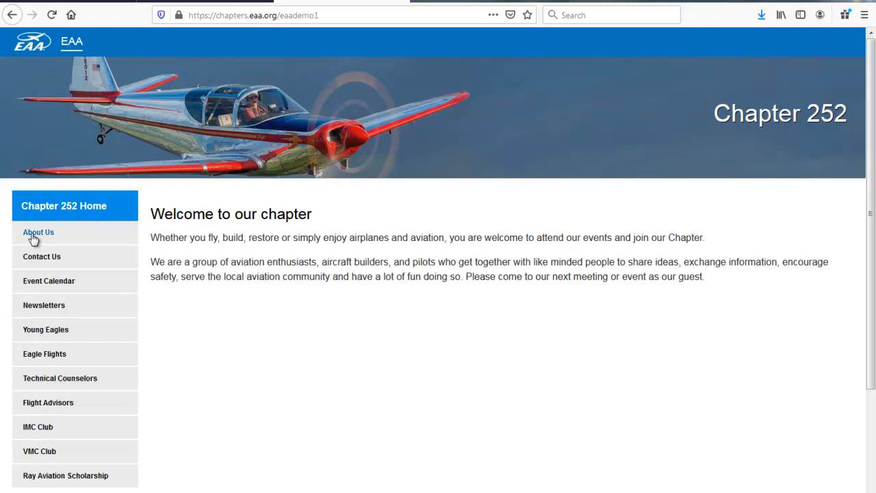
Open About Us and highlight the EAA 252 contact block and headings.
left_click(37, 232)
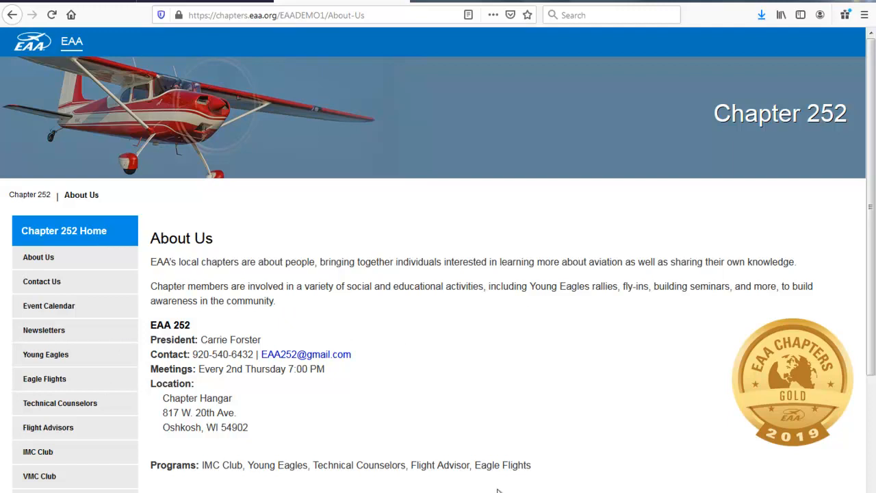
mouse_move(420, 364)
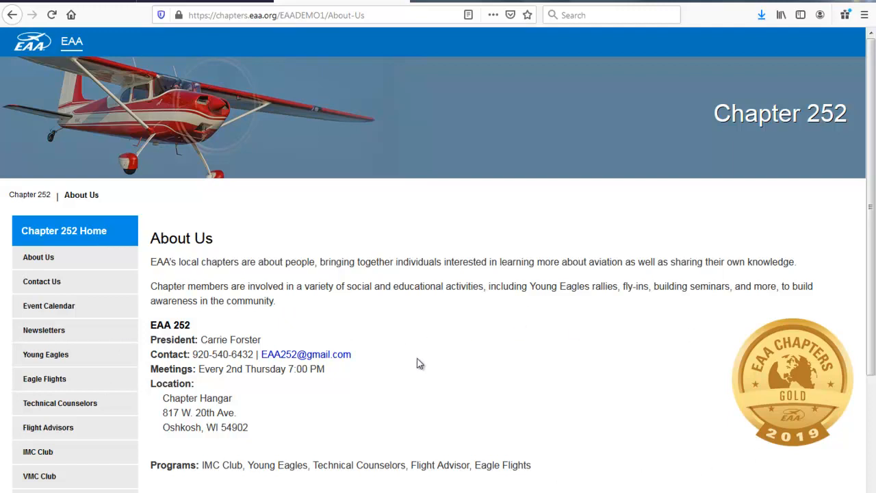
mouse_move(356, 277)
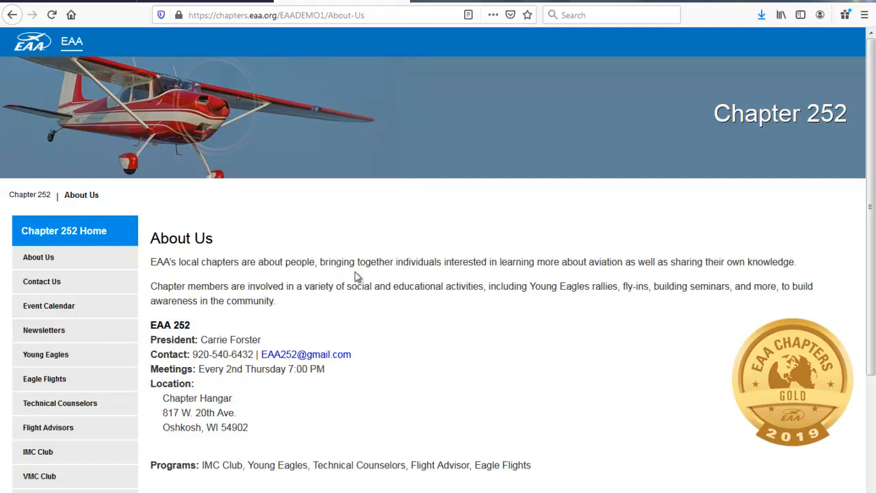
mouse_move(717, 454)
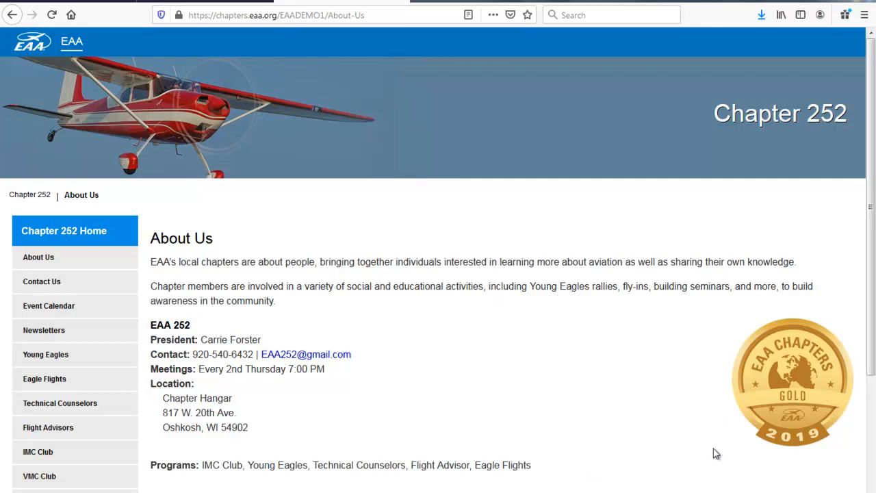
mouse_move(146, 329)
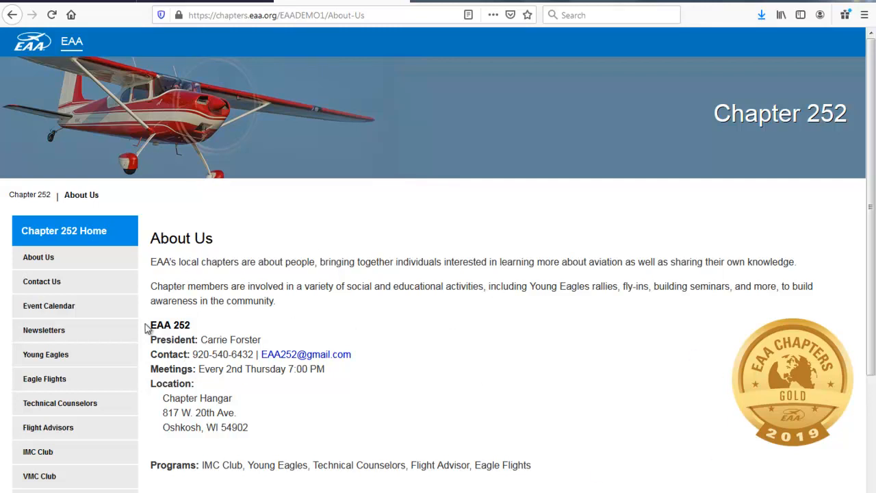
left_click_drag(150, 325, 231, 369)
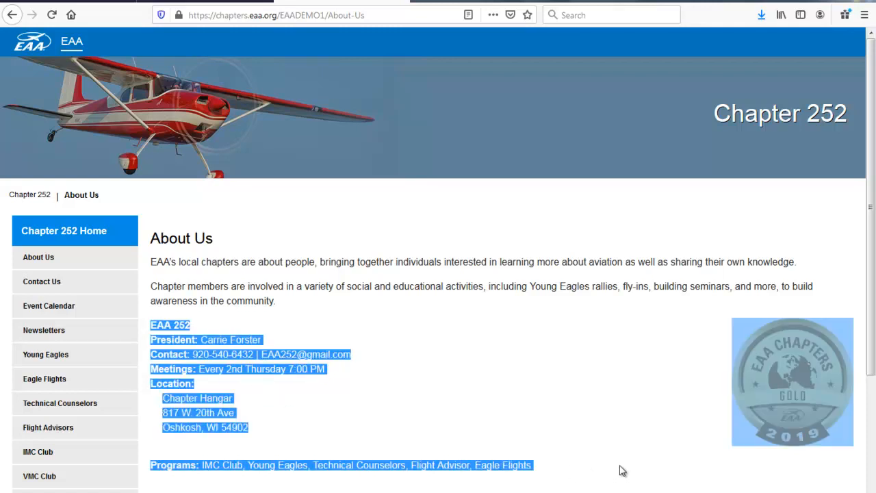
mouse_move(611, 441)
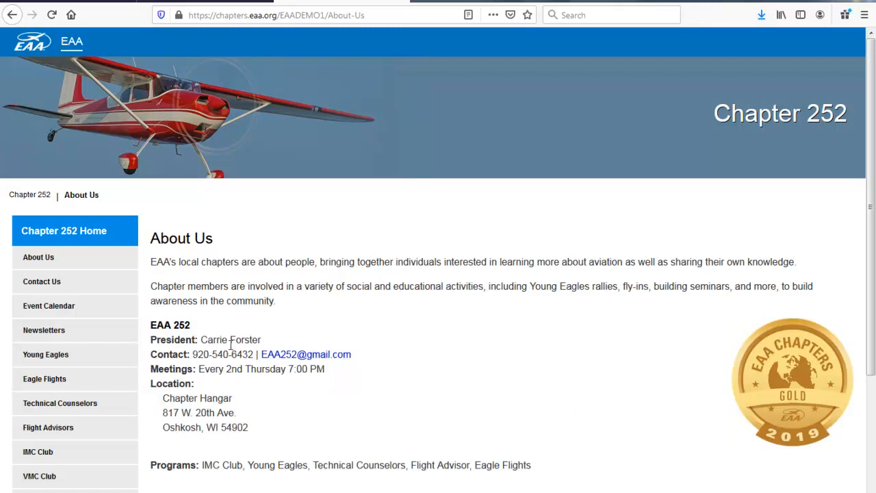
mouse_move(306, 414)
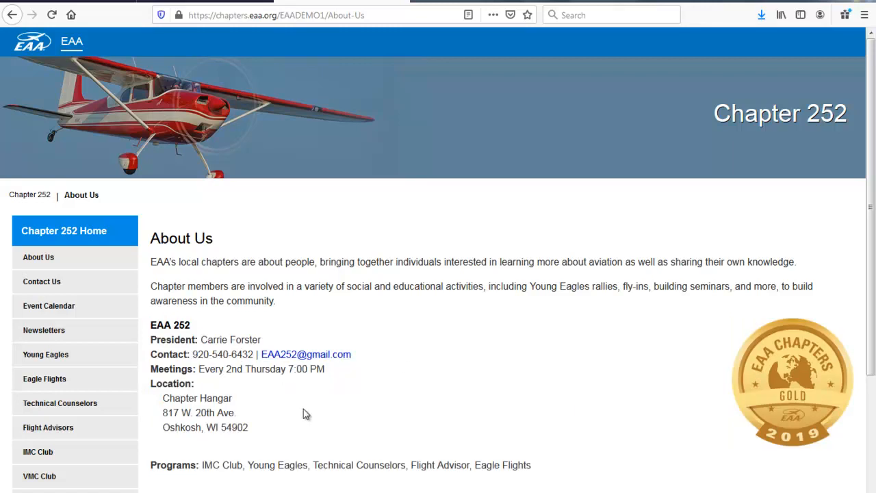
mouse_move(832, 379)
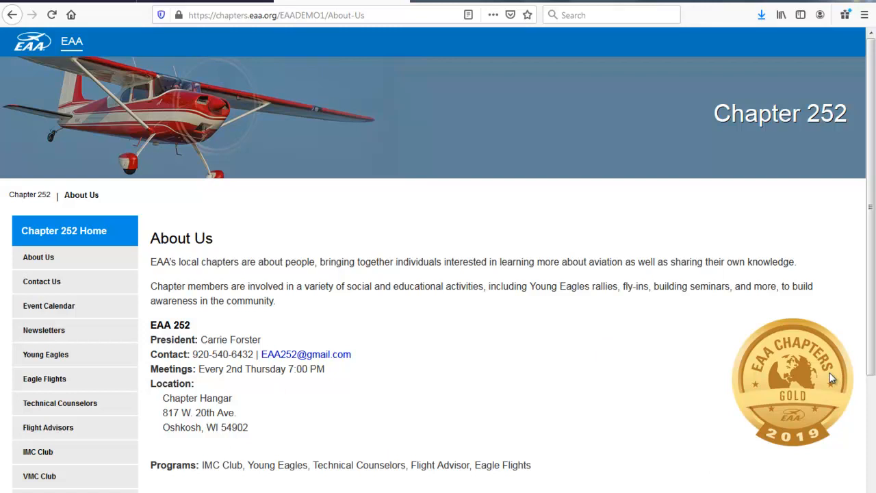
mouse_move(560, 286)
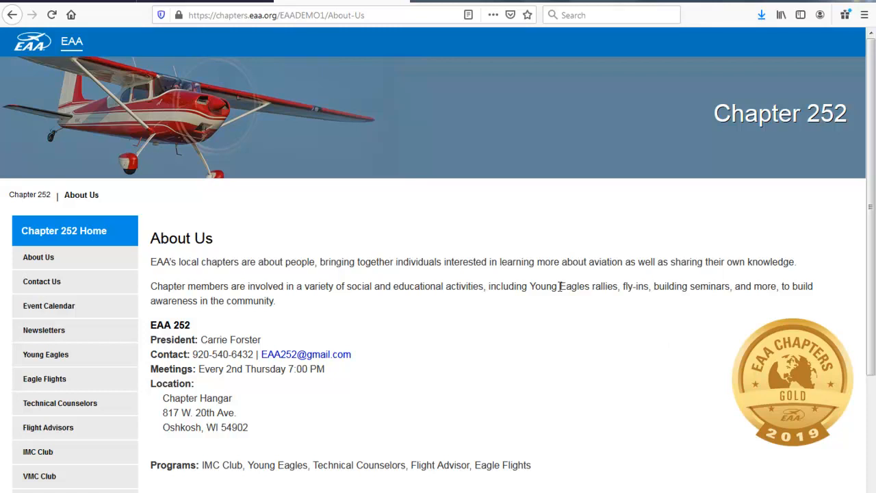
double_click(163, 239)
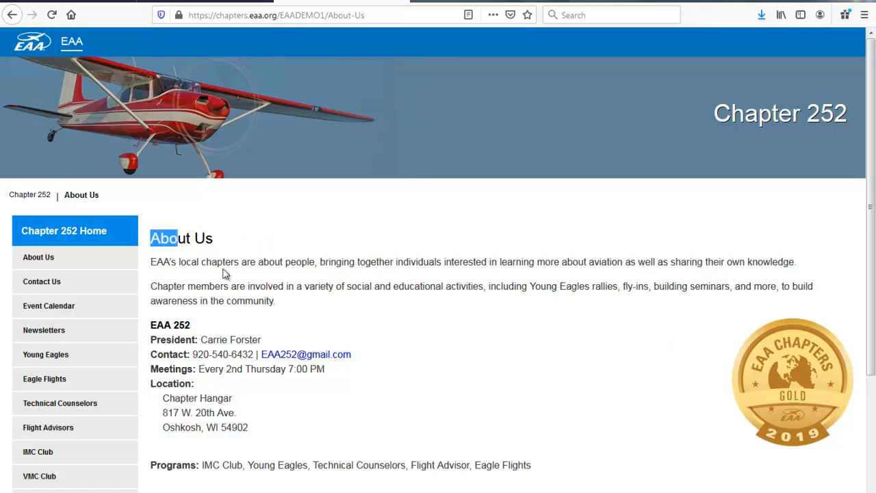
double_click(170, 325)
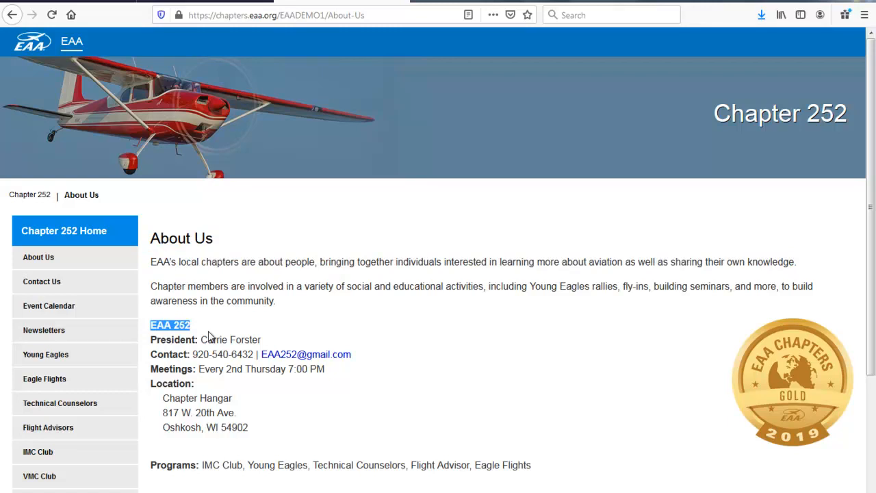
mouse_move(49, 306)
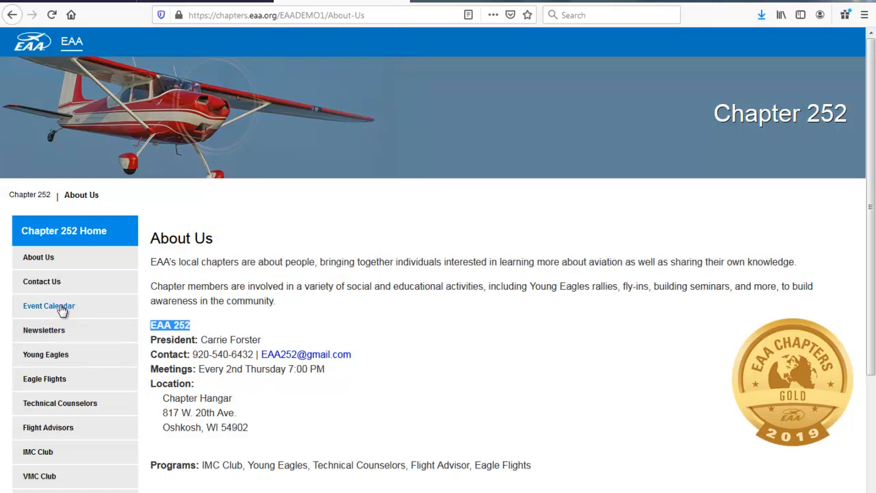
Open Contact Us and scroll through contact details, meeting schedule and question form.
left_click(42, 281)
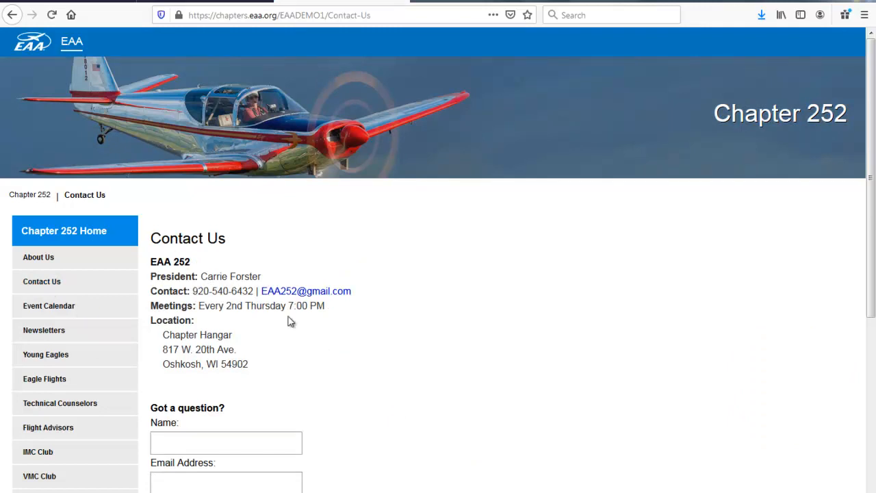
scroll("down", 3)
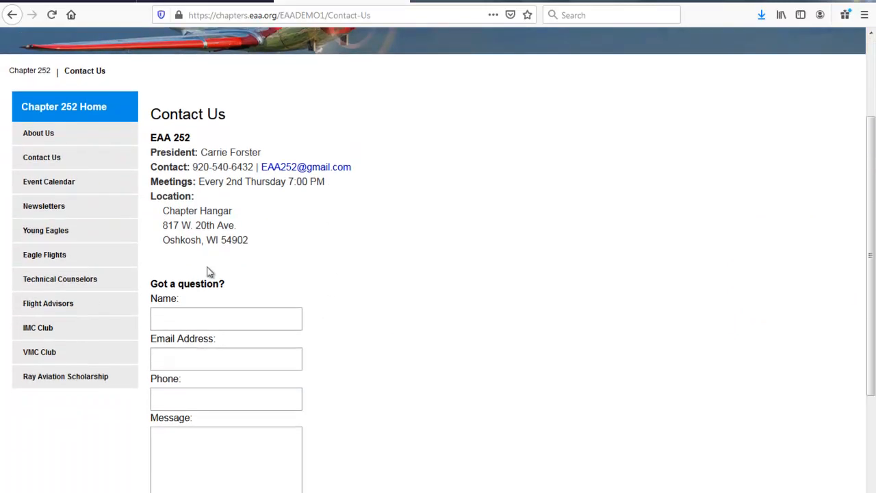
mouse_move(373, 377)
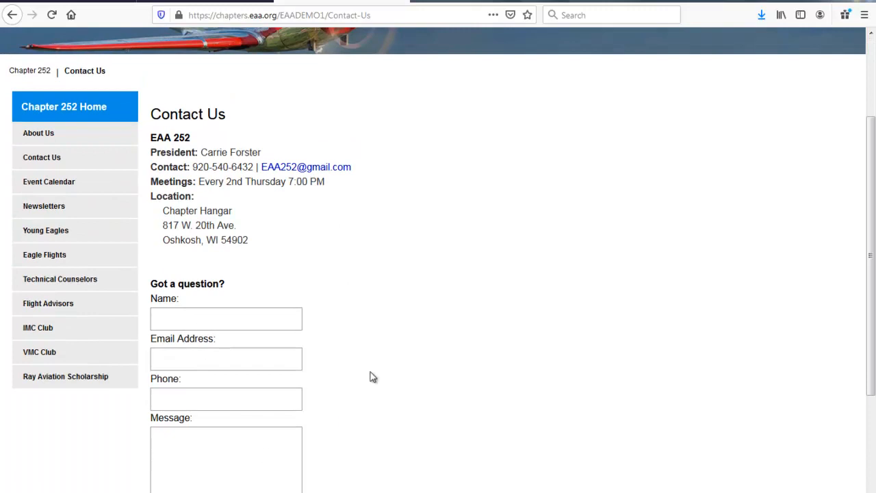
scroll("down", 3)
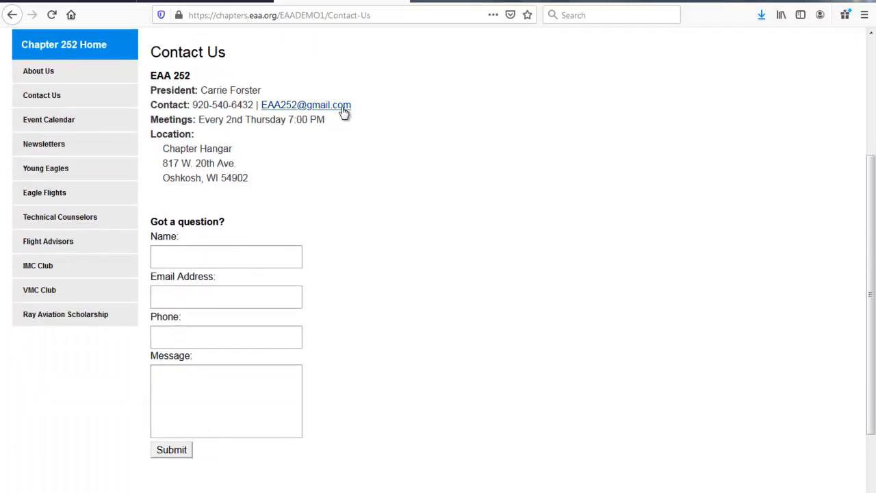
scroll("up", 3)
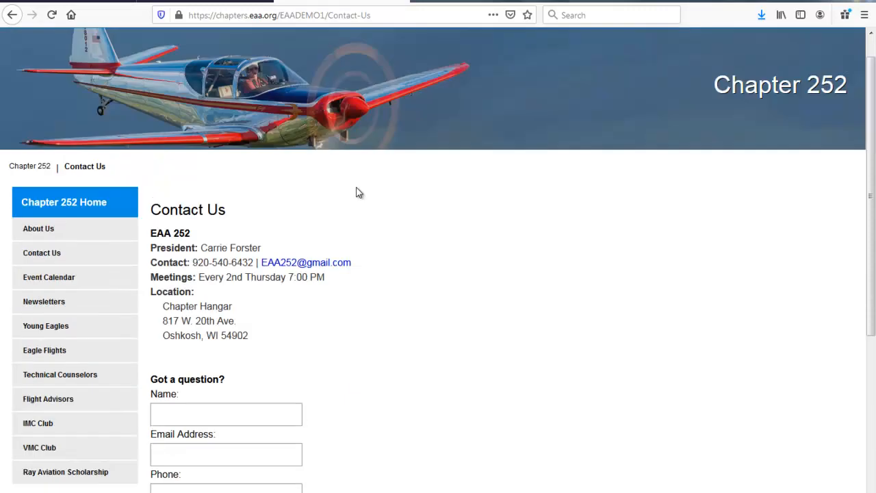
scroll("up", 3)
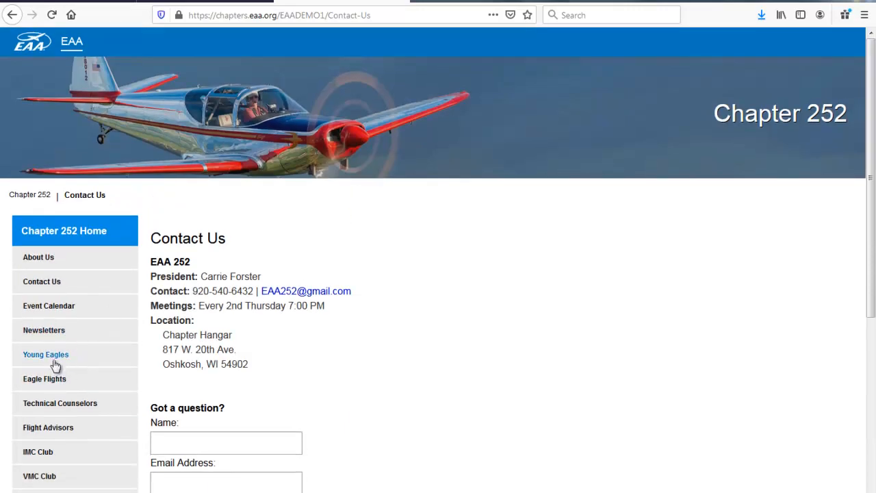
Open Young Eagles and scroll to the coordinators and April 18 rally.
left_click(46, 354)
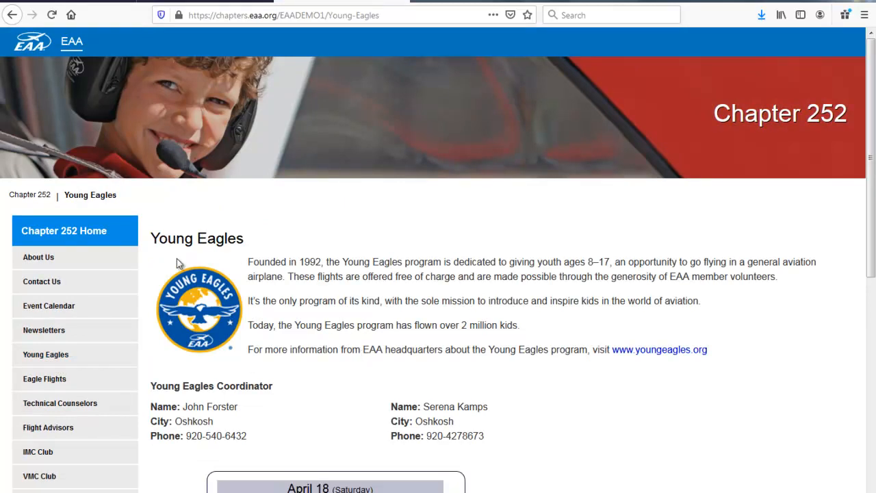
mouse_move(586, 316)
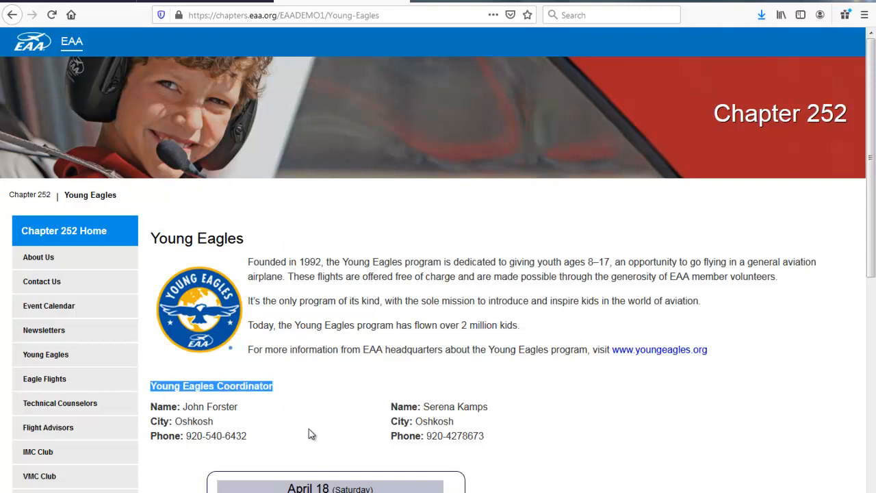
scroll("down", 3)
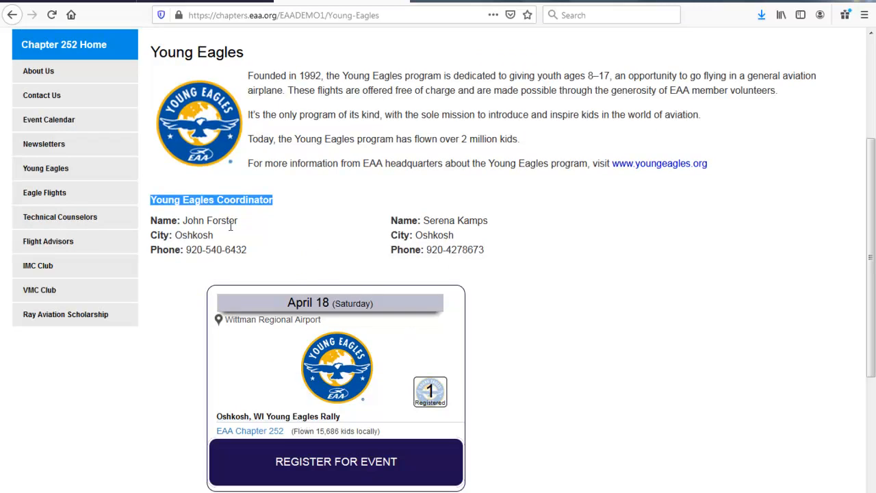
mouse_move(399, 266)
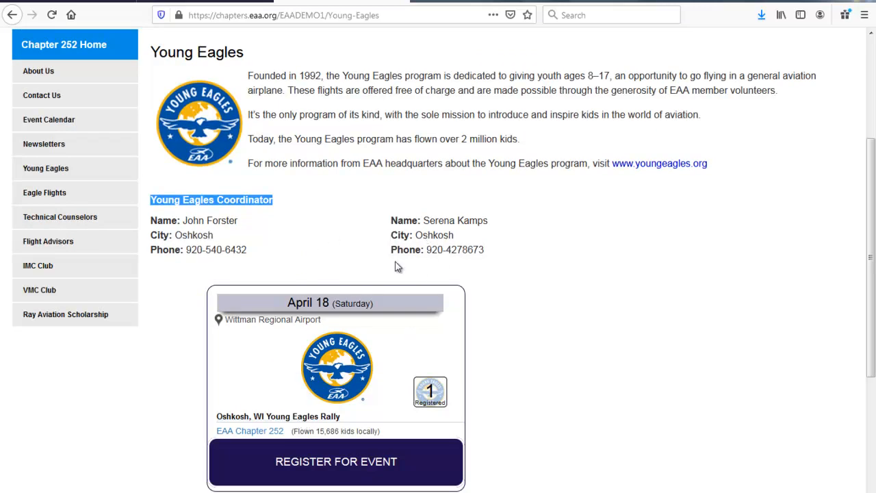
mouse_move(394, 478)
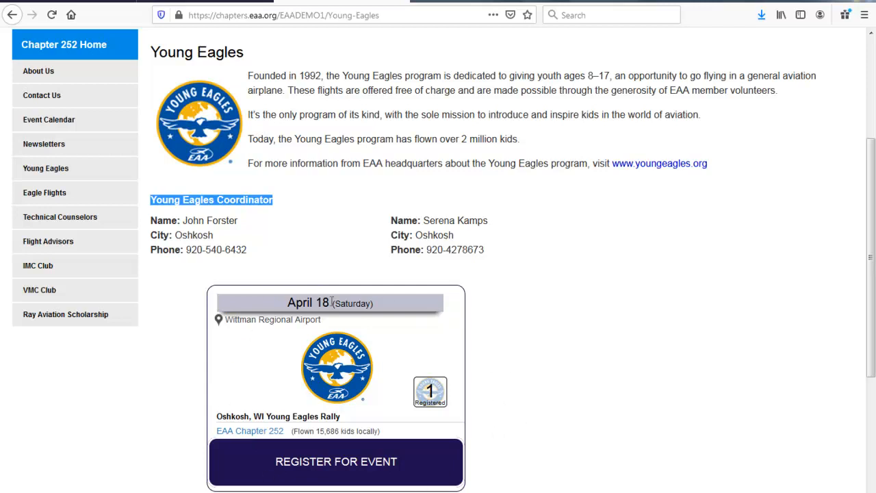
mouse_move(372, 282)
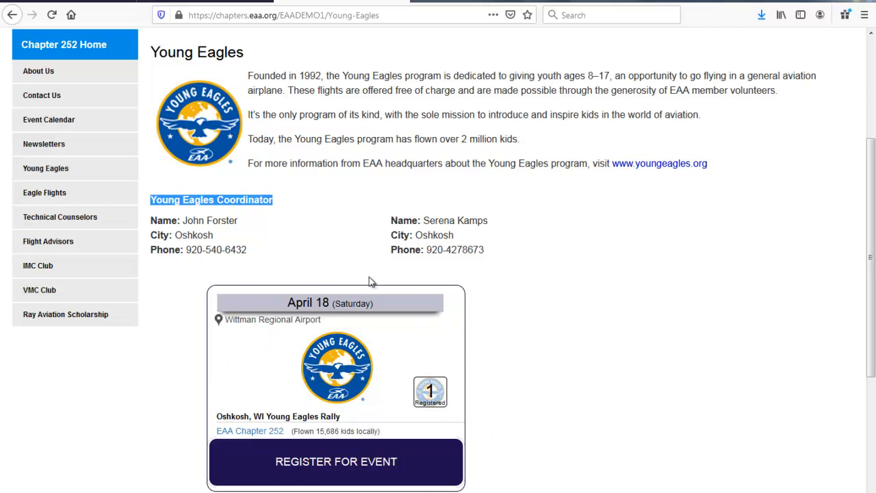
mouse_move(354, 462)
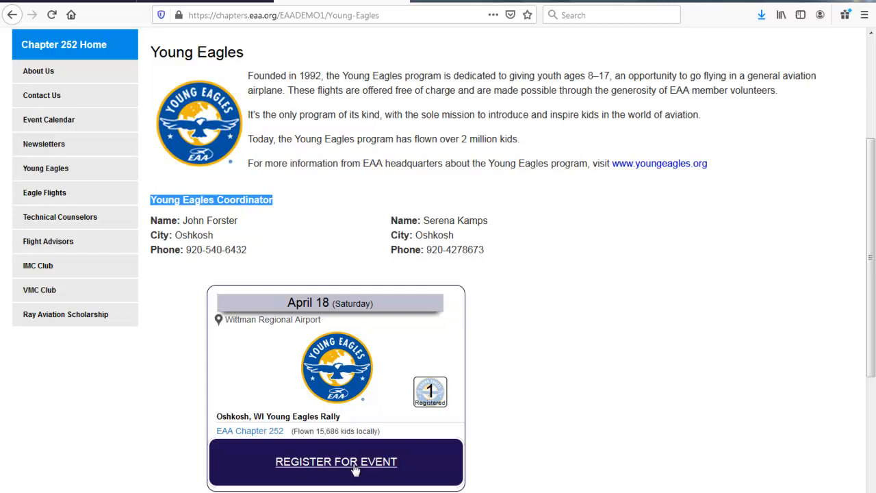
mouse_move(462, 189)
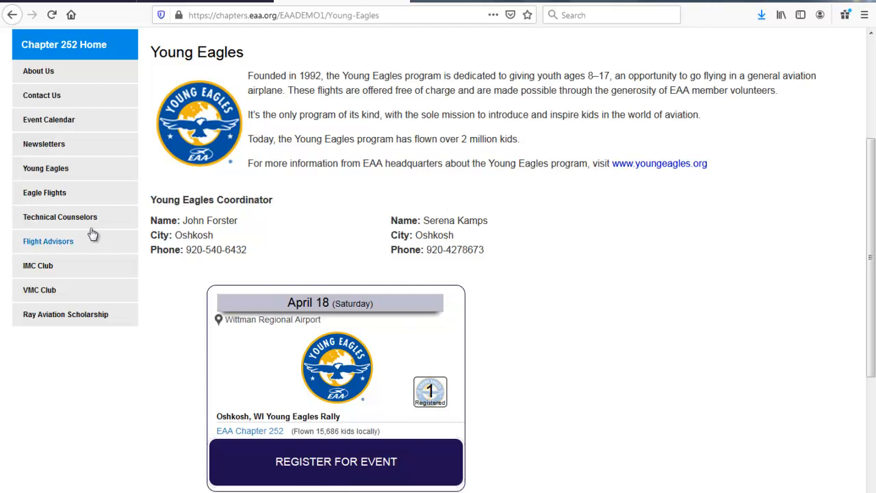
Review and select the Technical Counselors list, then view the IMC Club page.
left_click(60, 217)
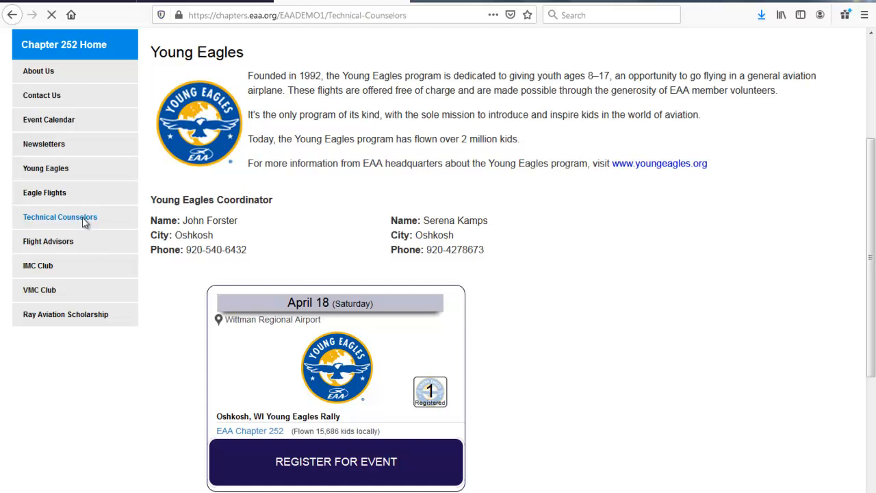
left_click(60, 217)
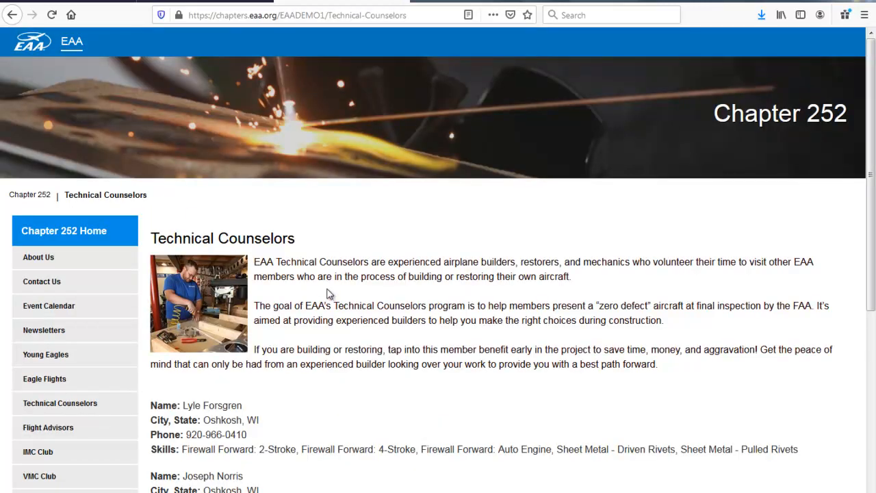
scroll("down", 3)
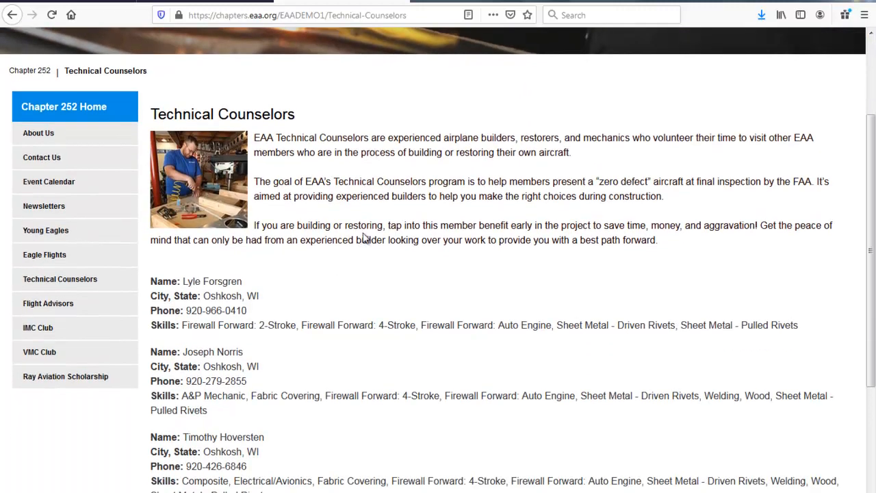
left_click_drag(150, 282, 194, 296)
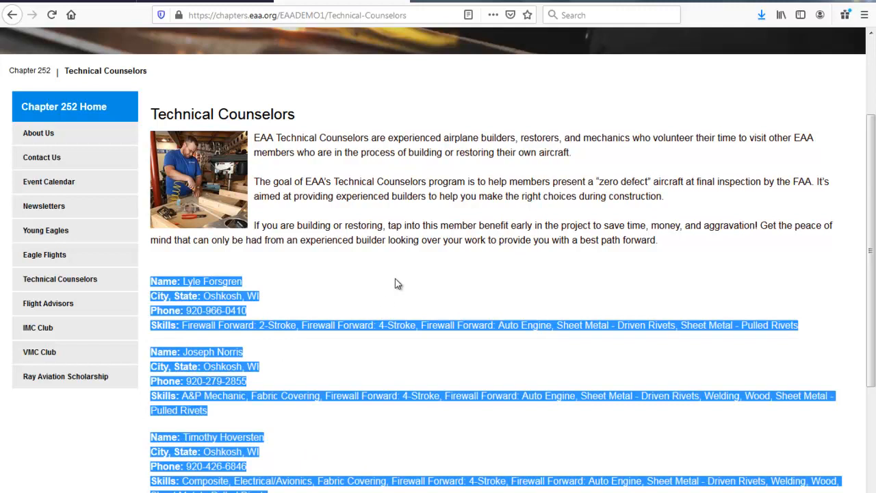
left_click(399, 283)
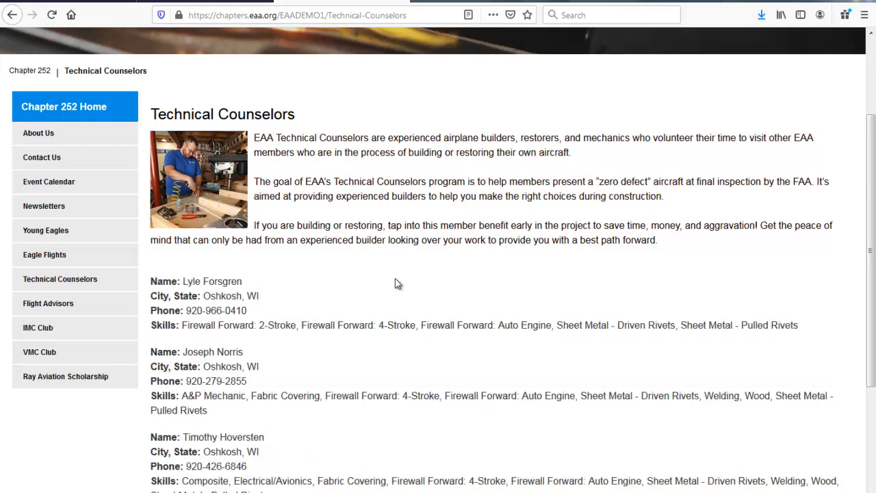
mouse_move(38, 327)
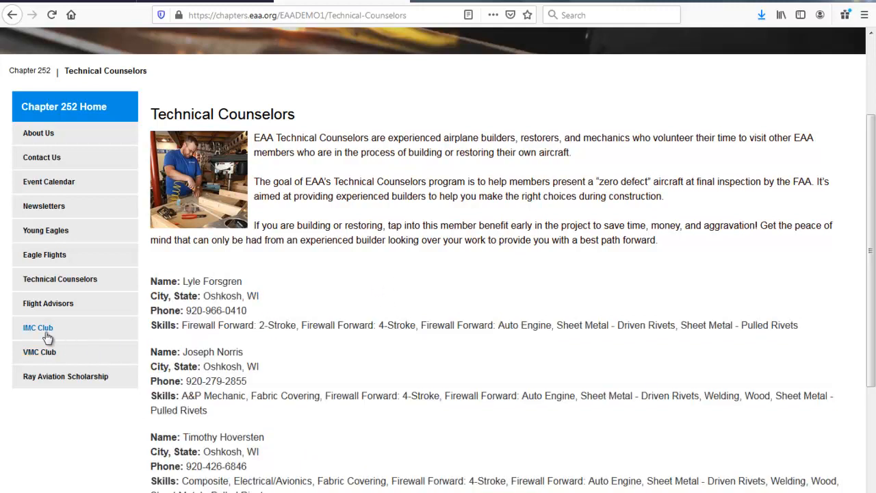
left_click(37, 328)
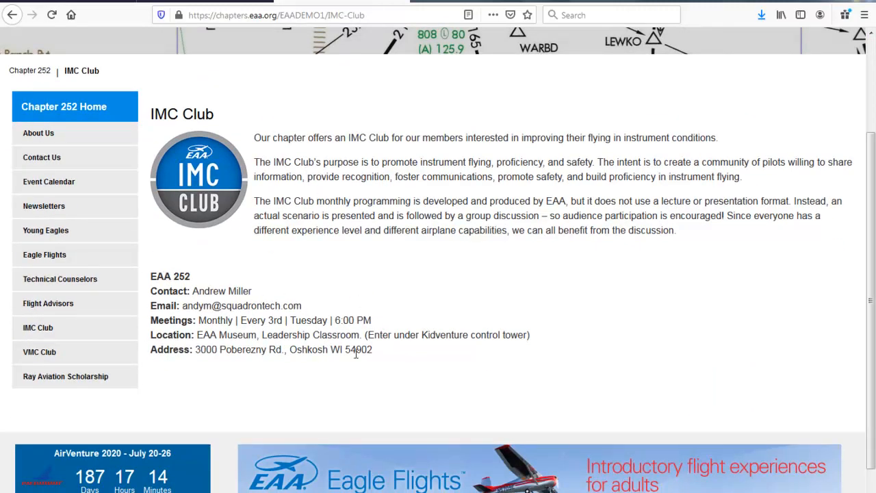
mouse_move(382, 260)
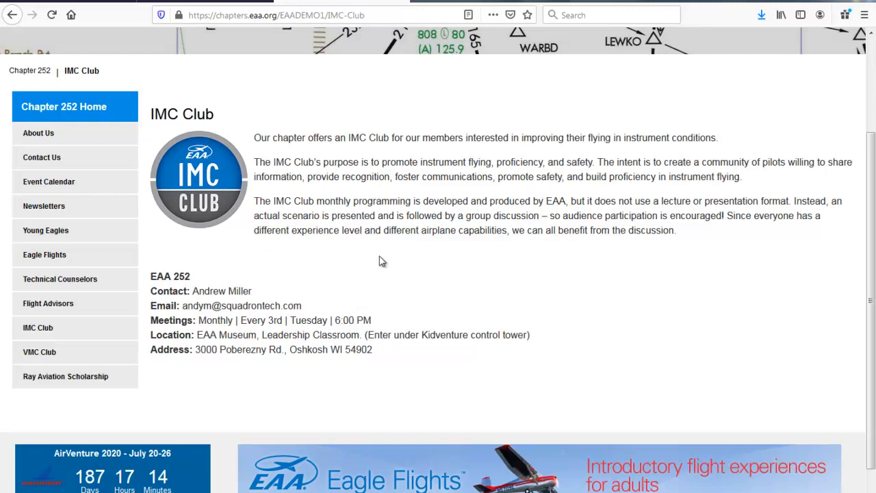
Open VMC Club and check its red no-meeting notice.
left_click(39, 352)
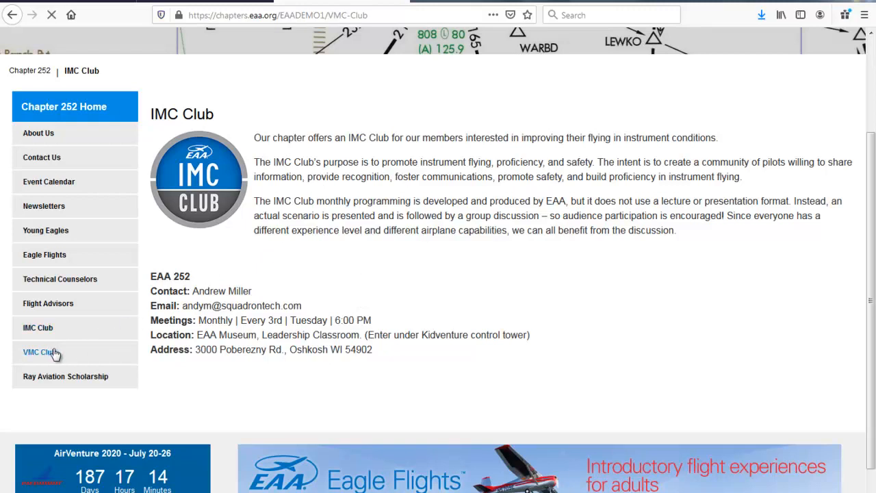
left_click(37, 352)
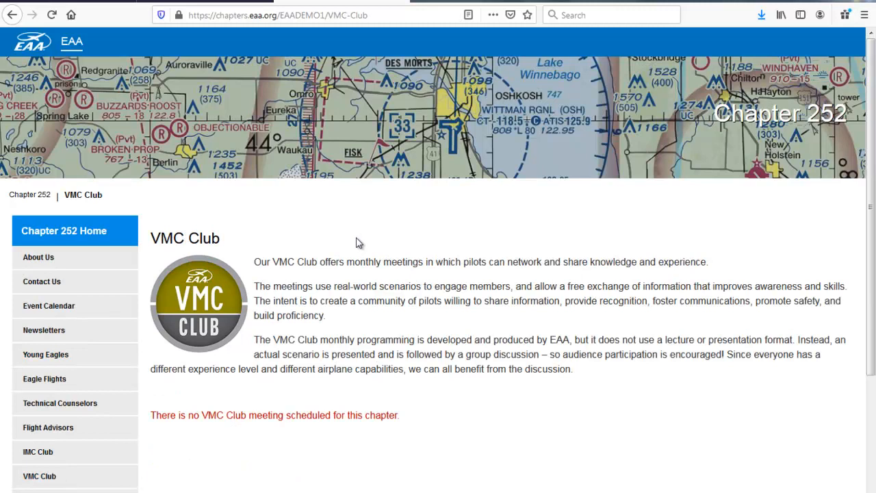
mouse_move(212, 122)
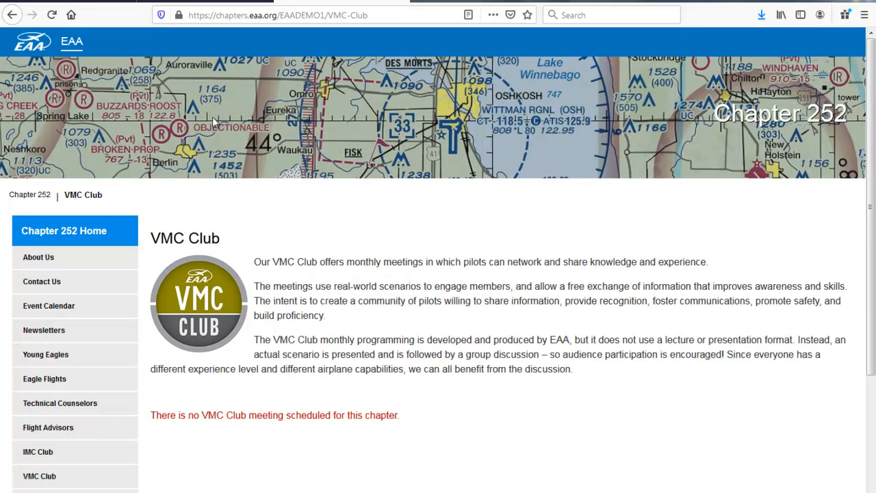
mouse_move(324, 366)
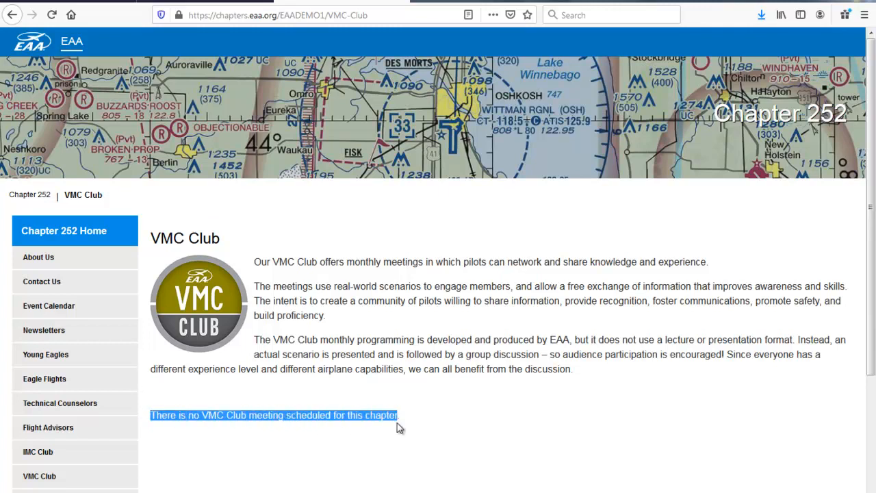
left_click(366, 345)
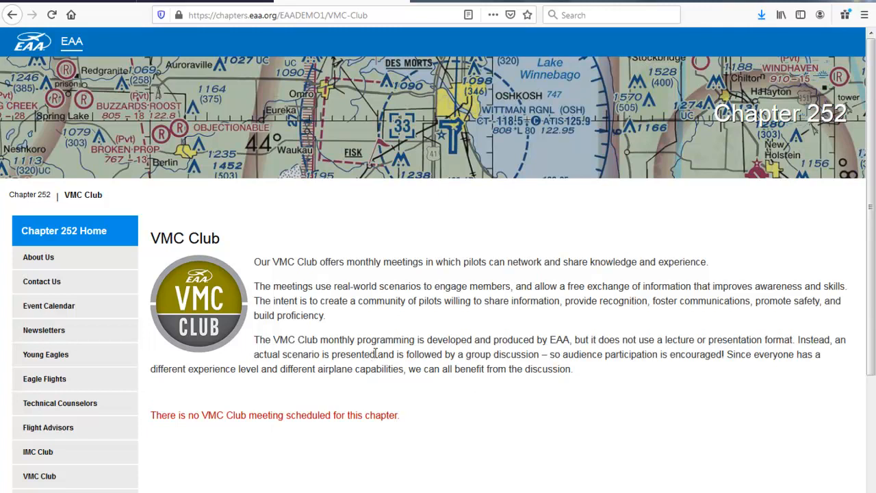
mouse_move(98, 243)
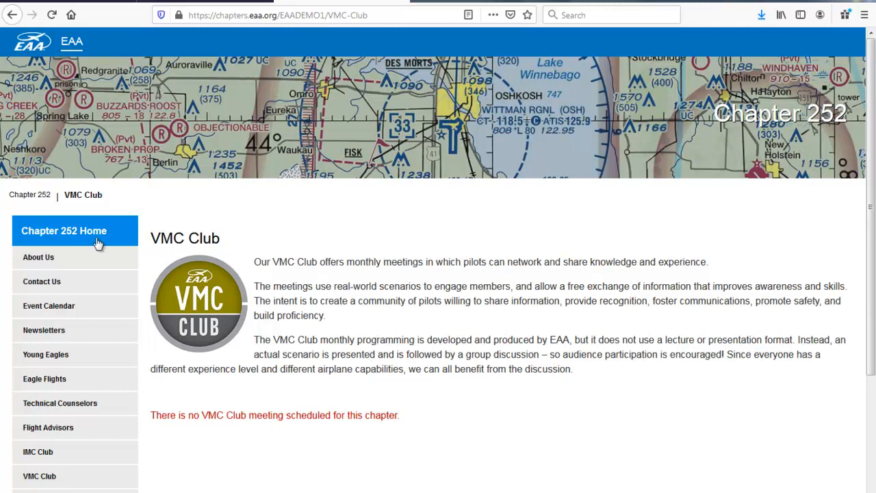
mouse_move(211, 300)
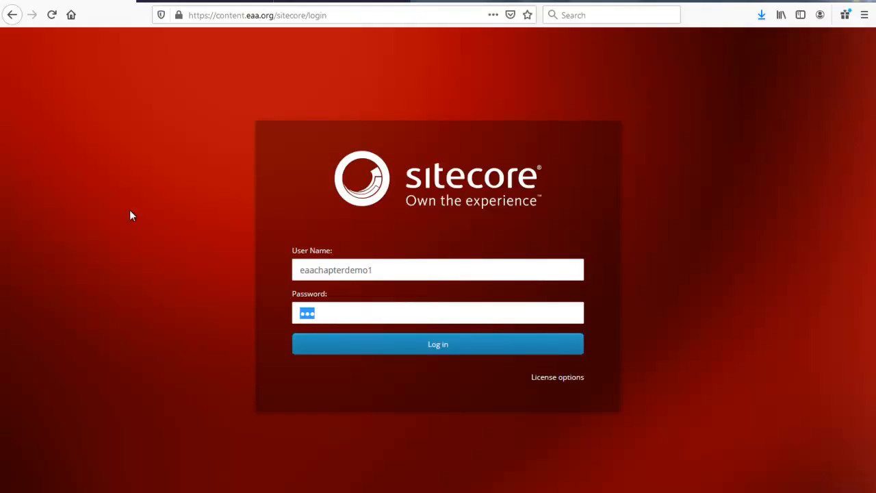
mouse_move(273, 277)
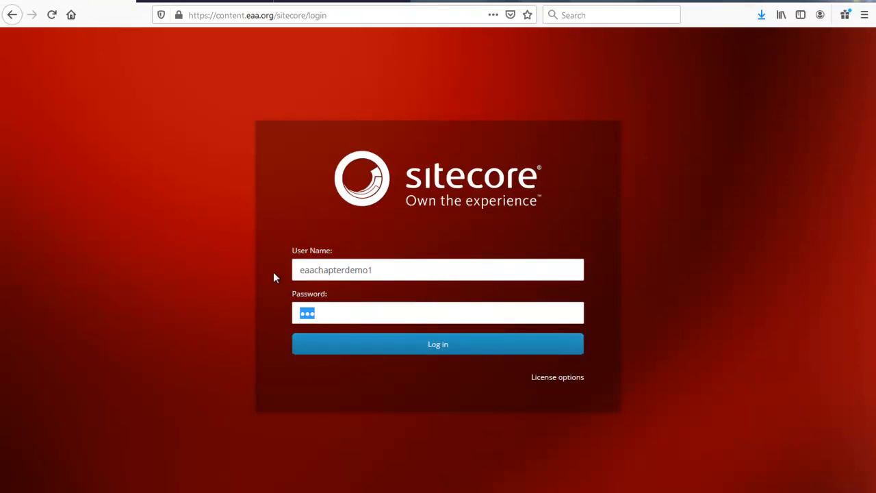
mouse_move(348, 348)
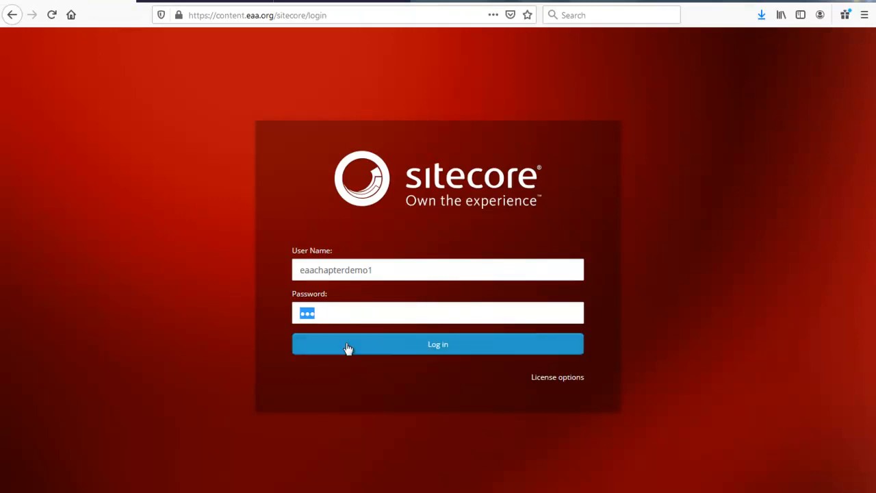
Log in to Sitecore and decline Firefox's password-save prompt.
left_click(437, 344)
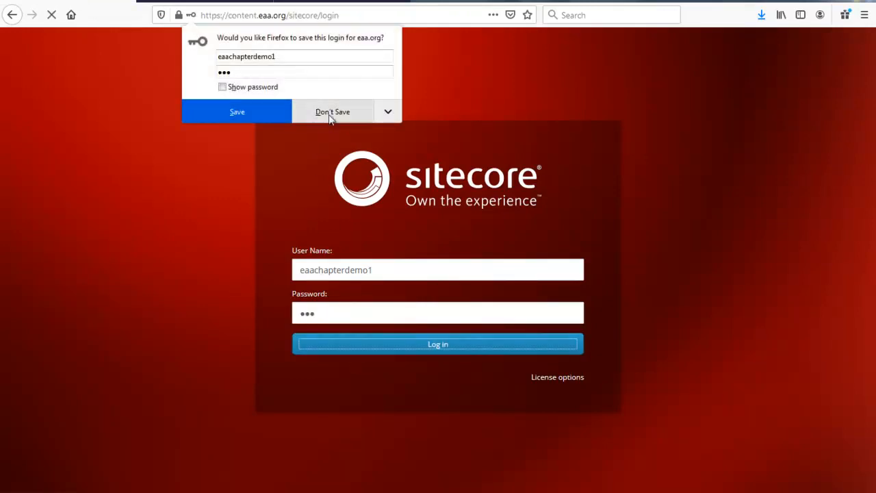
left_click(332, 111)
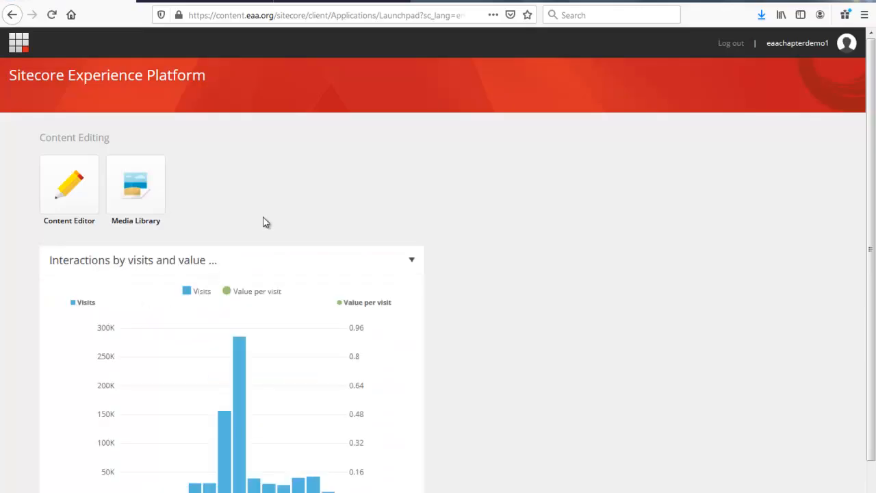
Open Content Editor and expand Content, Chapters and home in the tree.
left_click(69, 183)
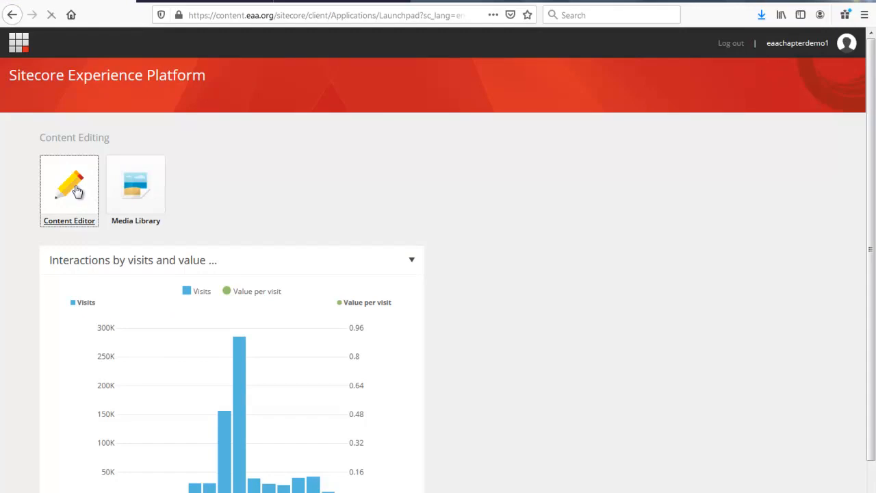
left_click(68, 185)
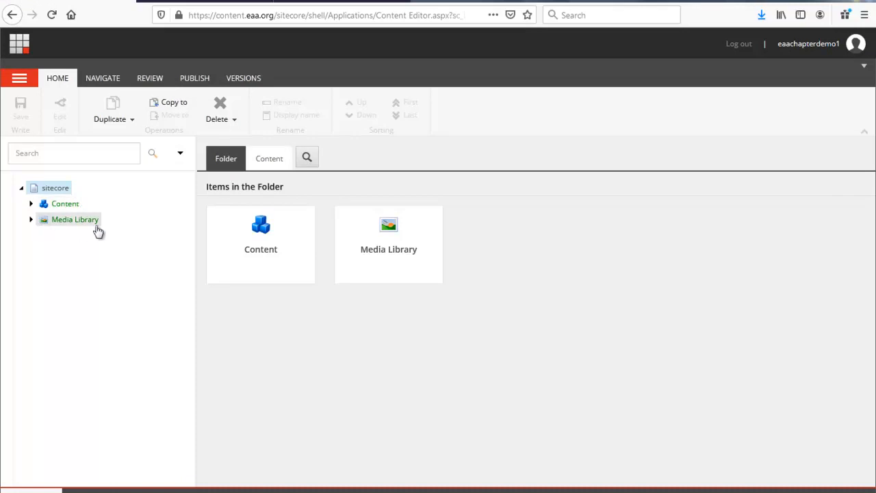
left_click(31, 203)
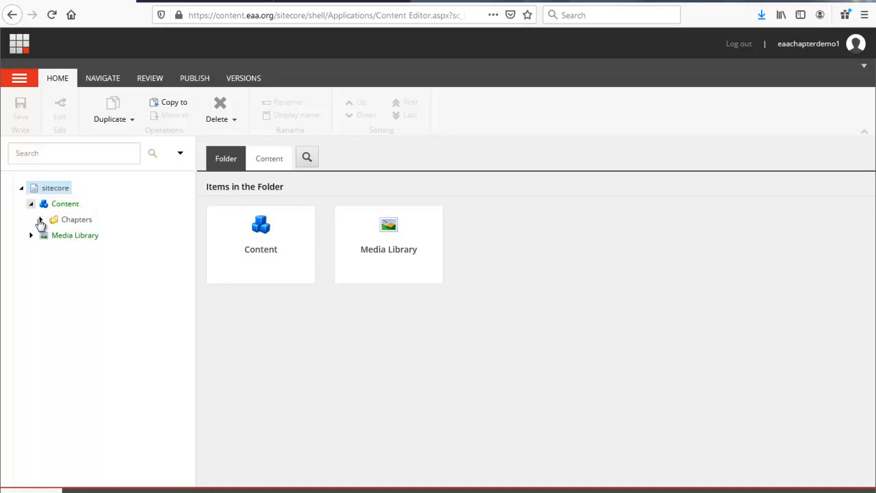
left_click(39, 219)
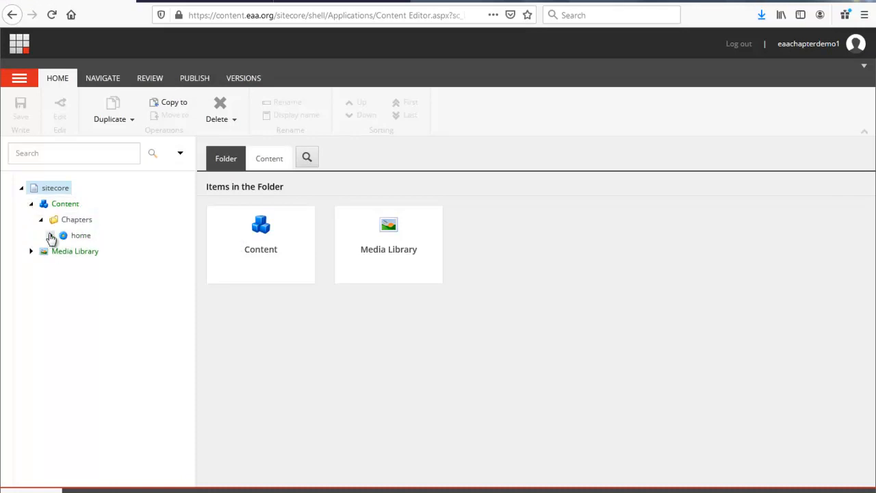
left_click(50, 235)
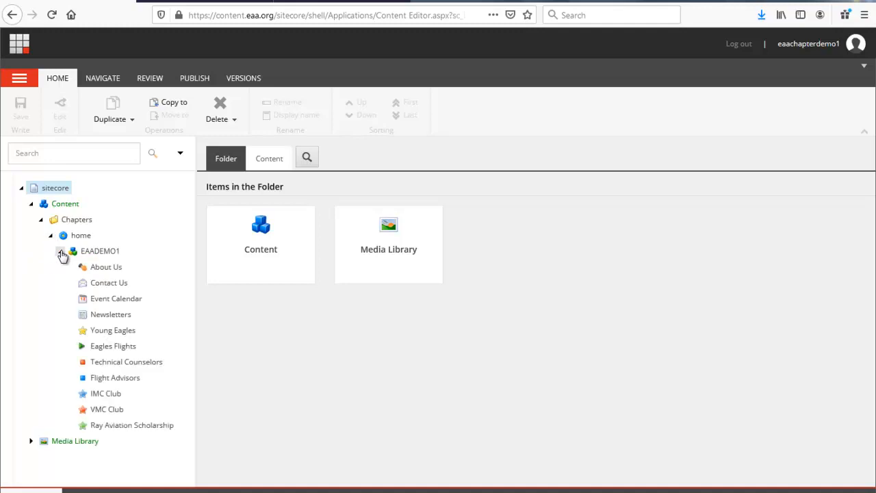
mouse_move(132, 253)
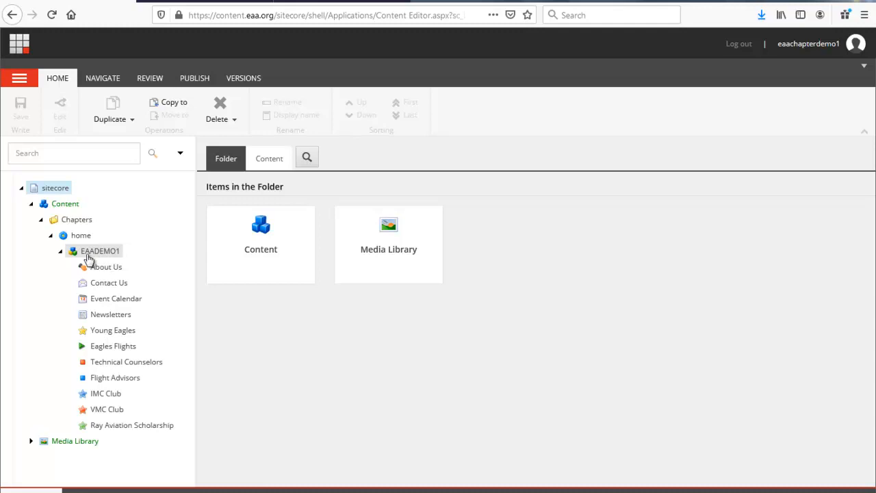
mouse_move(139, 277)
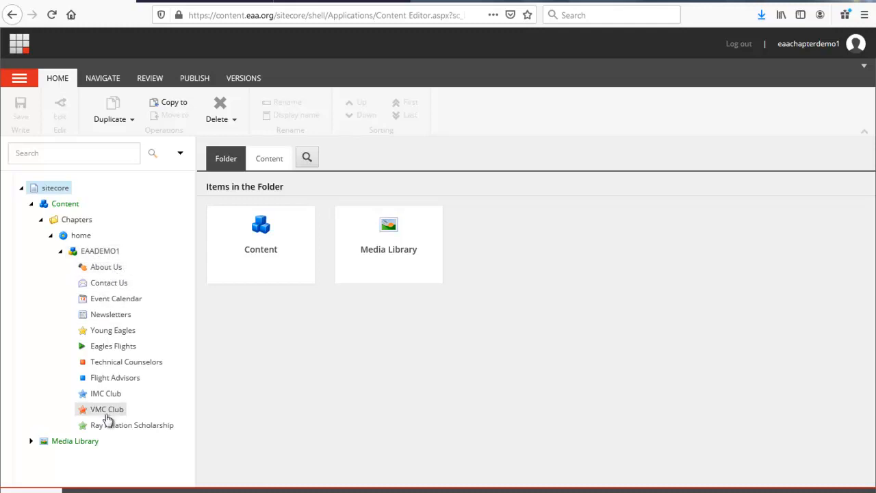
mouse_move(258, 404)
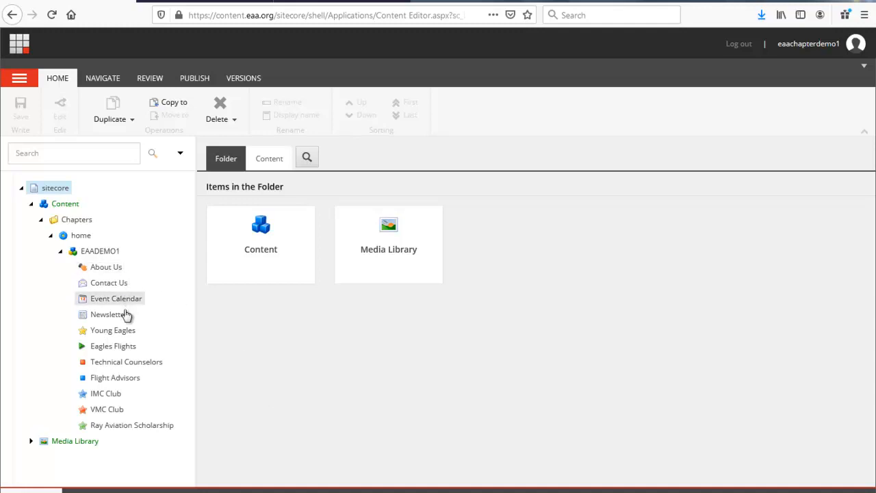
mouse_move(130, 272)
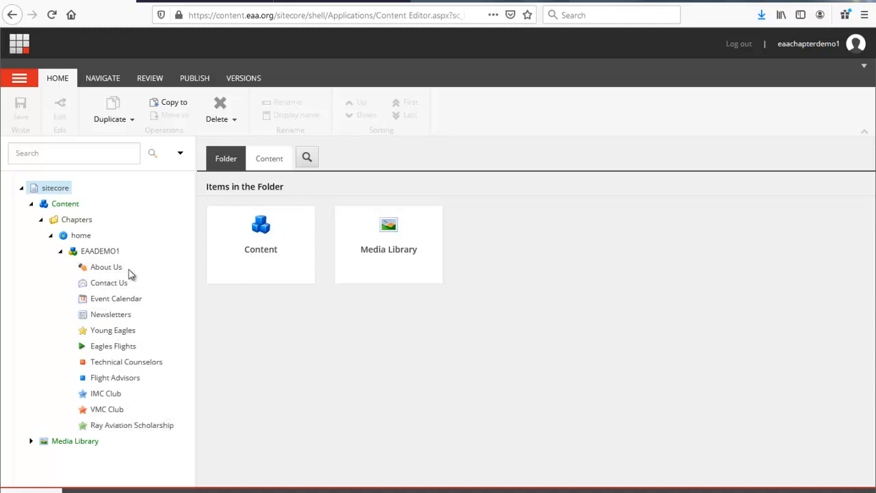
mouse_move(115, 377)
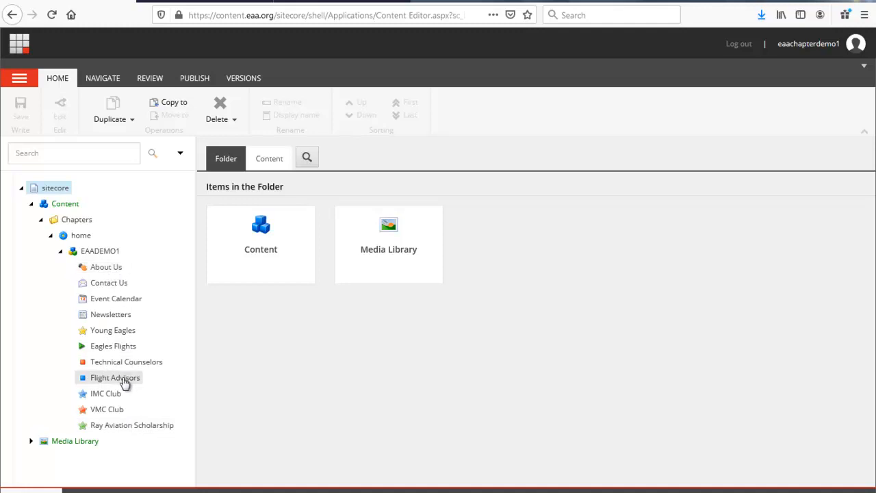
mouse_move(82, 430)
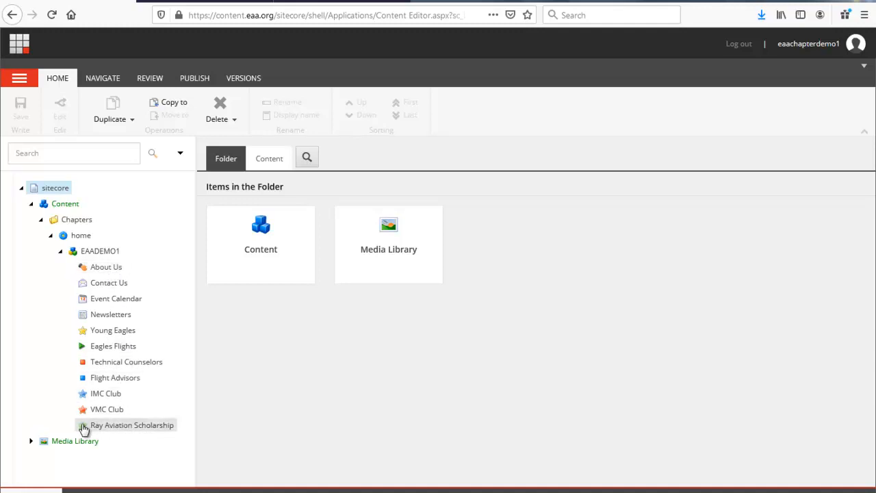
mouse_move(106, 267)
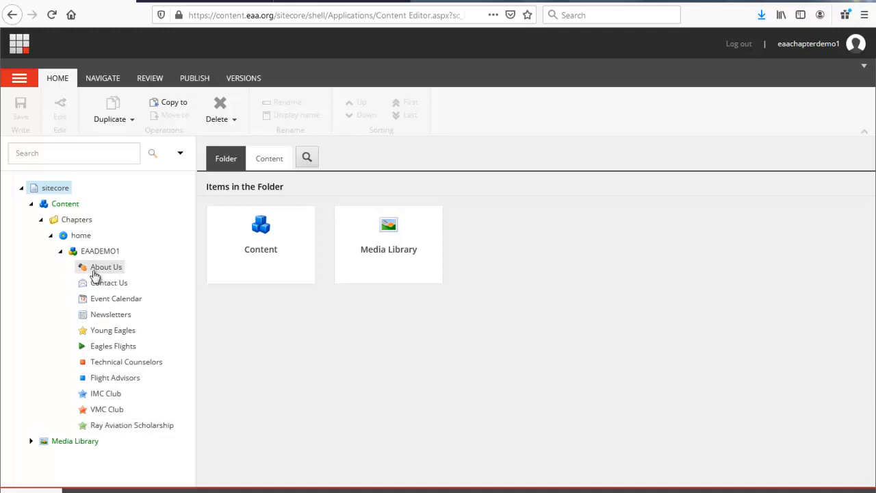
mouse_move(89, 283)
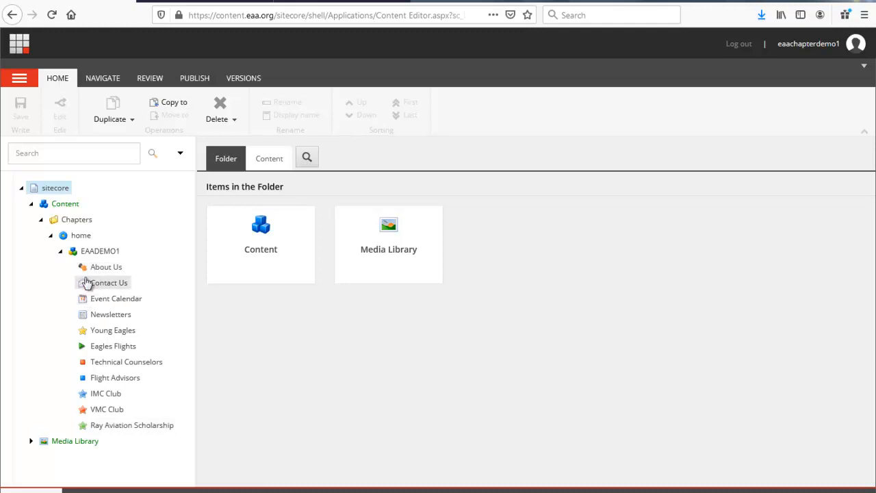
mouse_move(36, 313)
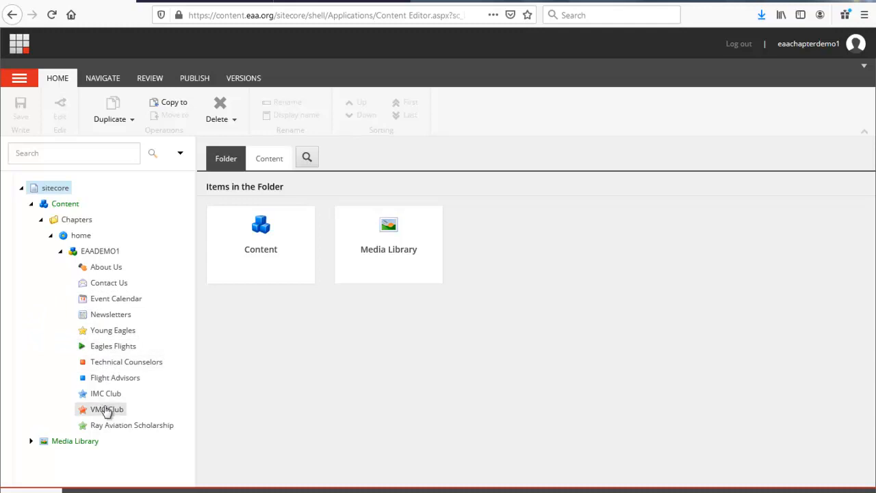
mouse_move(116, 430)
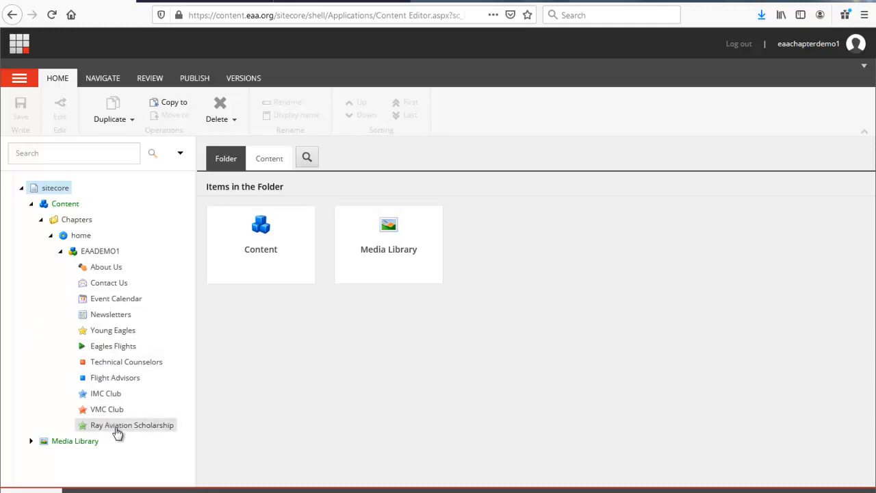
mouse_move(89, 418)
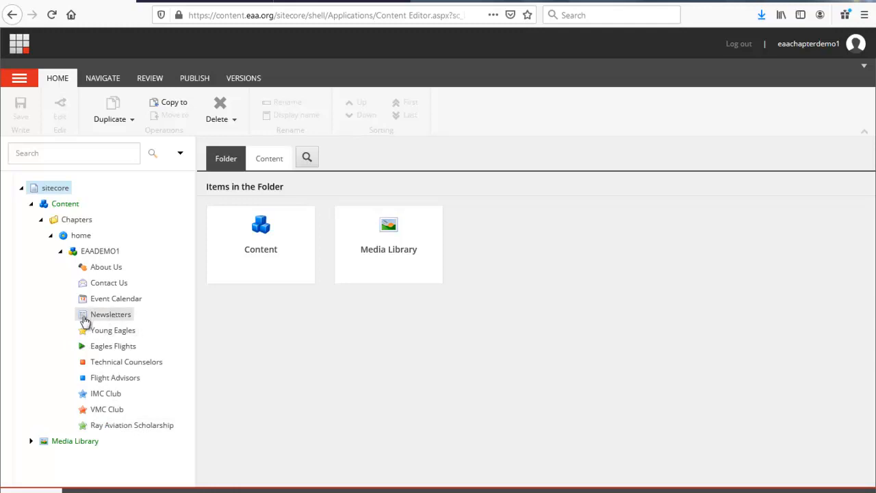
mouse_move(93, 325)
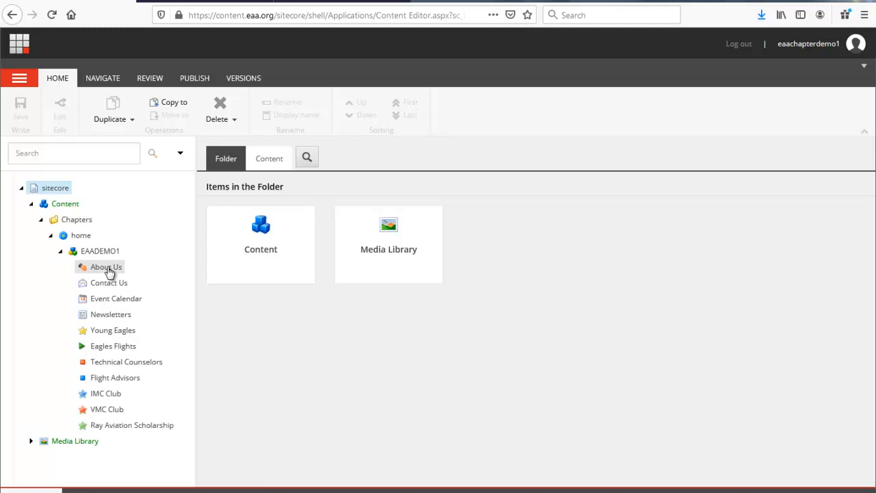
Select About Us and scroll its page note, title and content fields.
left_click(106, 267)
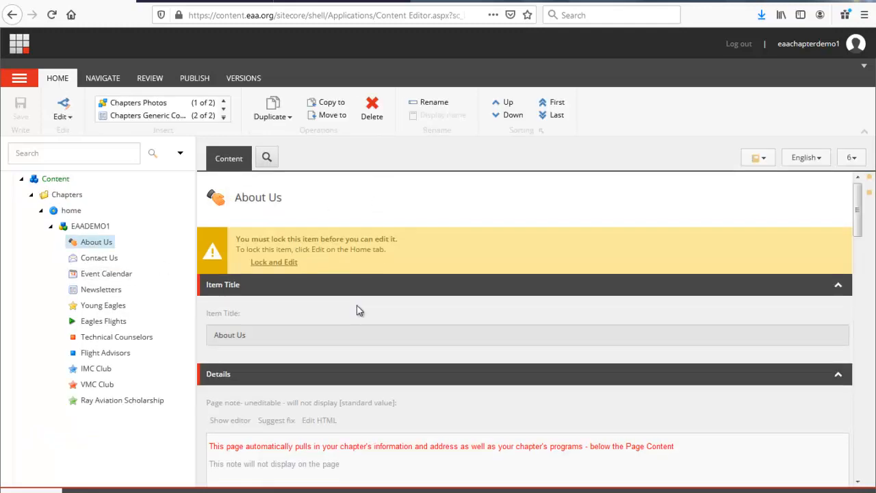
scroll("down", 3)
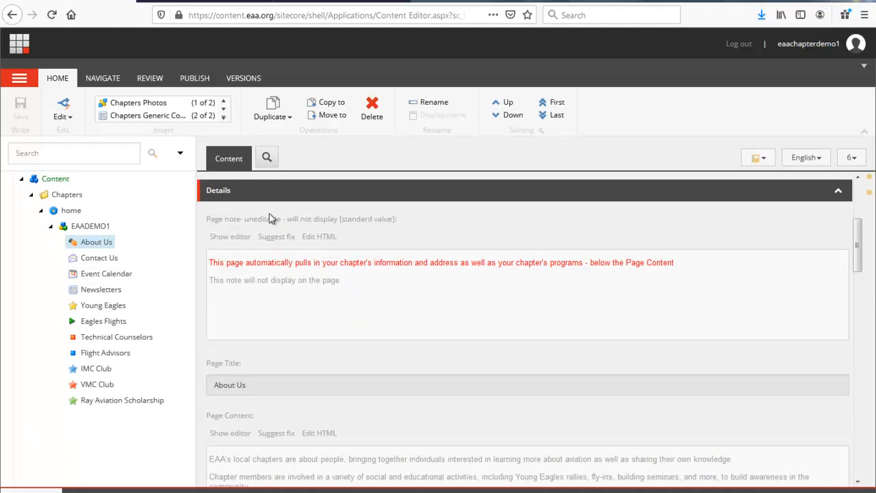
scroll("up", 3)
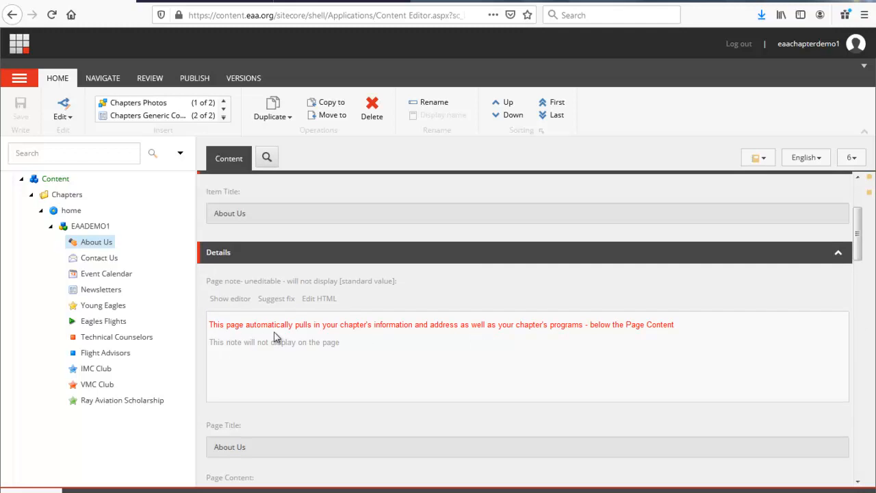
mouse_move(438, 335)
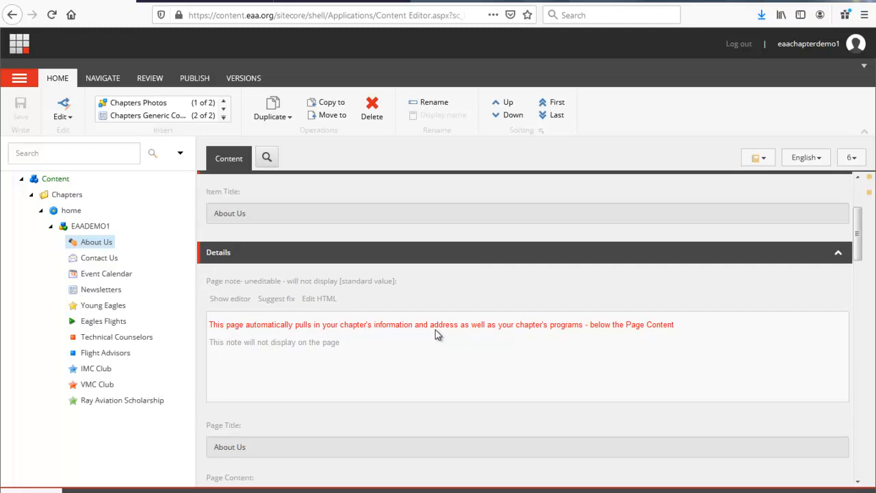
mouse_move(509, 335)
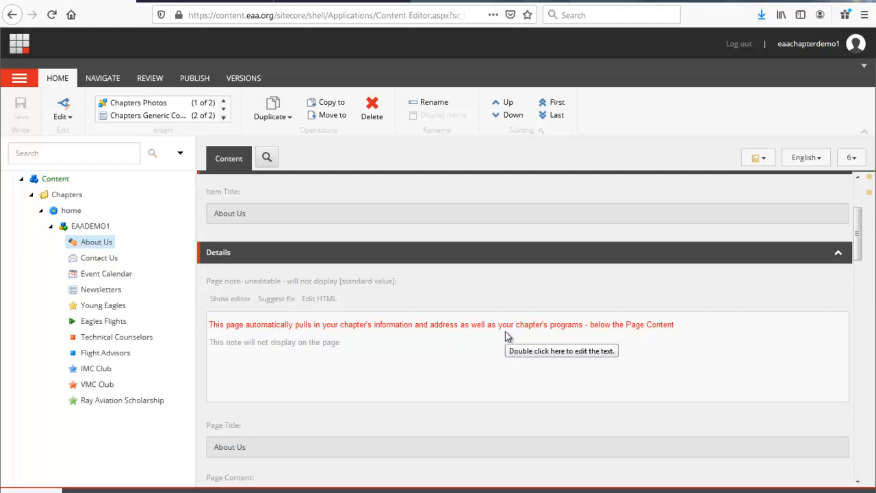
mouse_move(643, 335)
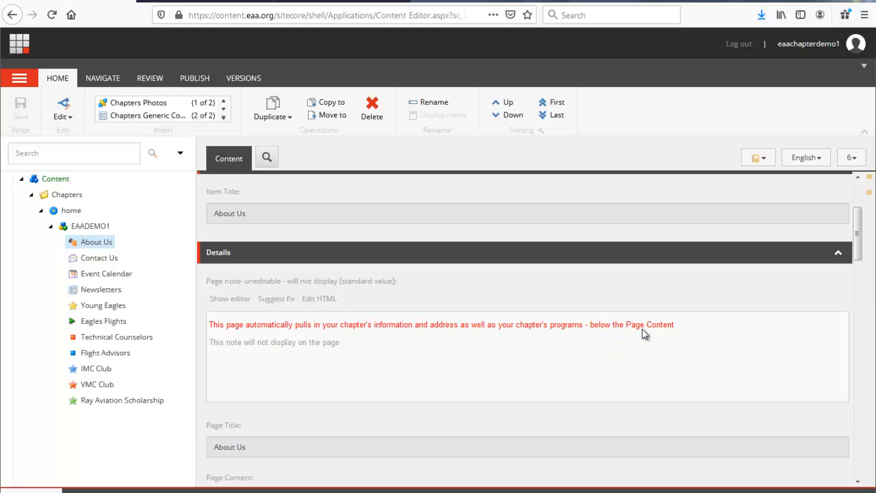
mouse_move(679, 338)
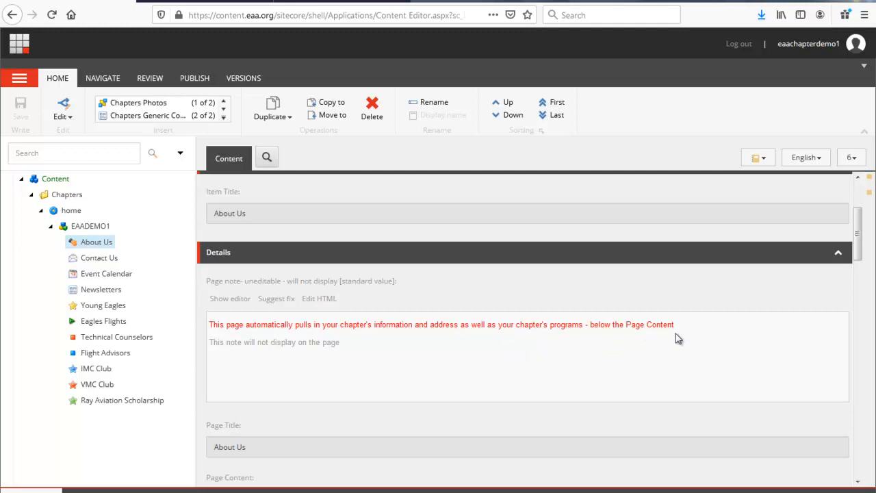
mouse_move(277, 349)
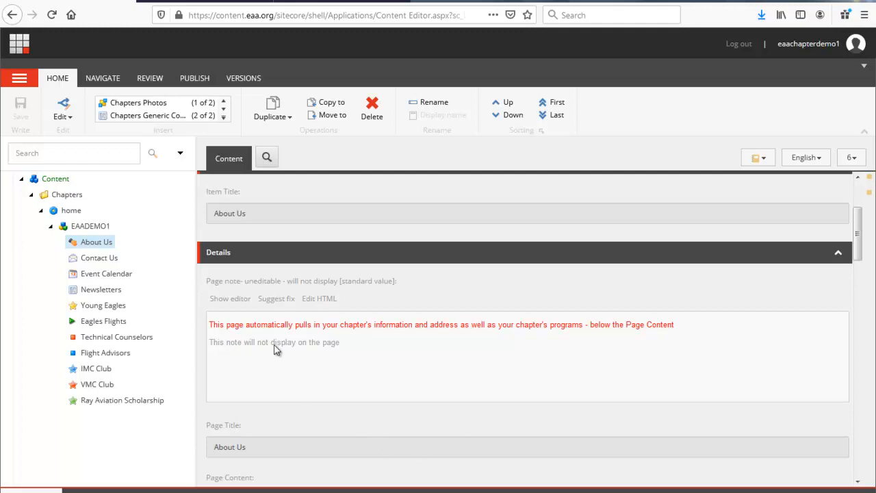
mouse_move(331, 351)
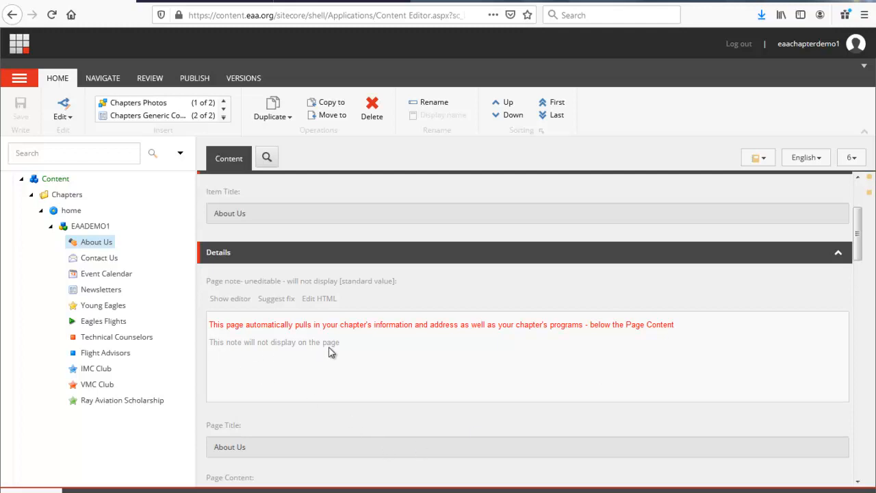
mouse_move(229, 346)
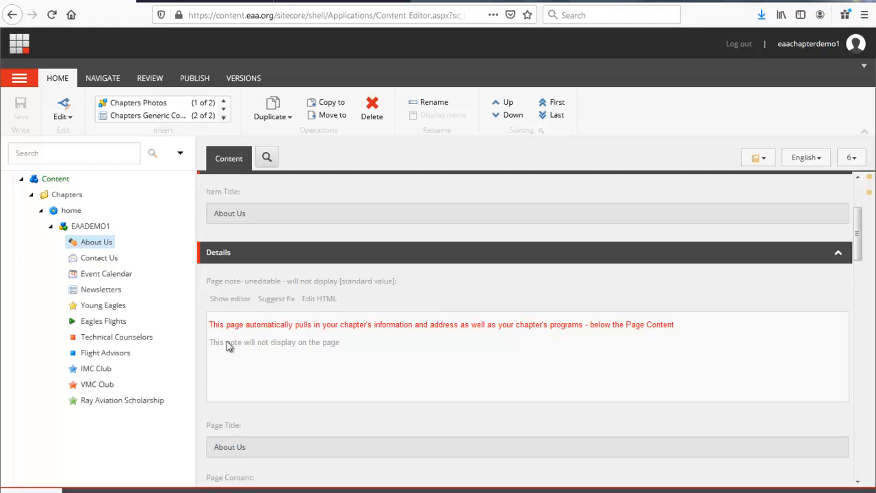
mouse_move(375, 345)
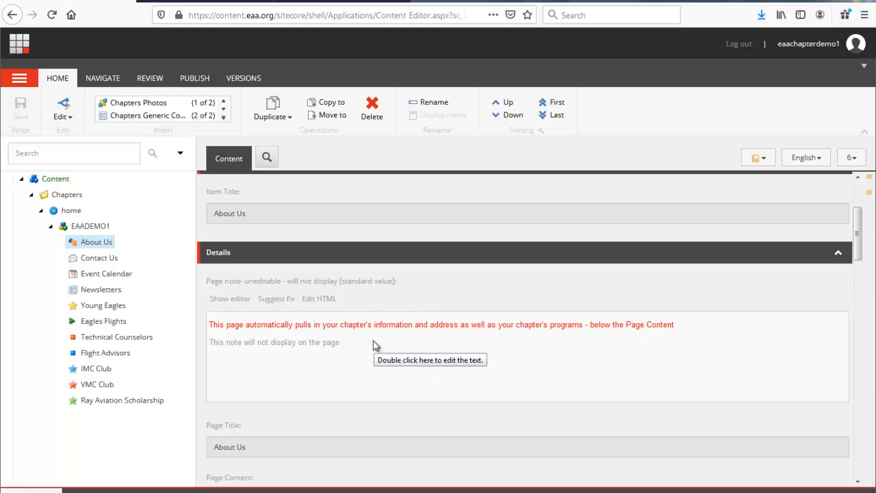
mouse_move(364, 332)
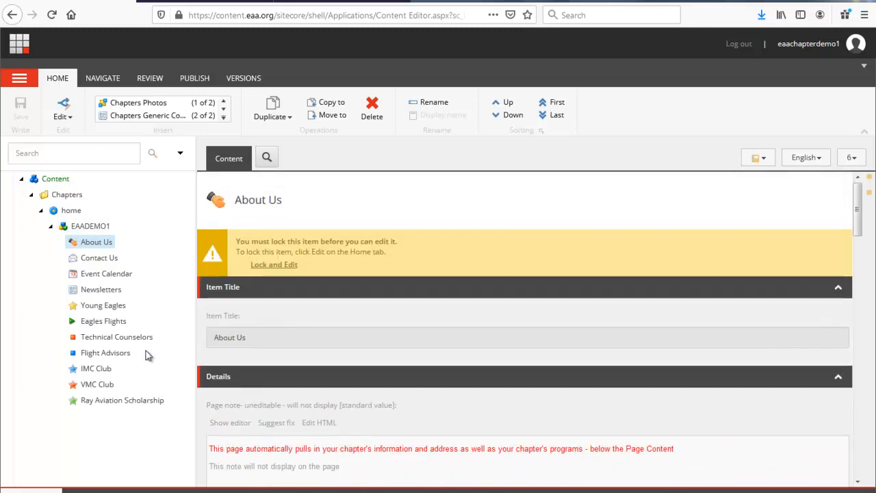
mouse_move(133, 382)
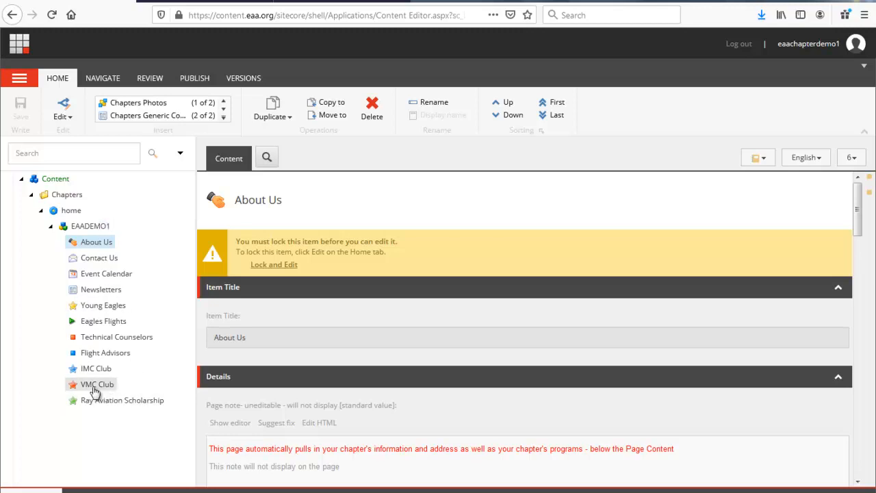
Select VMC Club in the content tree, delete it and confirm.
left_click(97, 384)
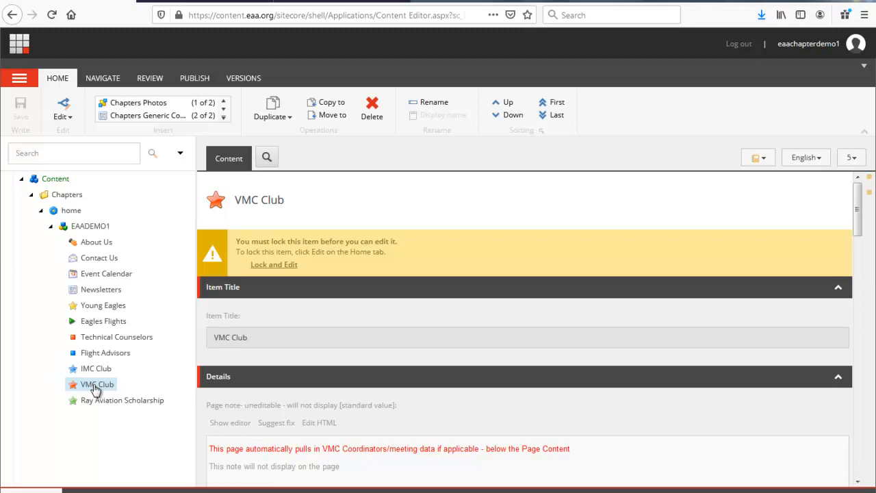
mouse_move(372, 107)
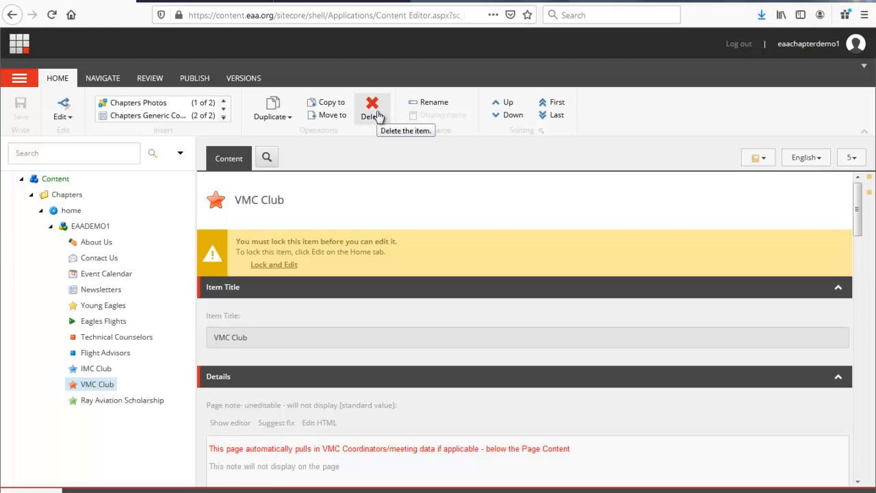
mouse_move(96, 384)
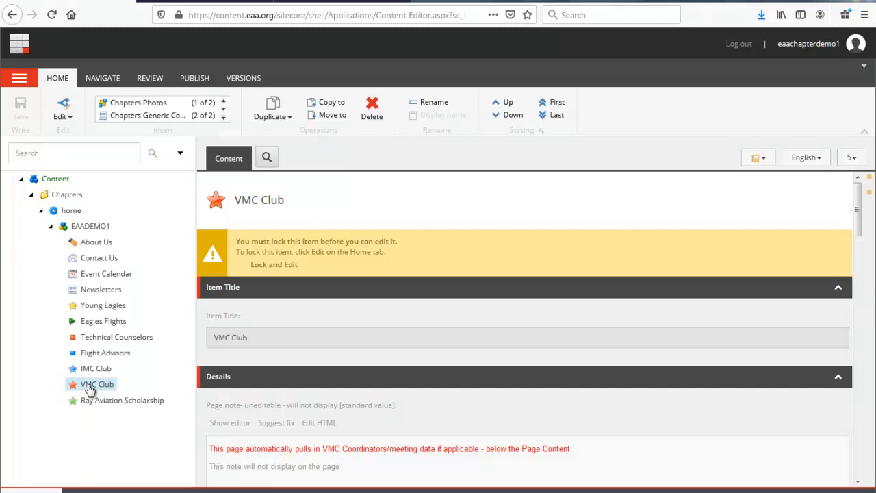
right_click(96, 384)
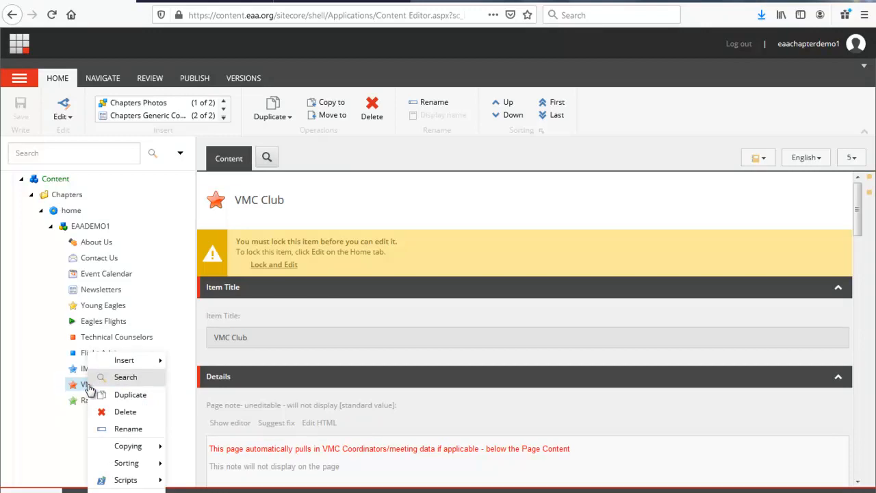
mouse_move(125, 412)
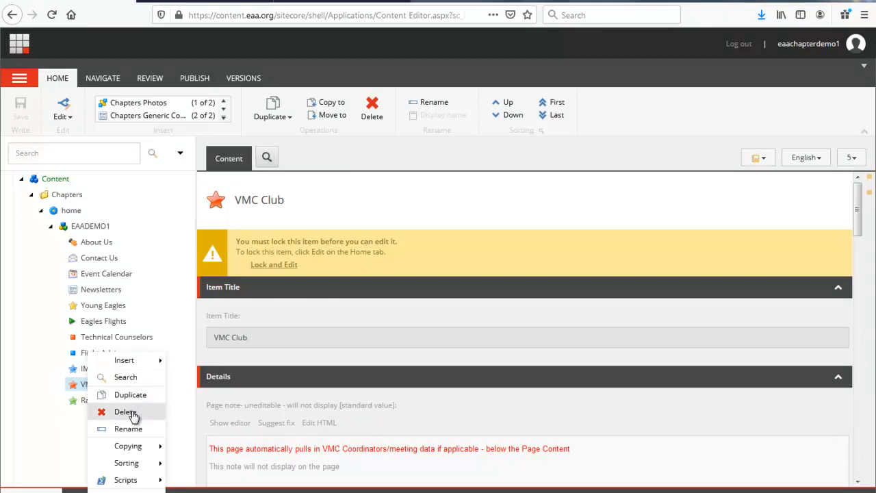
left_click(125, 411)
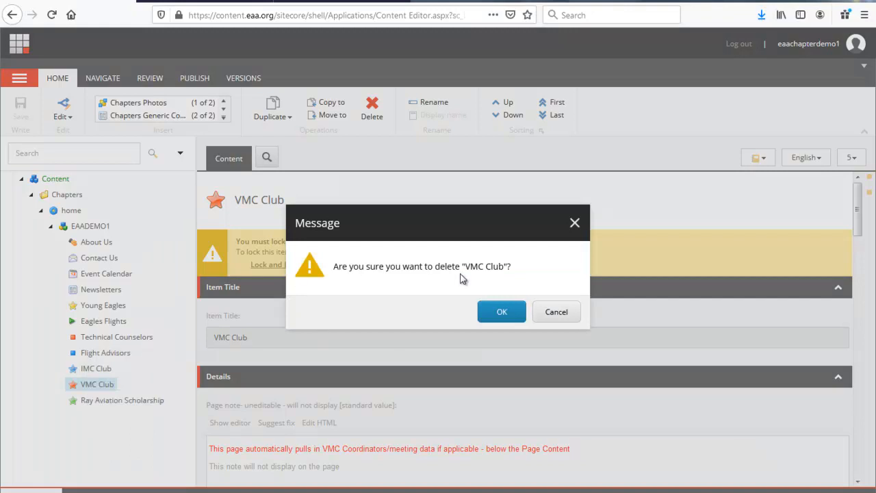
mouse_move(501, 312)
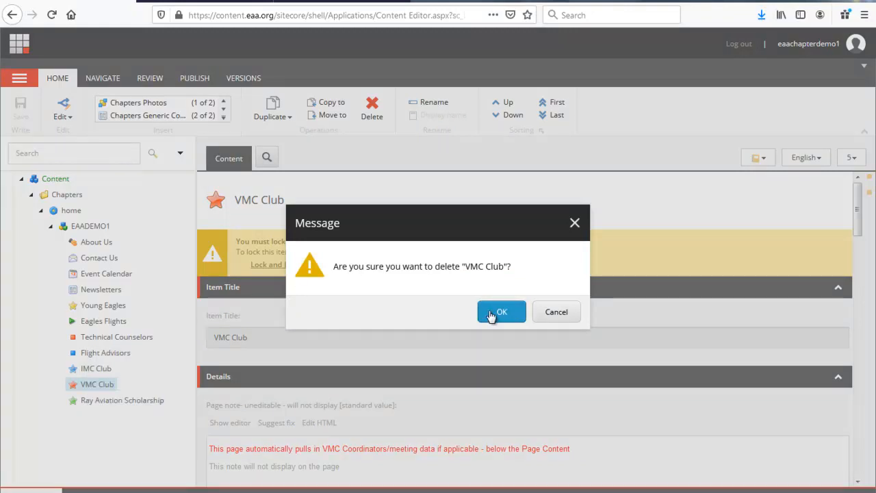
left_click(501, 312)
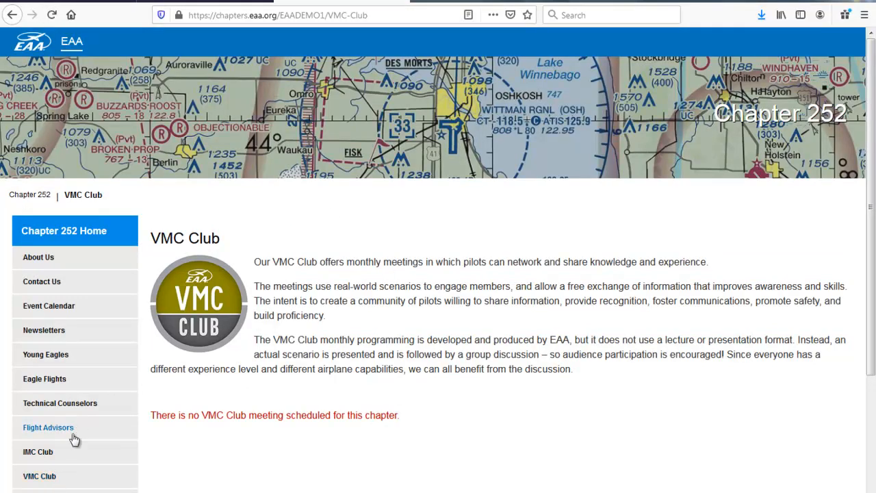
Scroll the live VMC Club page to confirm it still displays.
scroll("down", 3)
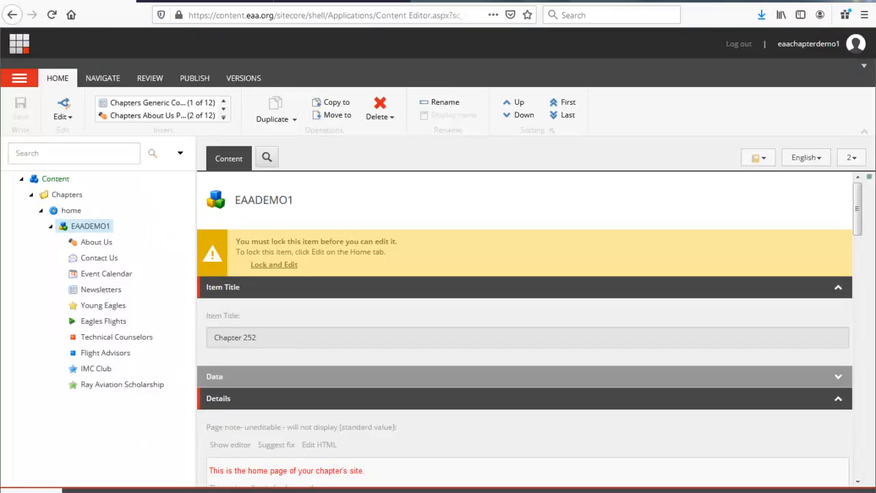
mouse_move(115, 415)
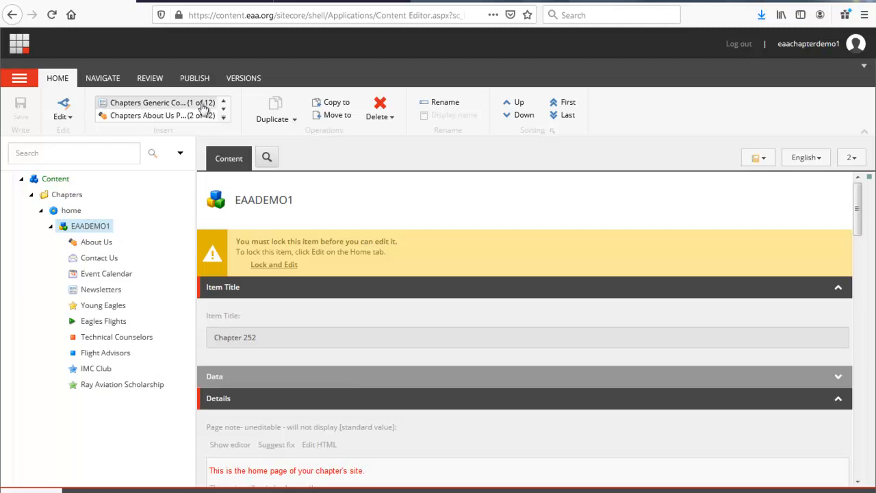
Publish EAADEMO1 with its subitems and related items, confirming the publish.
left_click(195, 77)
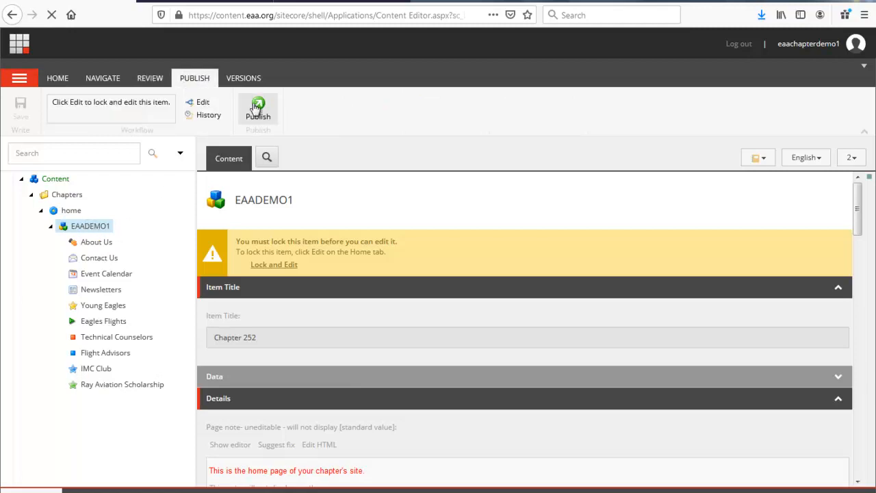
left_click(258, 110)
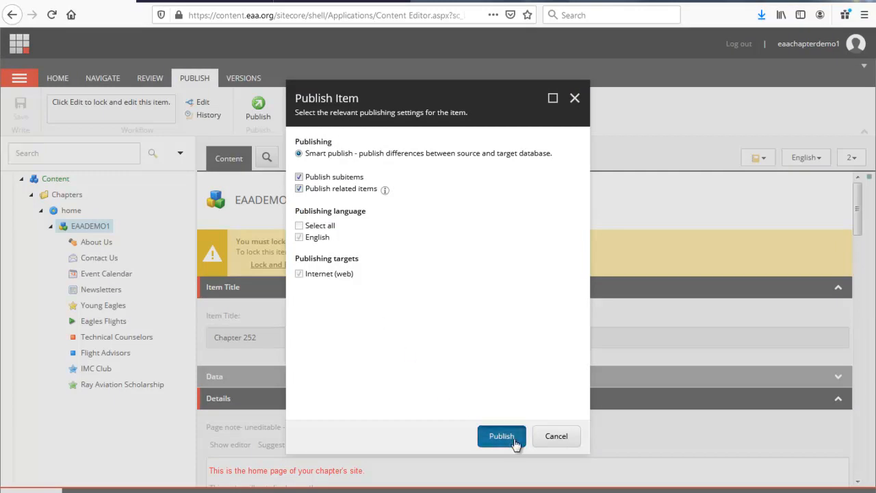
left_click(501, 436)
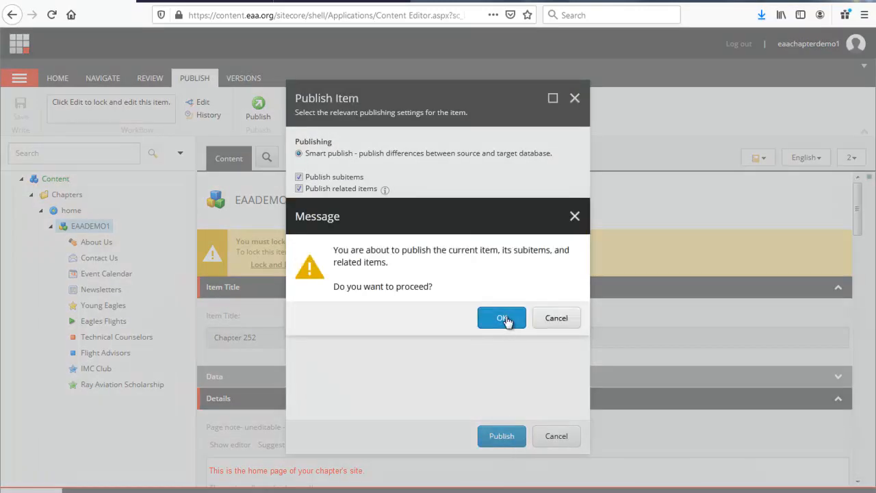
left_click(501, 318)
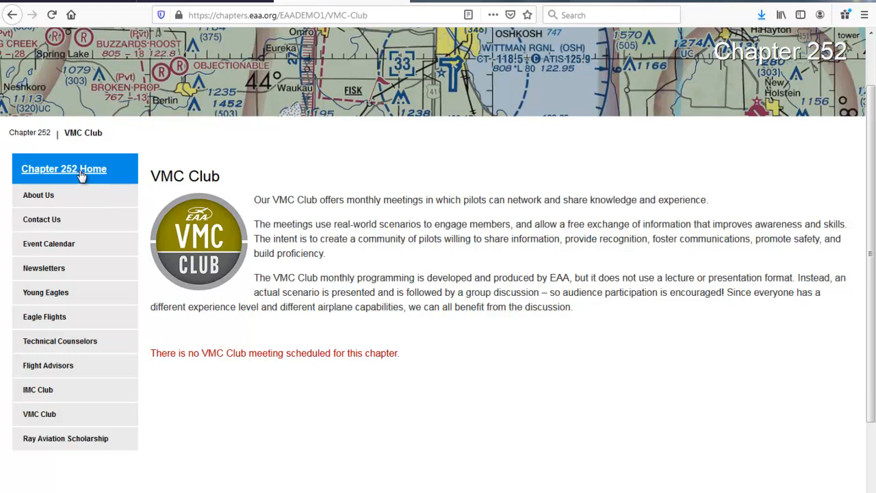
Open Chapter 252 Home and check that VMC Club is no longer listed.
left_click(64, 168)
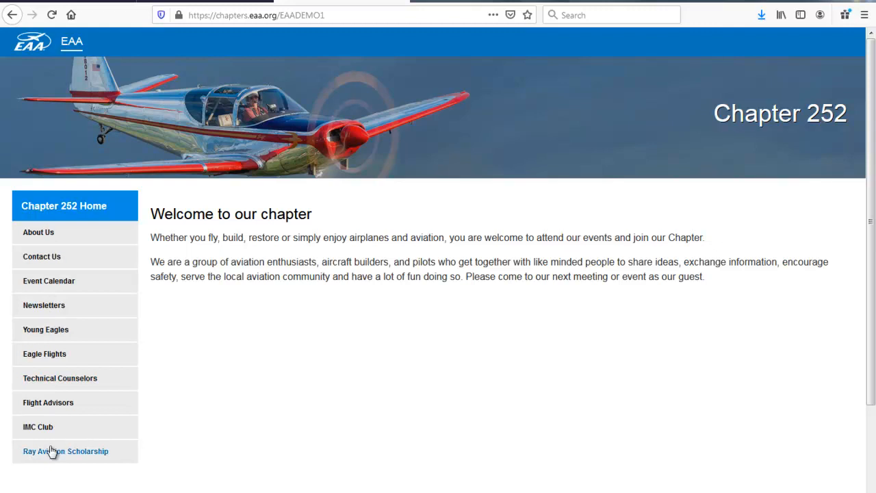
mouse_move(116, 238)
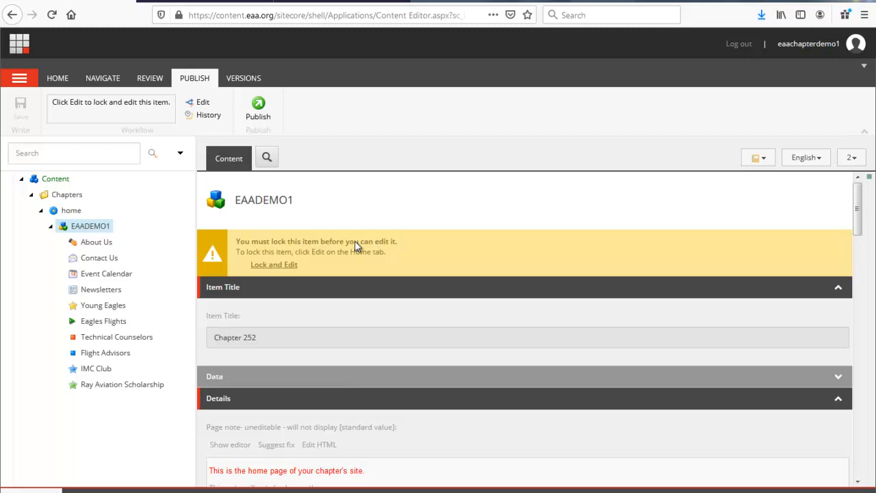
mouse_move(327, 245)
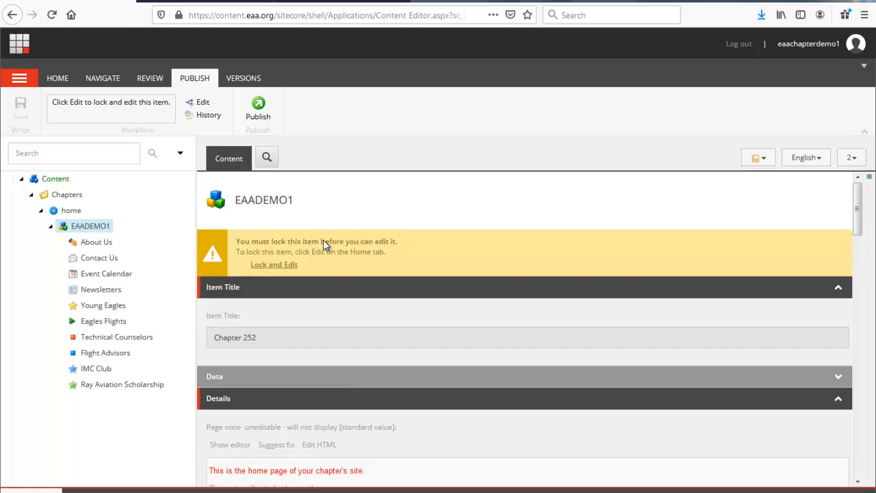
mouse_move(104, 232)
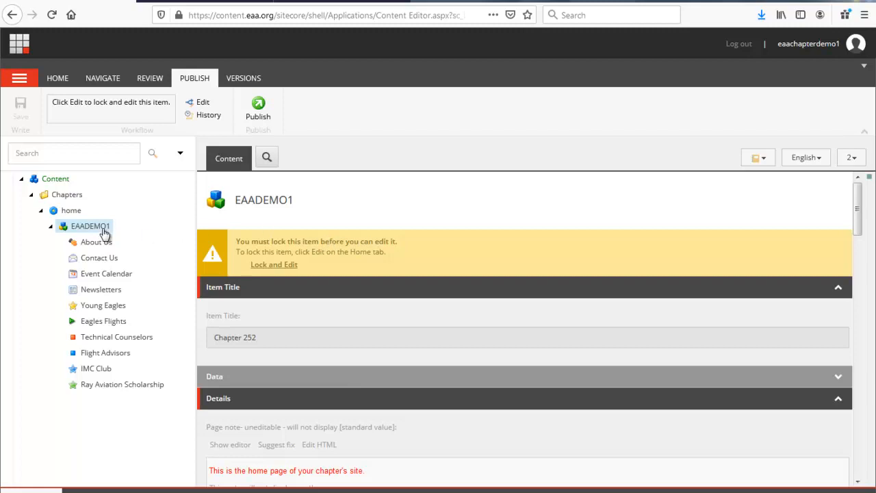
mouse_move(82, 233)
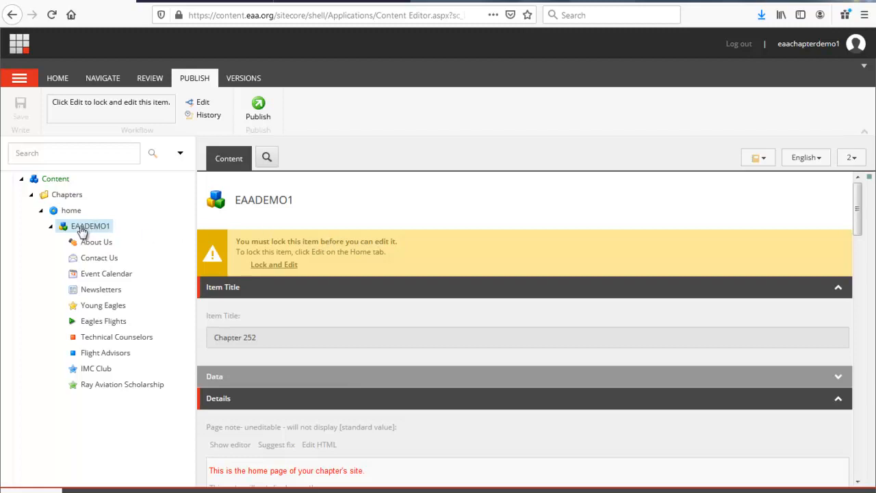
mouse_move(99, 230)
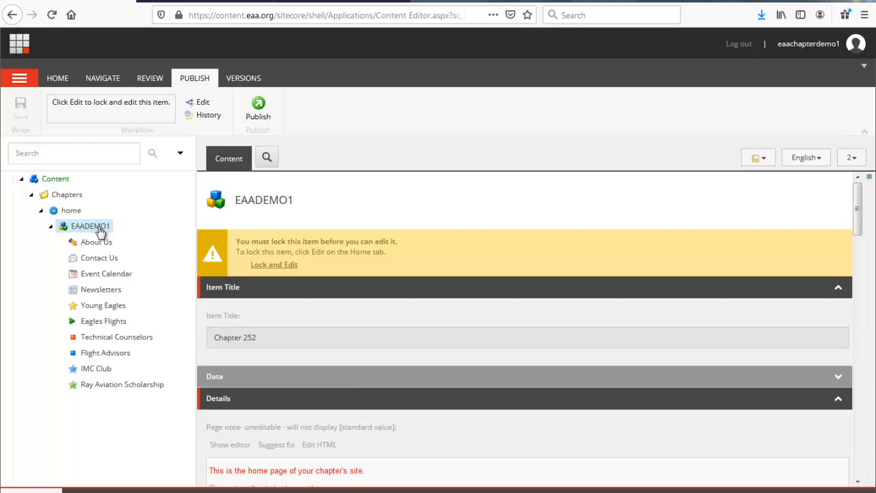
Show the EAADEMO1 context menu's Insert options, including Chapters VMC Page.
right_click(91, 226)
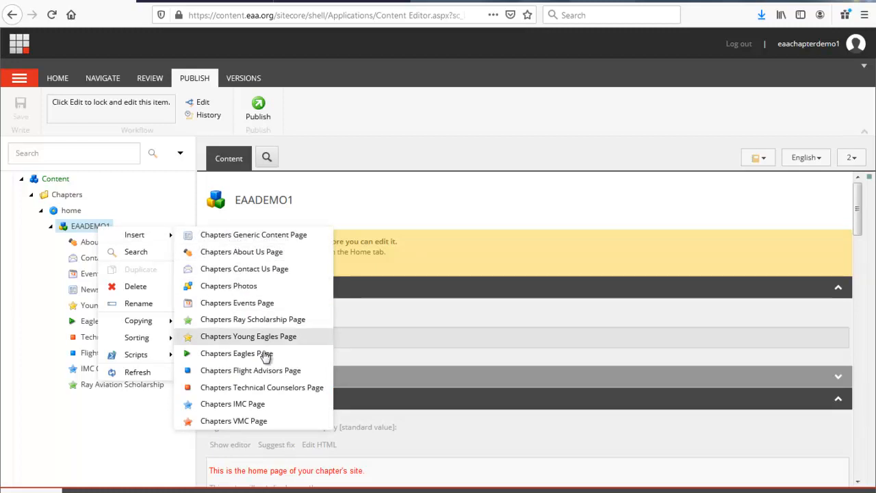
mouse_move(253, 420)
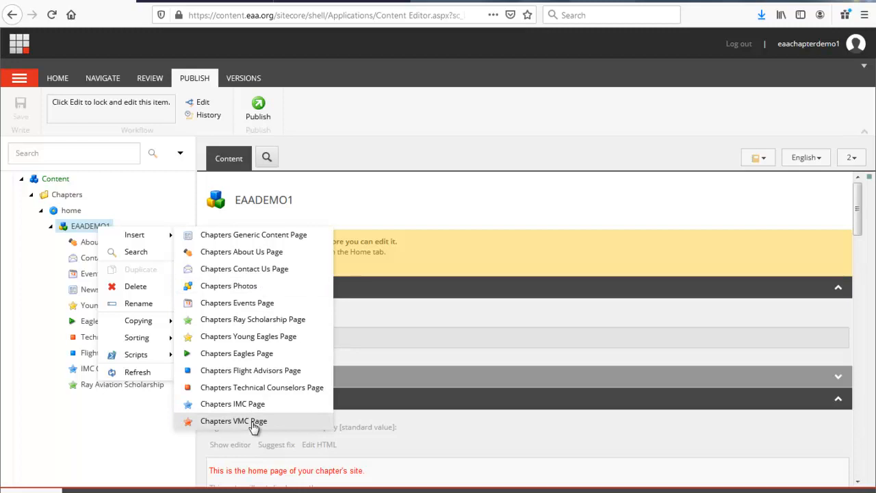
mouse_move(265, 427)
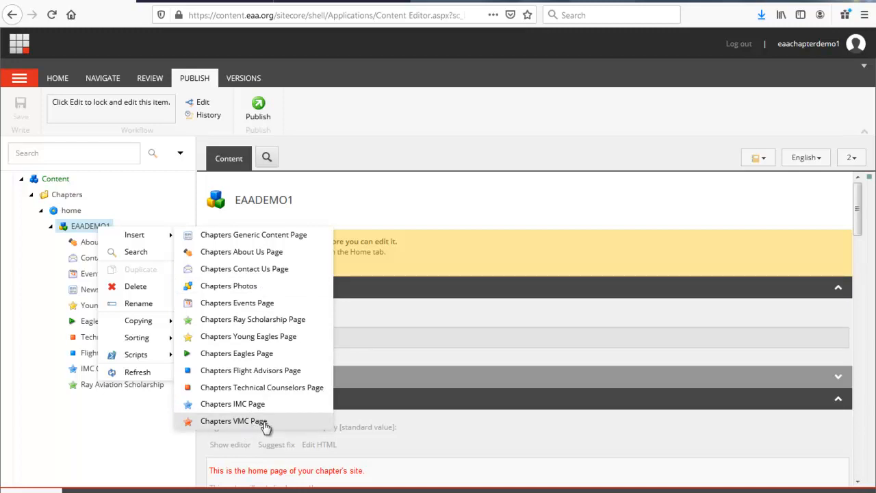
mouse_move(274, 302)
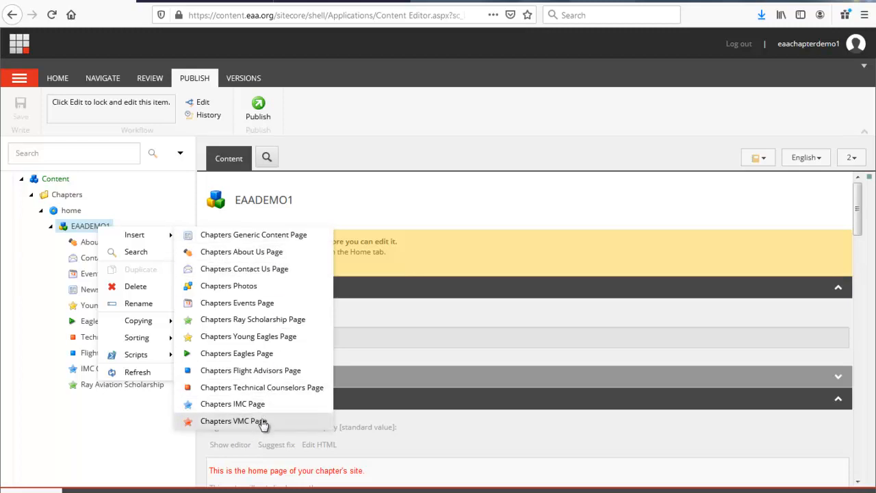
Insert a Chapters VMC Page under EAADEMO1 named 'VMC Club'.
left_click(233, 420)
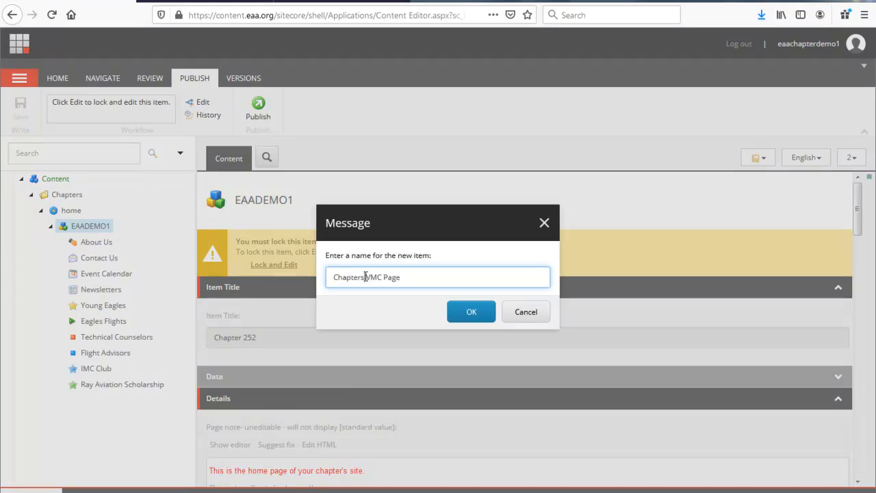
double_click(348, 277)
type("VMC Cl")
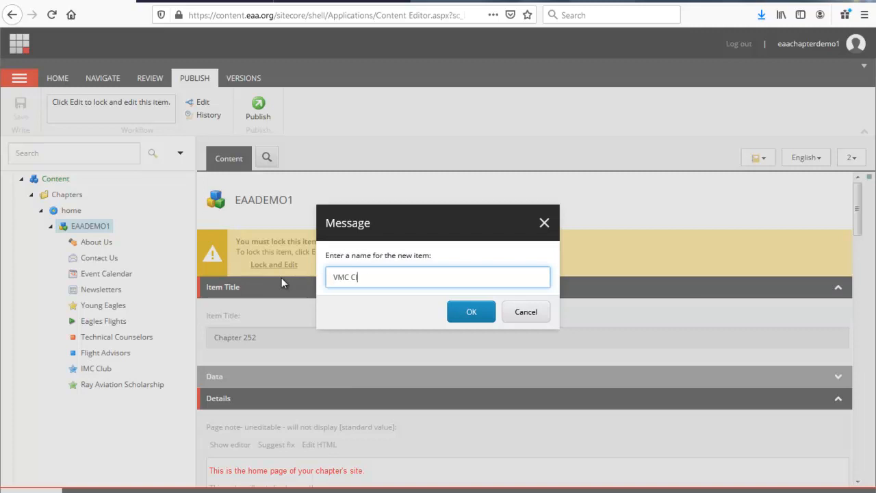
type("ub")
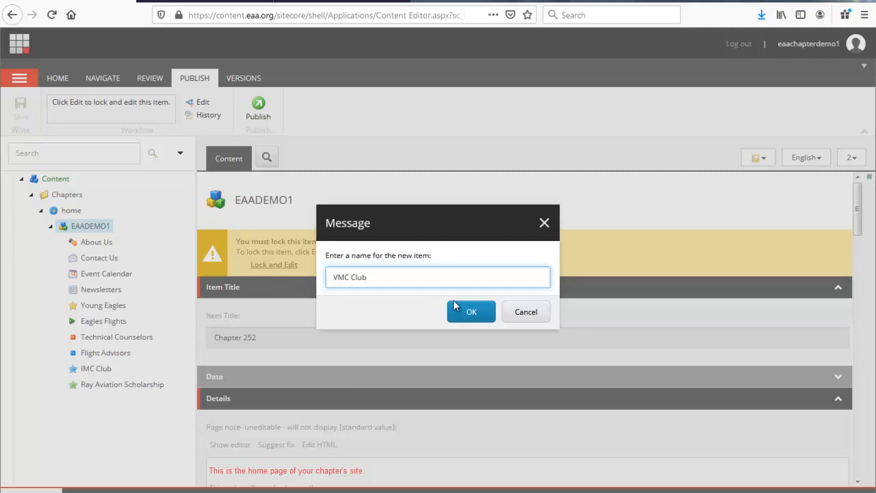
left_click(471, 311)
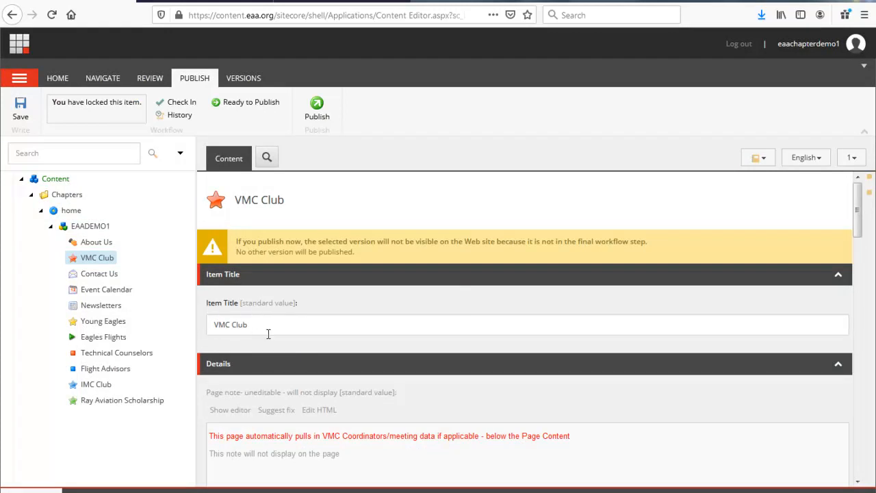
scroll("down", 3)
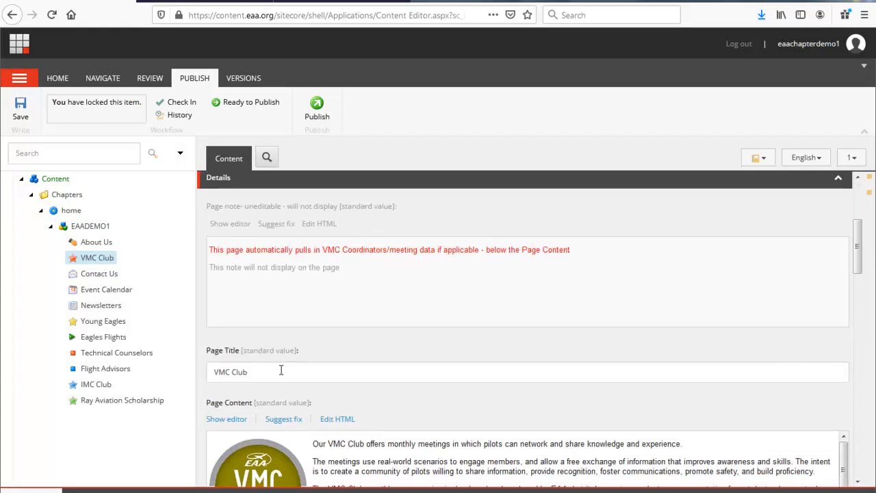
mouse_move(288, 363)
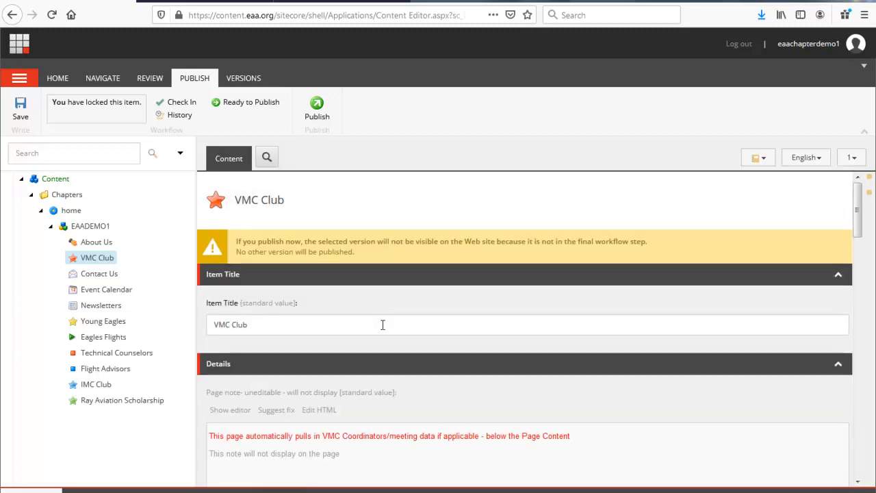
scroll("down", 3)
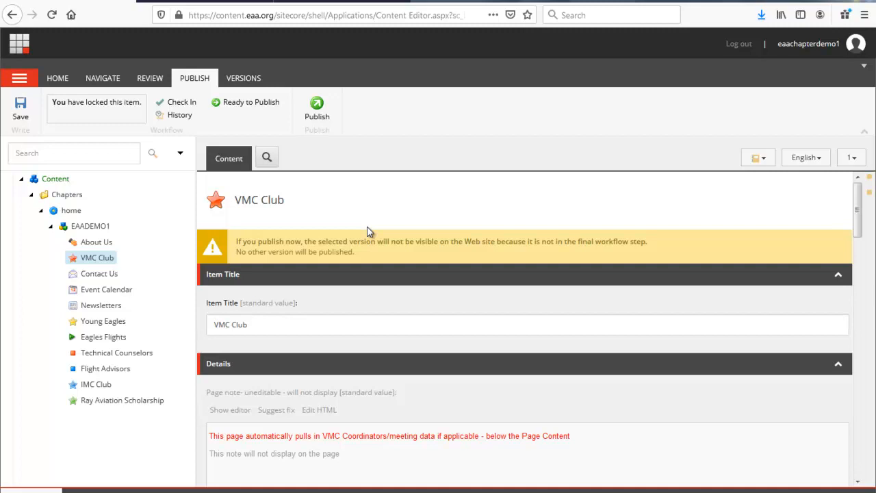
mouse_move(20, 106)
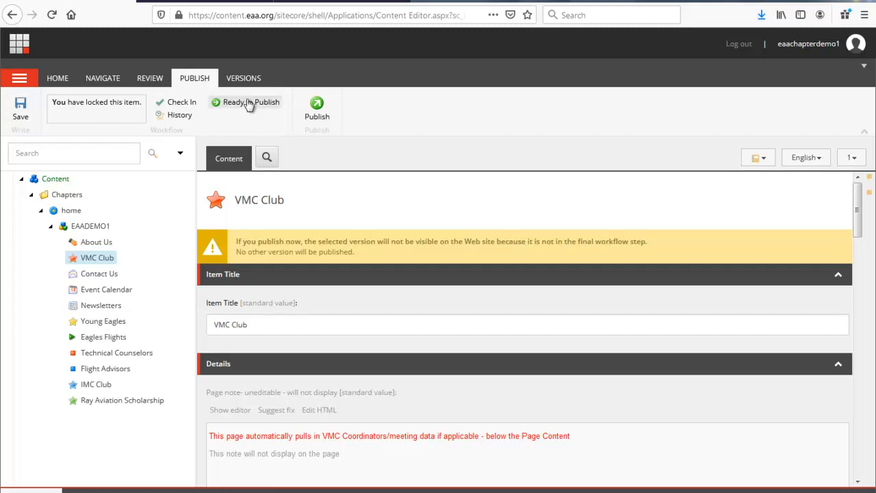
Publish VMC Club with subitems and related items, then close the results.
left_click(316, 108)
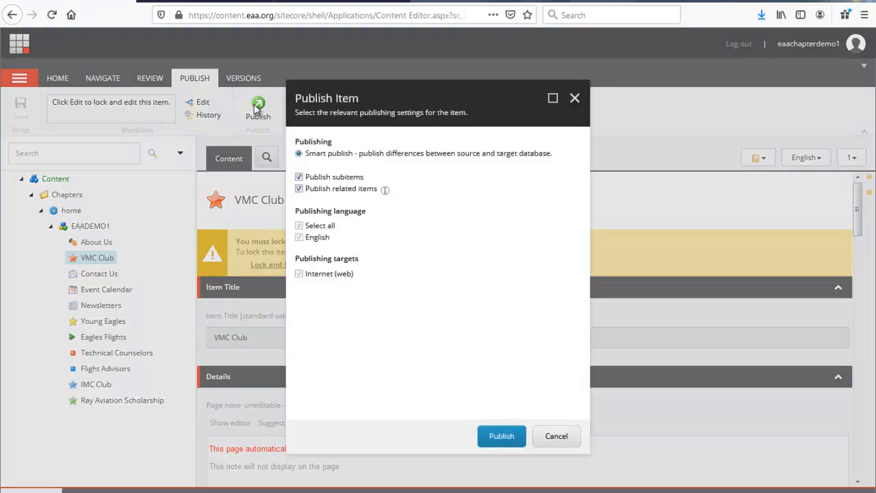
mouse_move(465, 324)
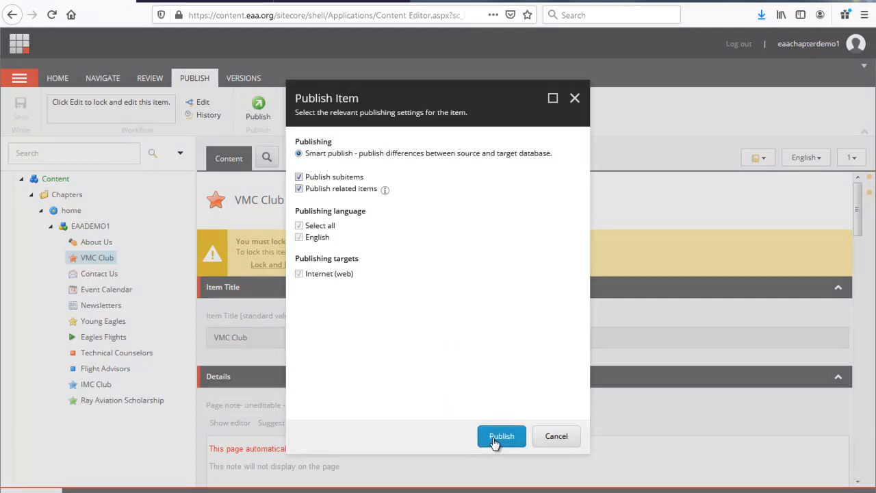
left_click(502, 437)
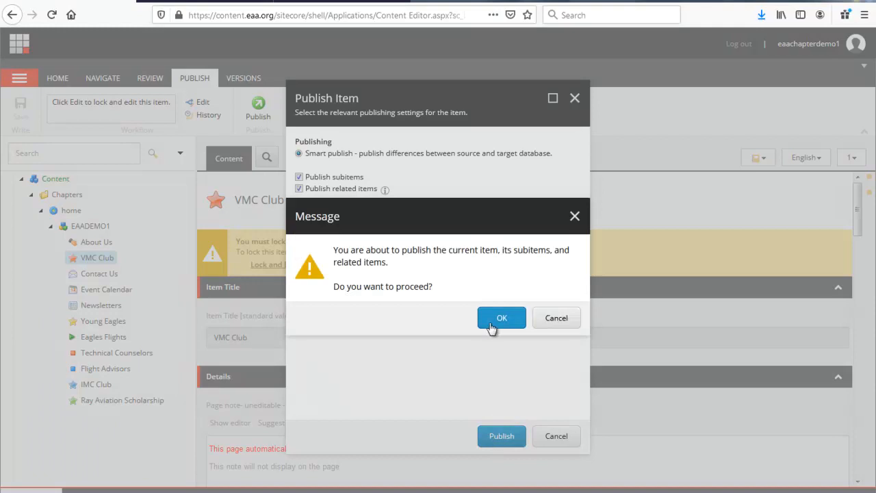
left_click(501, 318)
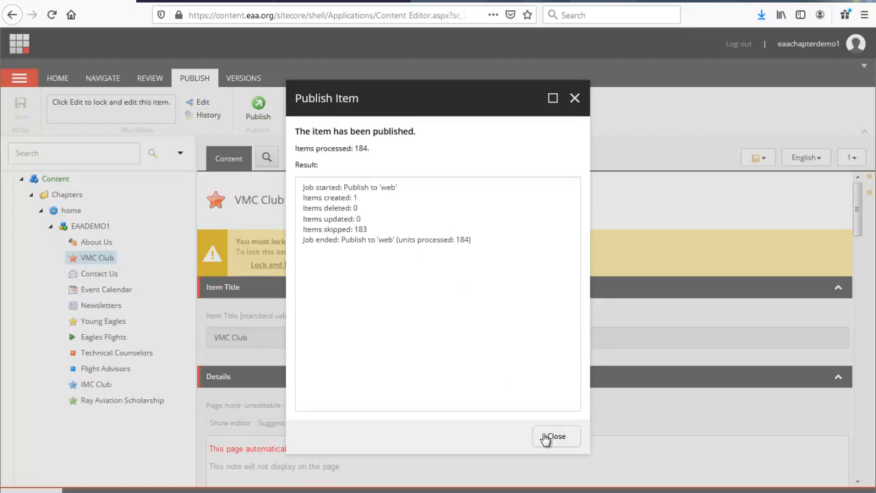
left_click(556, 436)
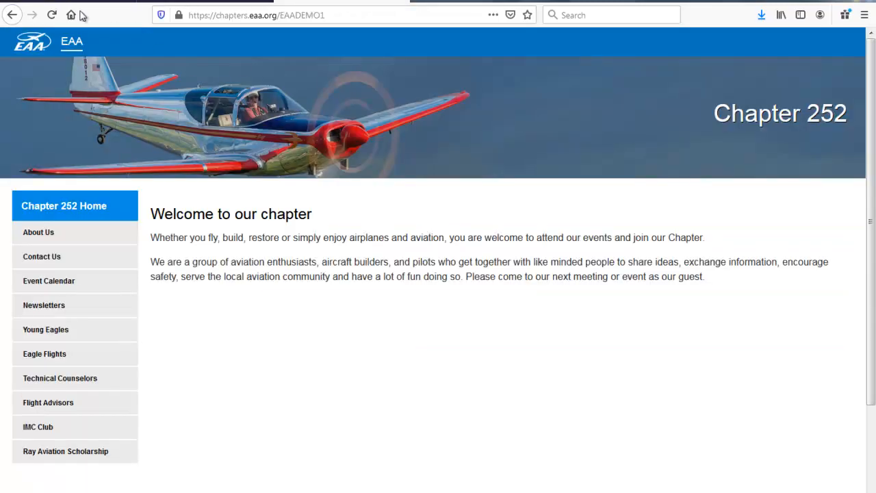
Reload the chapter site to confirm VMC Club appears, then select EAADEMO1 in Sitecore.
left_click(51, 15)
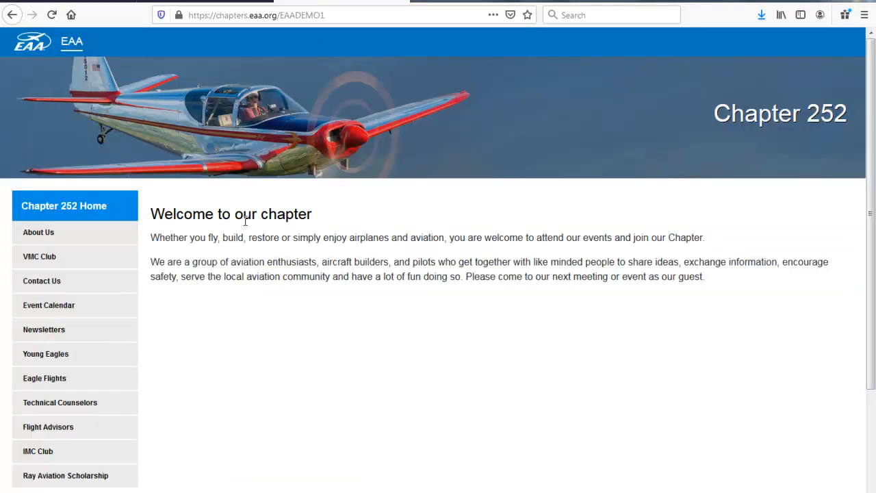
mouse_move(37, 452)
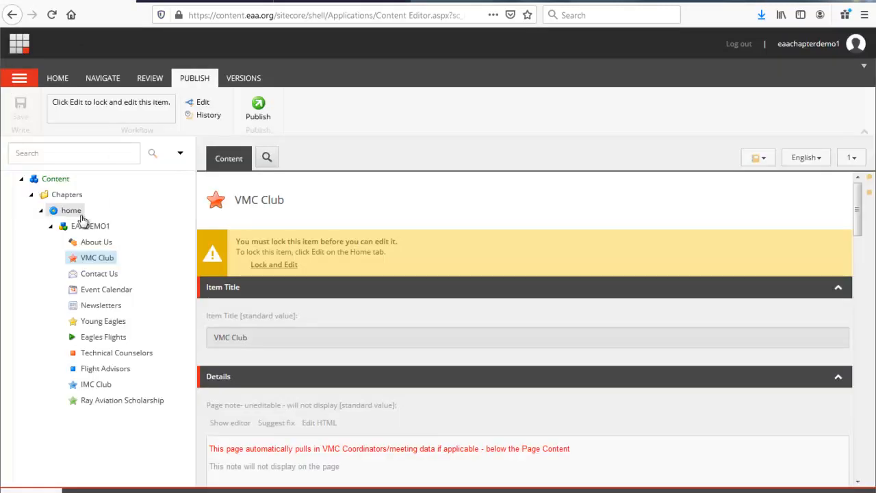
left_click(91, 226)
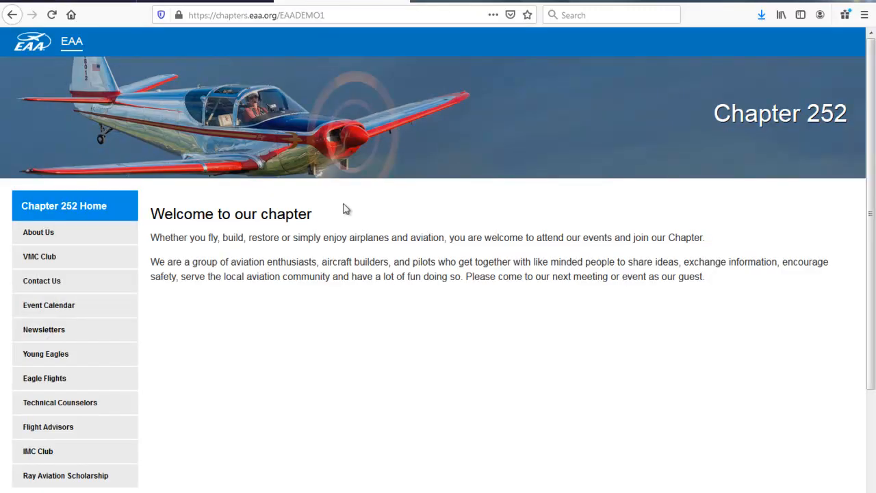
mouse_move(39, 256)
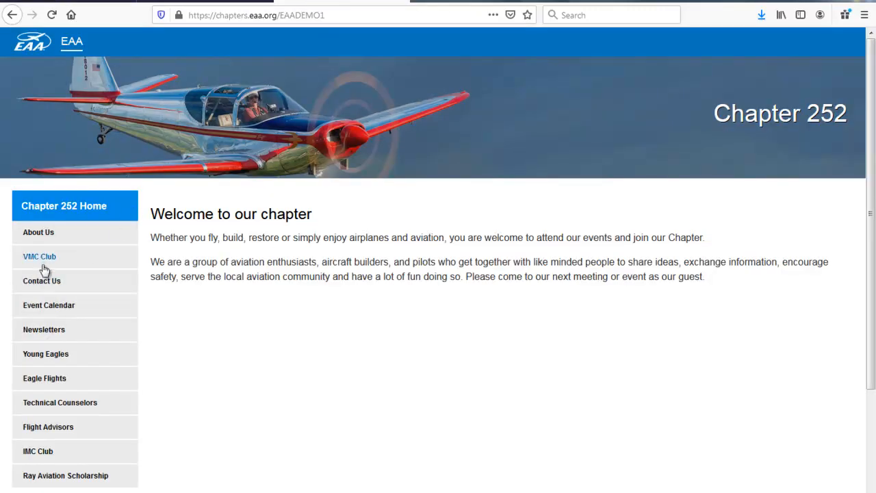
mouse_move(38, 450)
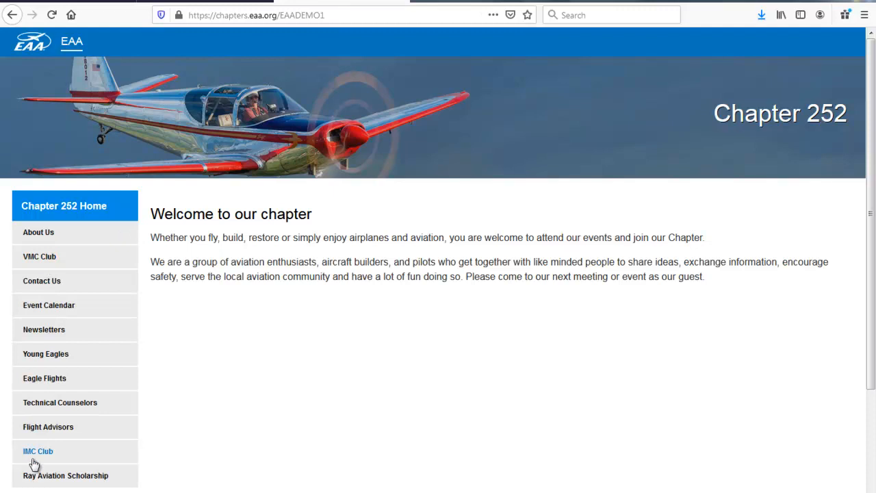
mouse_move(39, 256)
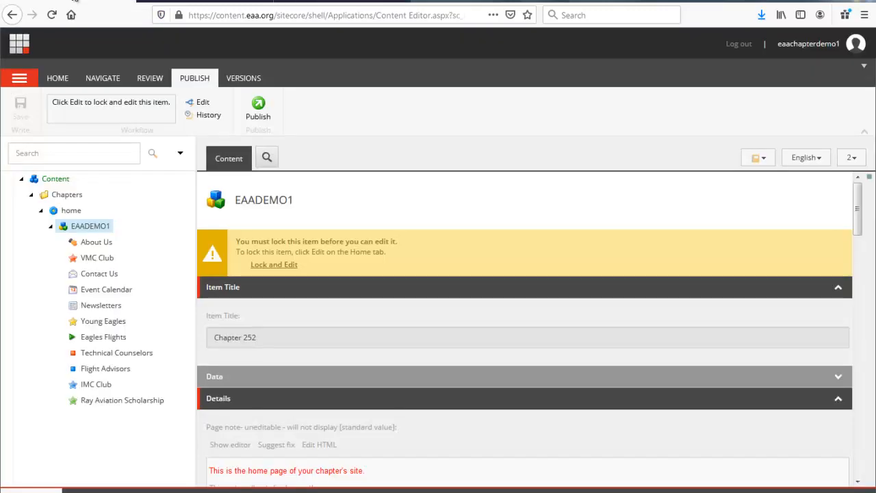
mouse_move(292, 239)
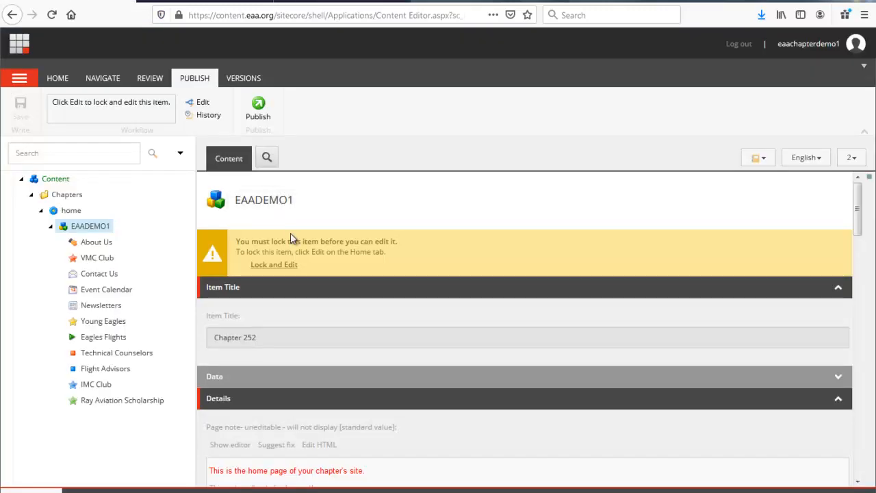
mouse_move(91, 257)
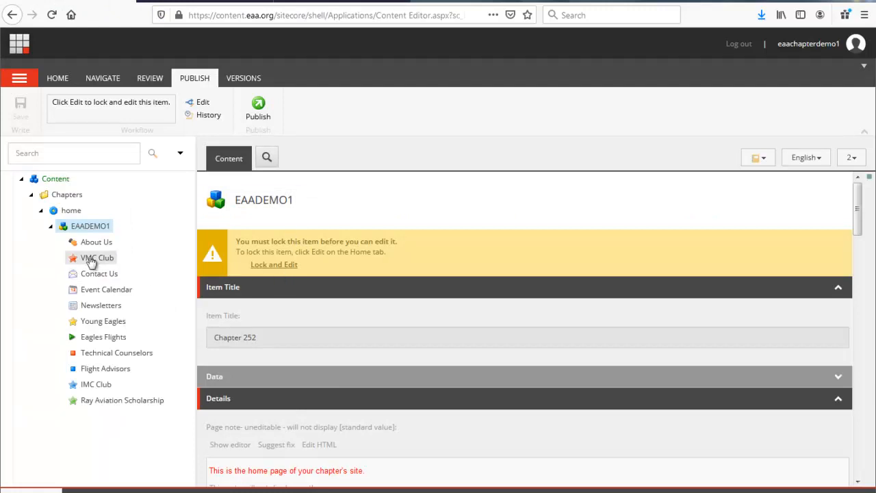
Select VMC Club under EAADEMO1 to show its title and page note fields.
left_click(97, 257)
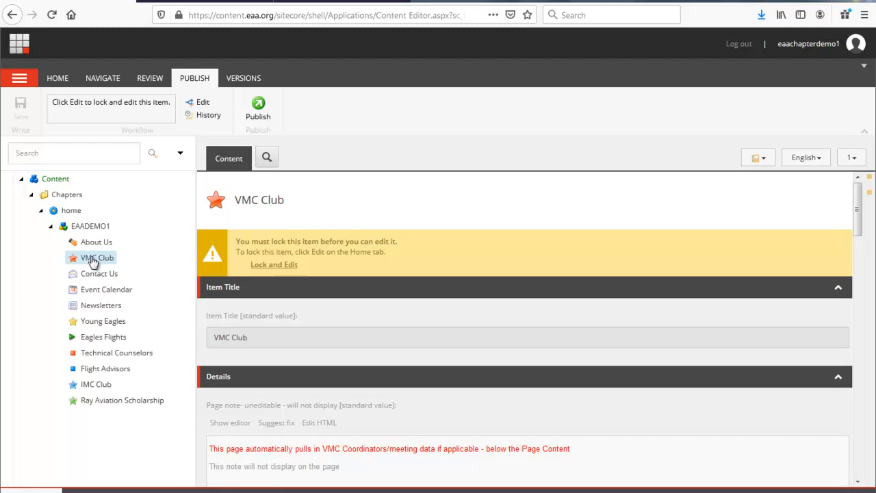
mouse_move(92, 384)
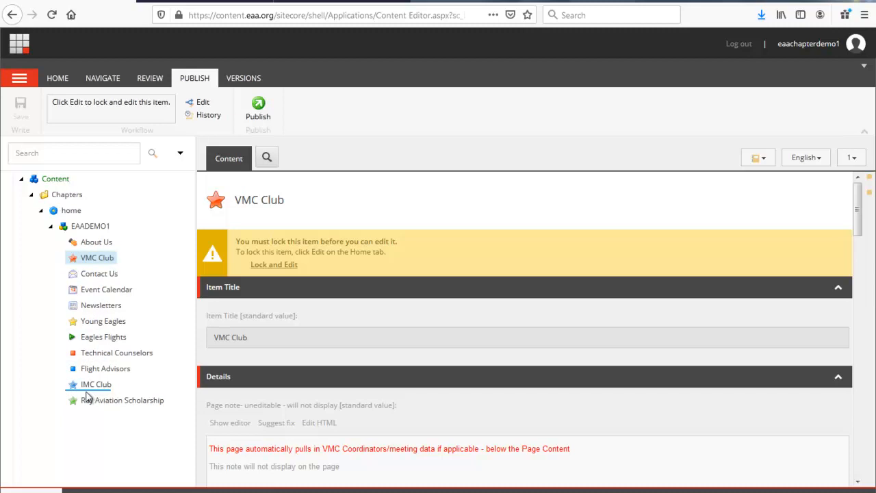
mouse_move(150, 260)
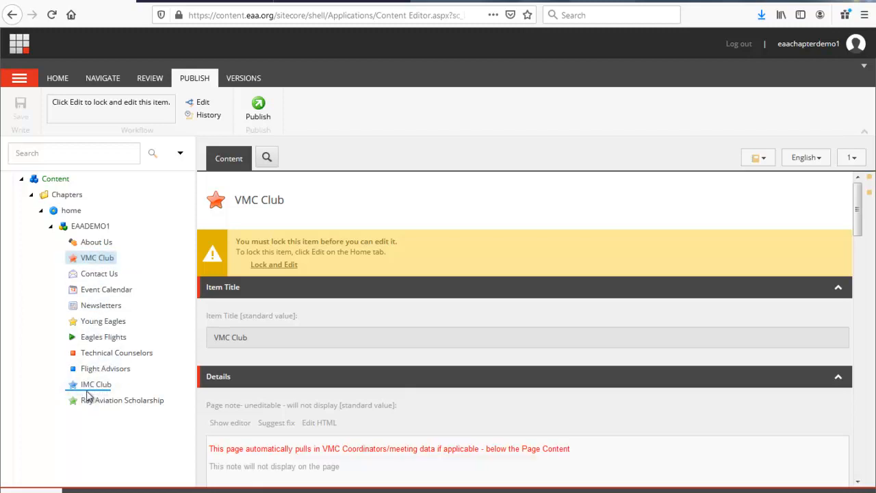
mouse_move(226, 304)
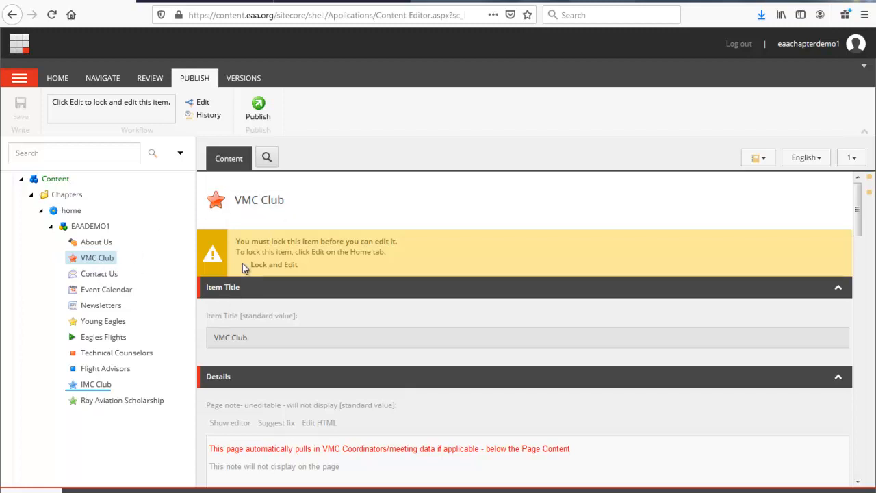
mouse_move(57, 77)
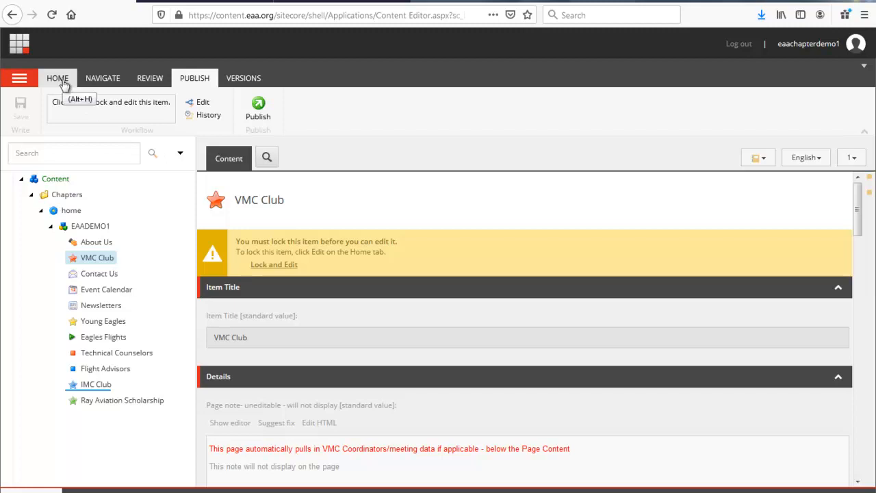
mouse_move(63, 88)
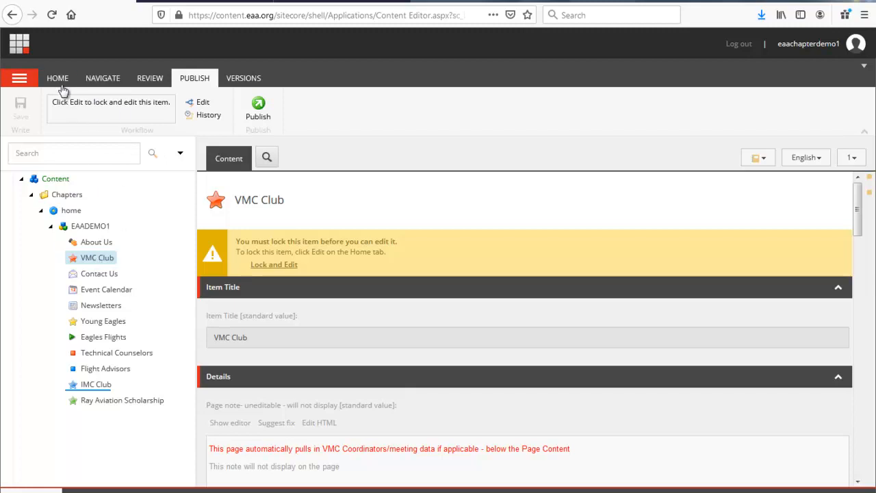
Sort VMC Club to last, then up one, between IMC Club and Ray Aviation Scholarship.
left_click(57, 77)
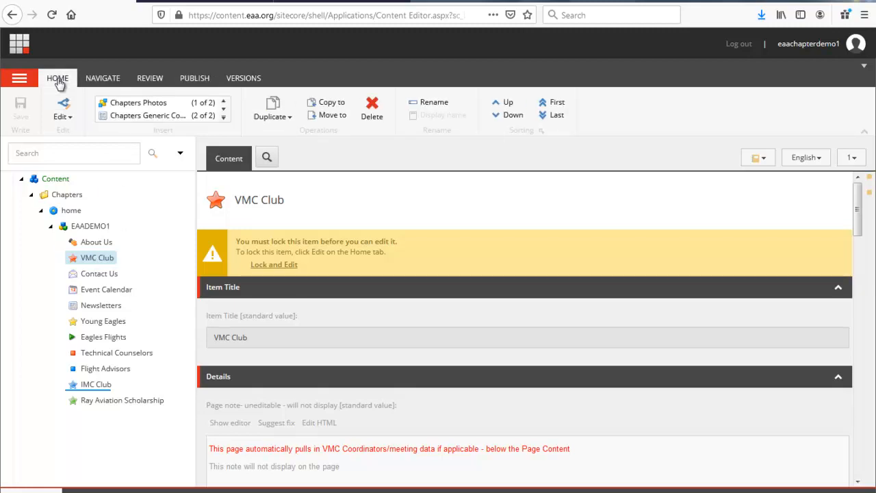
mouse_move(144, 284)
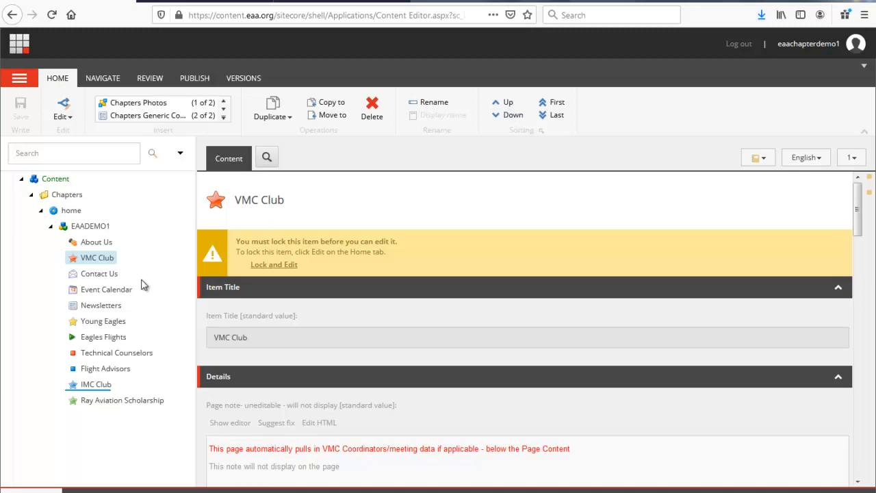
mouse_move(91, 263)
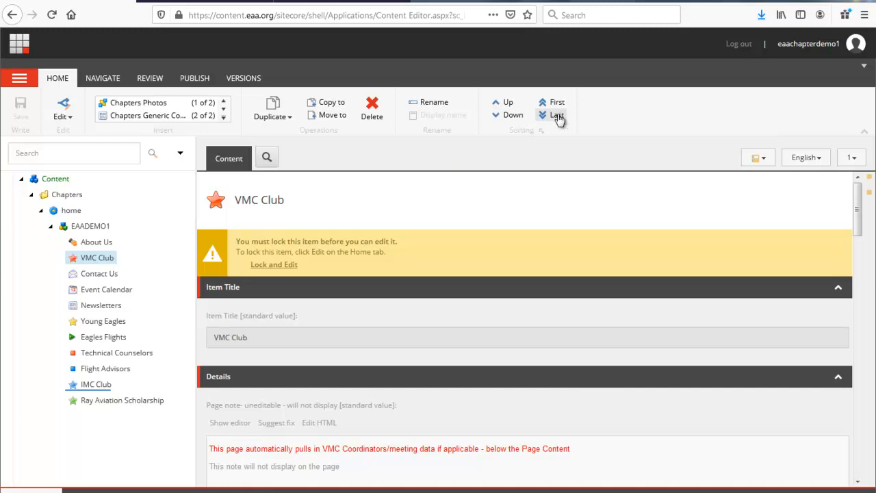
left_click(513, 114)
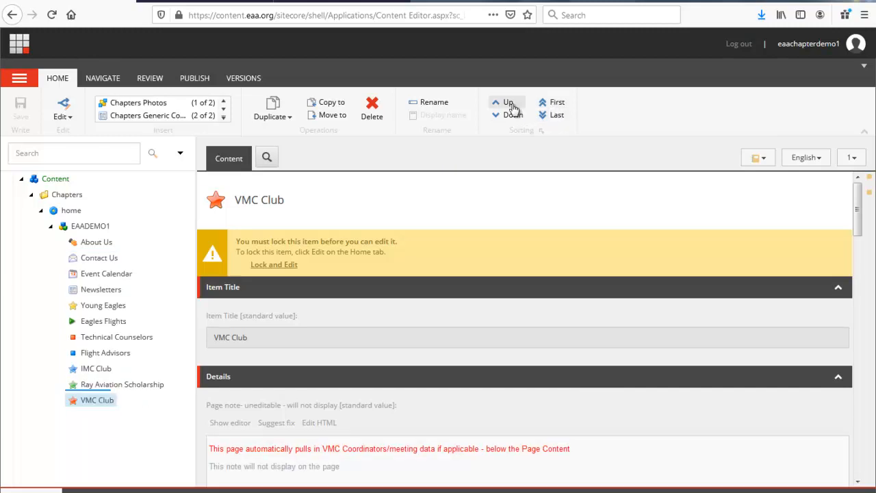
left_click(508, 102)
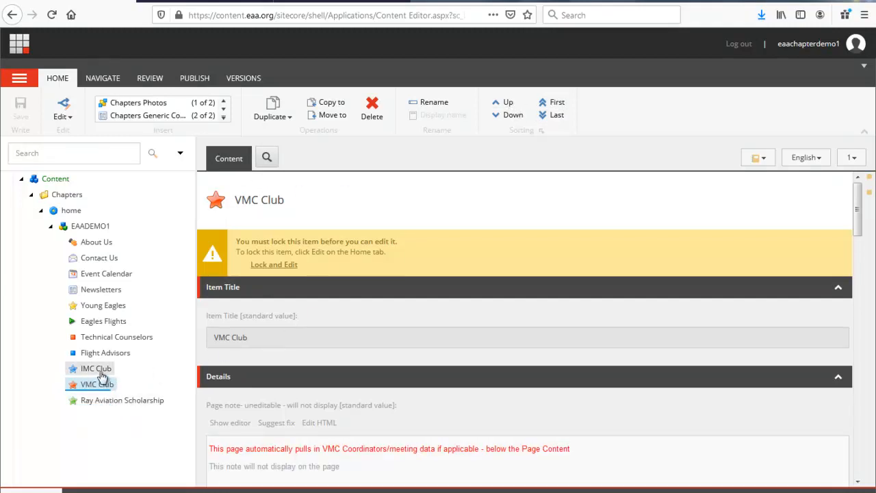
mouse_move(169, 293)
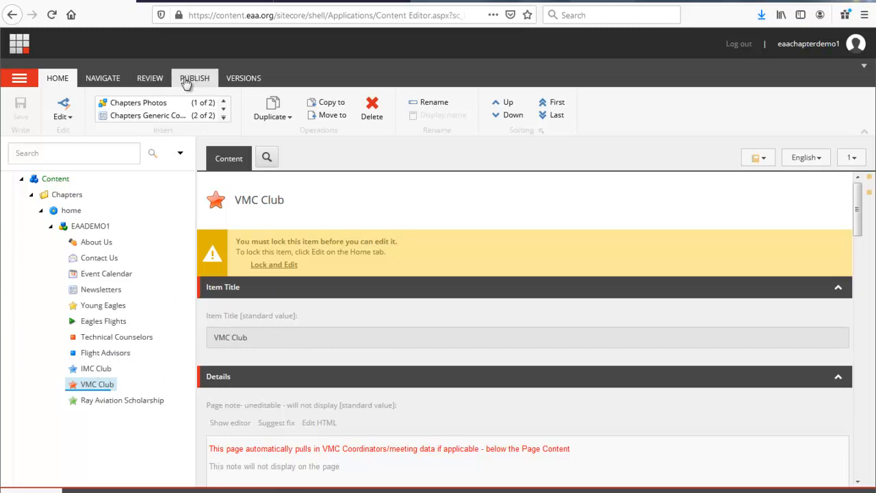
Publish the reordered VMC Club and reload the chapter site to verify menu order.
left_click(258, 109)
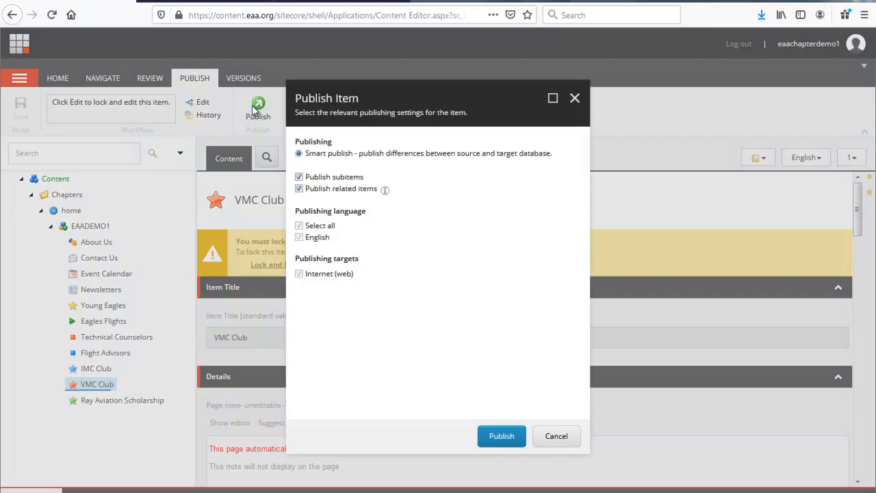
left_click(501, 436)
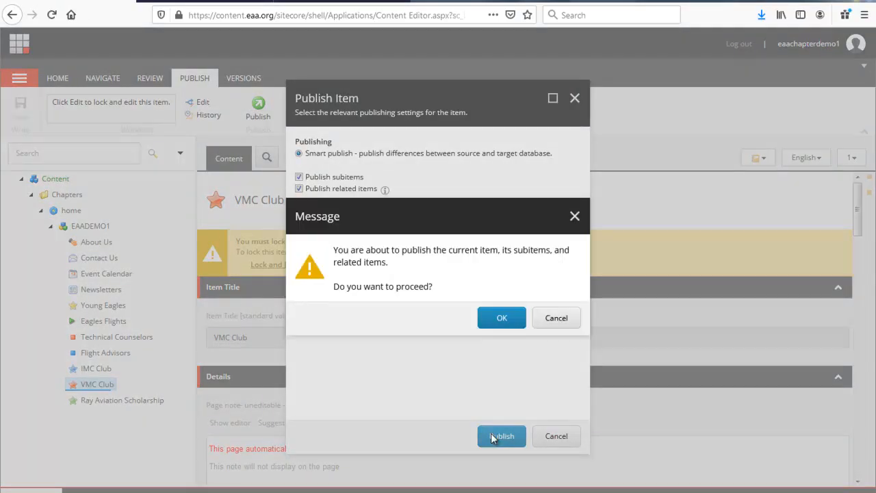
left_click(501, 317)
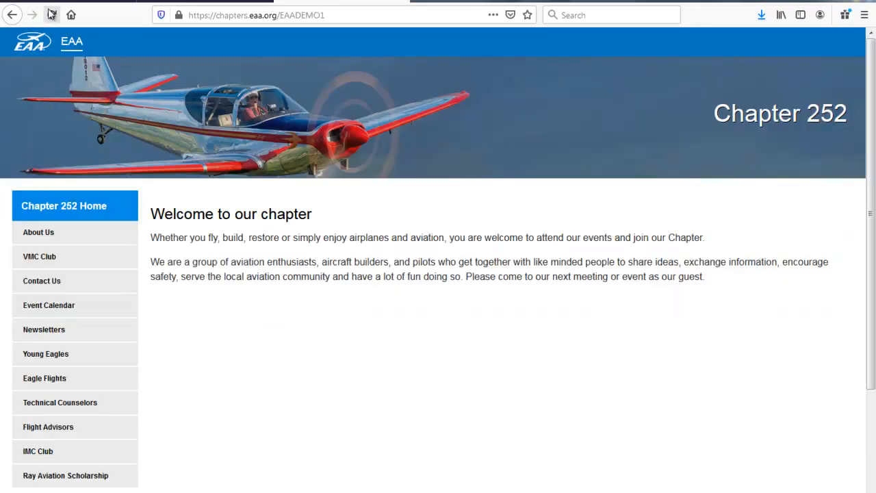
left_click(52, 15)
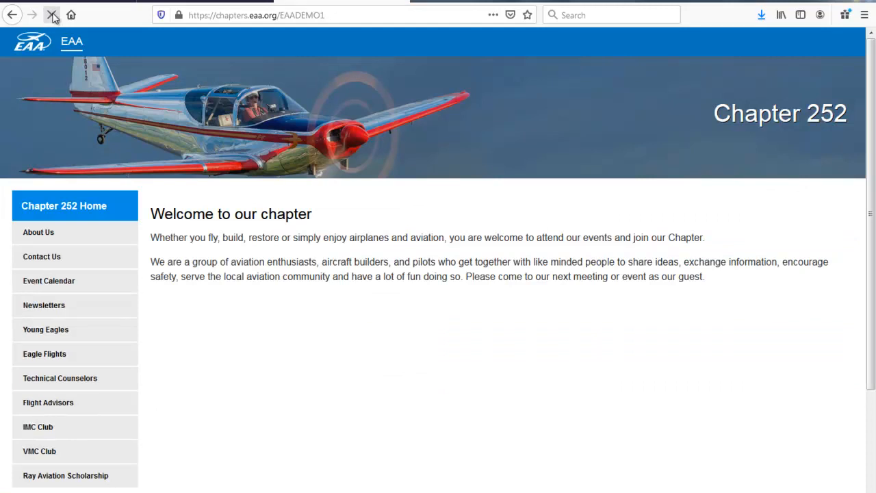
mouse_move(39, 451)
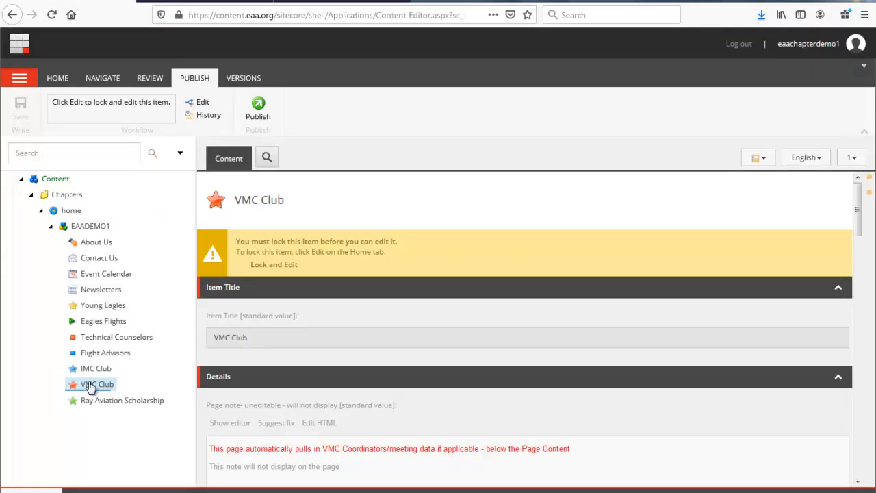
mouse_move(106, 383)
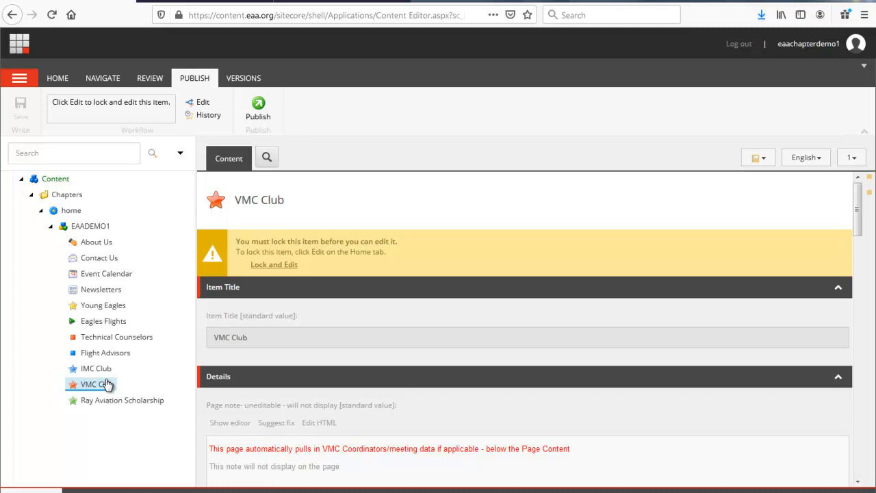
mouse_move(158, 382)
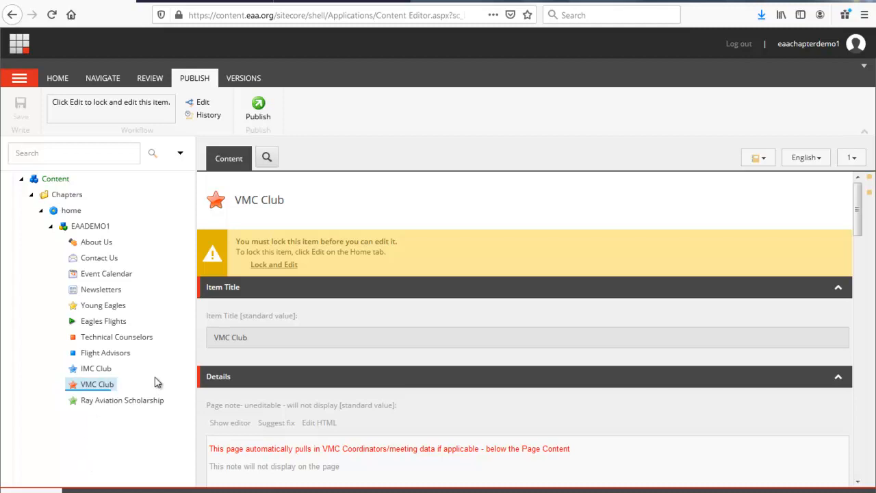
mouse_move(96, 369)
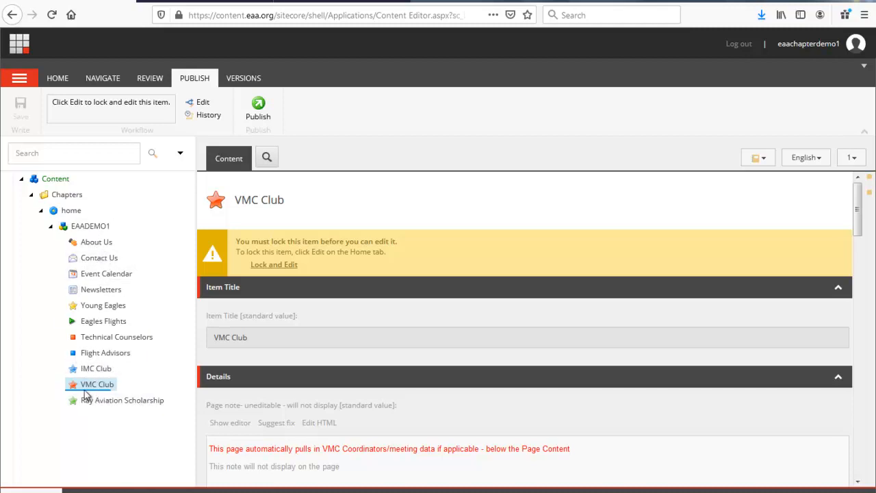
mouse_move(96, 387)
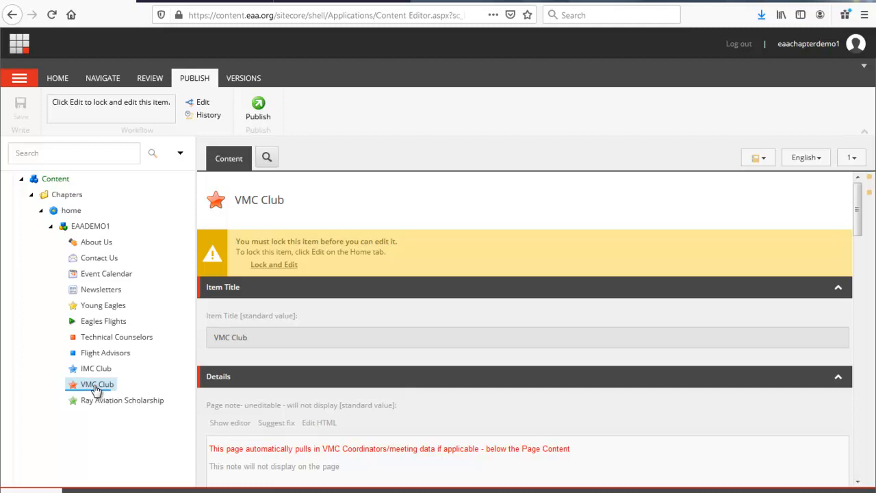
mouse_move(96, 374)
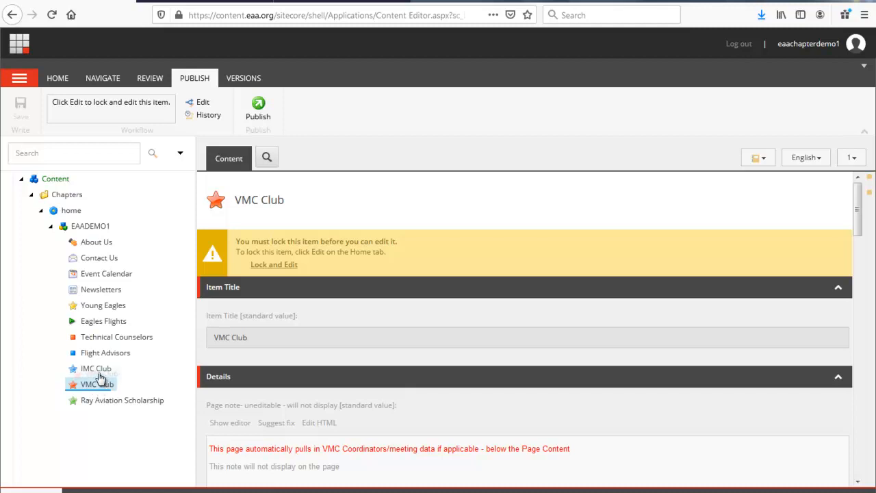
mouse_move(96, 369)
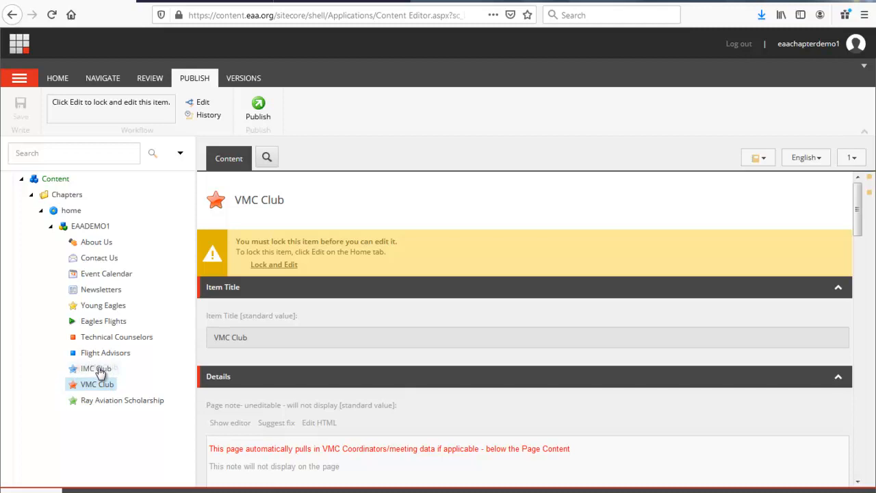
Move VMC Club onto IMC Club, stopping at the move confirmation.
left_click(97, 384)
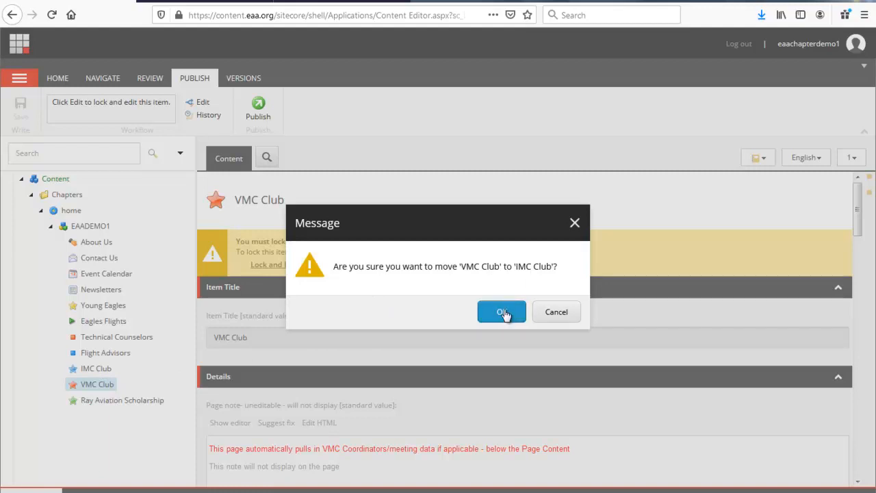
Confirm moving VMC Club under IMC Club, then publish EAADEMO1 with its subitems.
left_click(501, 312)
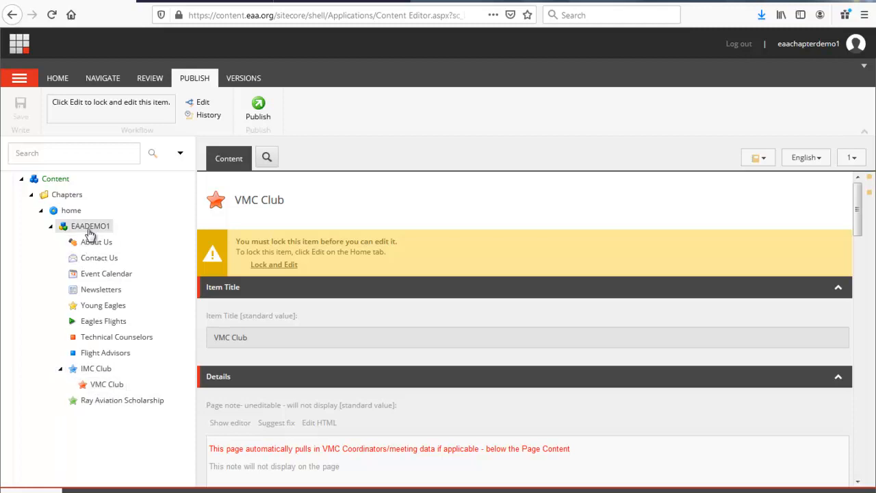
left_click(90, 226)
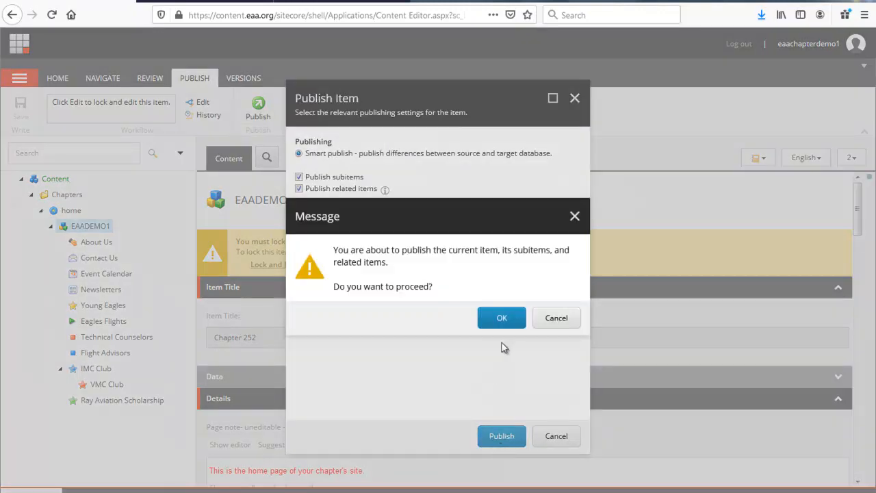
left_click(501, 318)
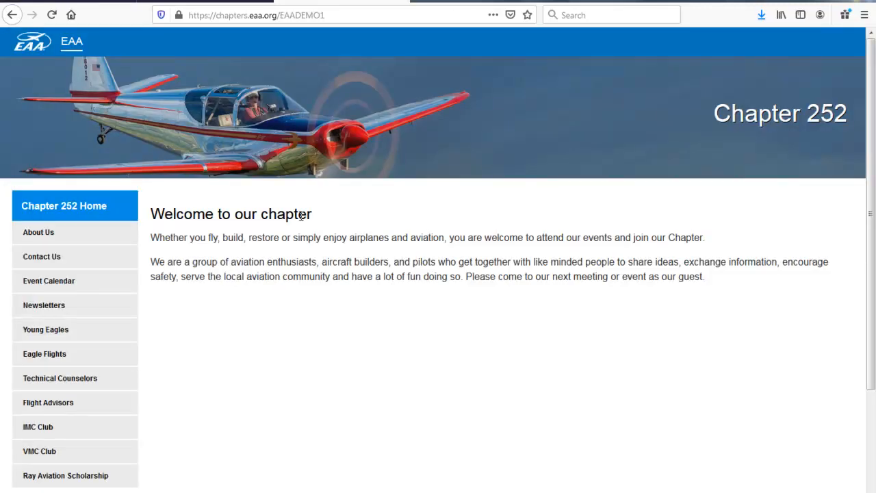
Reload the live site and open VMC Club from the expanded IMC Club menu.
left_click(52, 14)
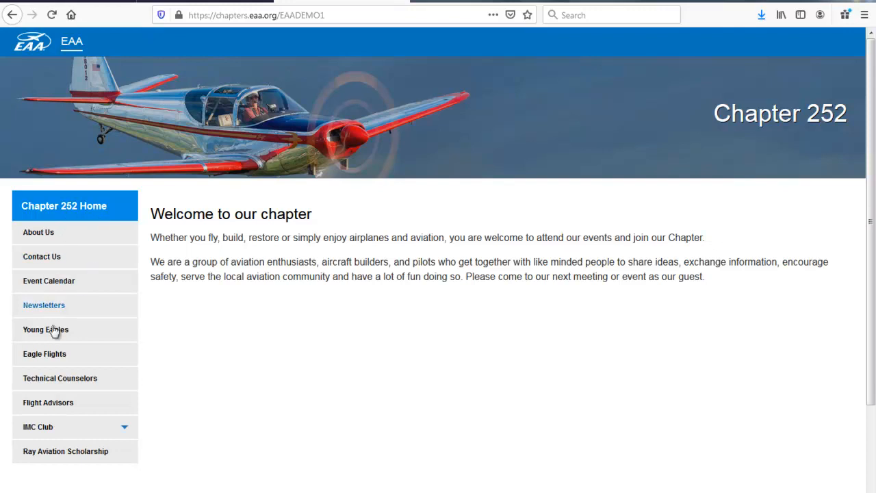
mouse_move(92, 434)
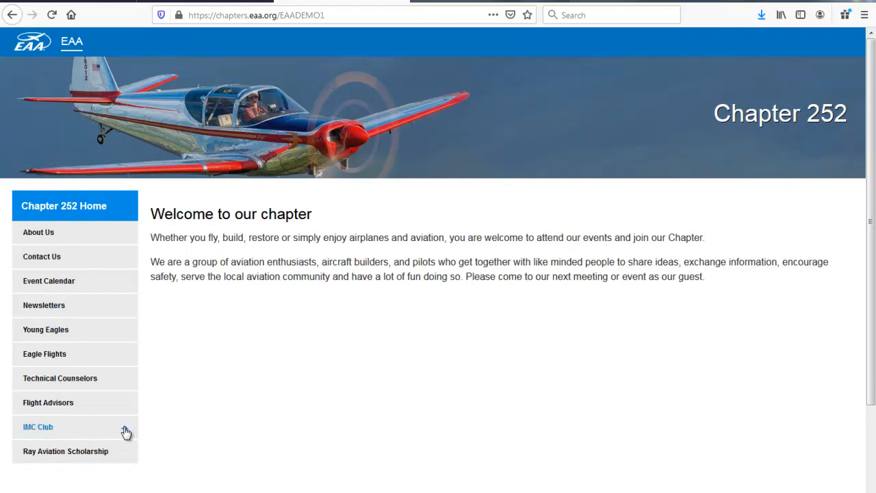
left_click(38, 426)
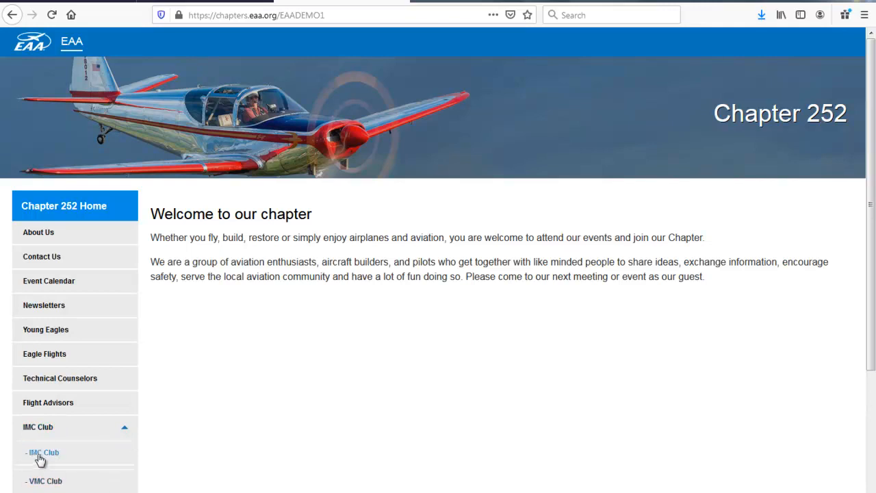
mouse_move(55, 462)
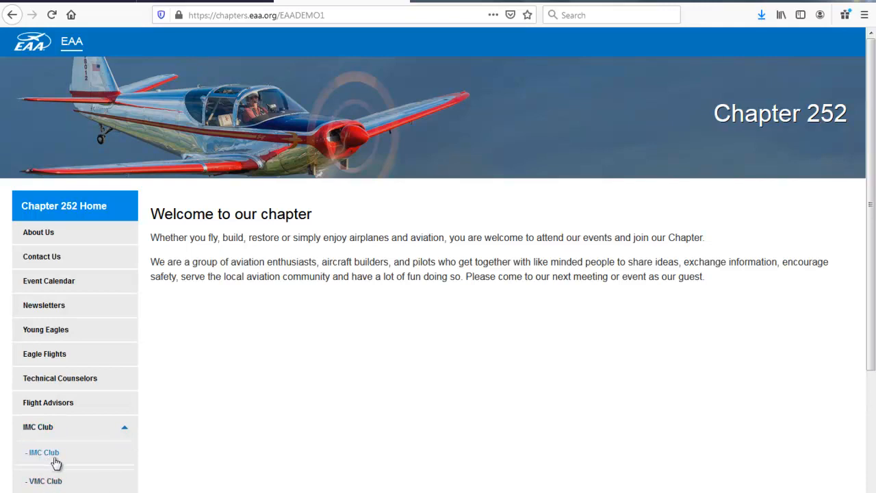
left_click(45, 481)
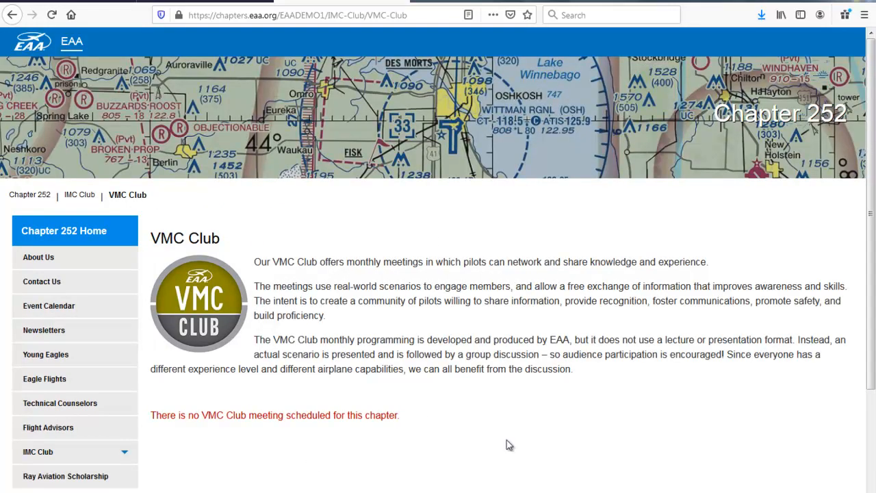
mouse_move(235, 3)
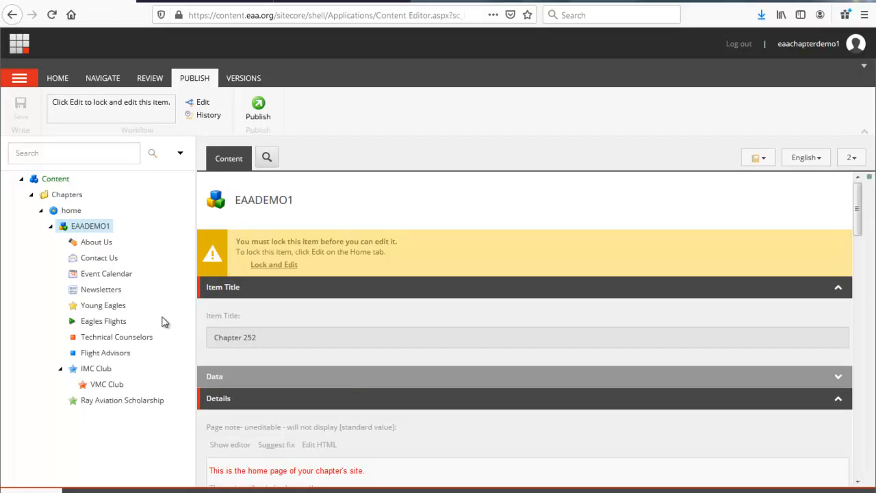
mouse_move(107, 384)
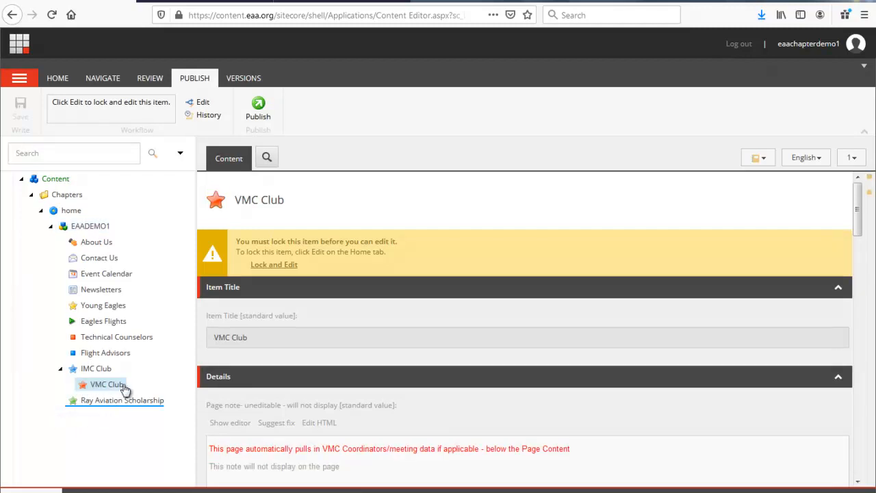
mouse_move(104, 387)
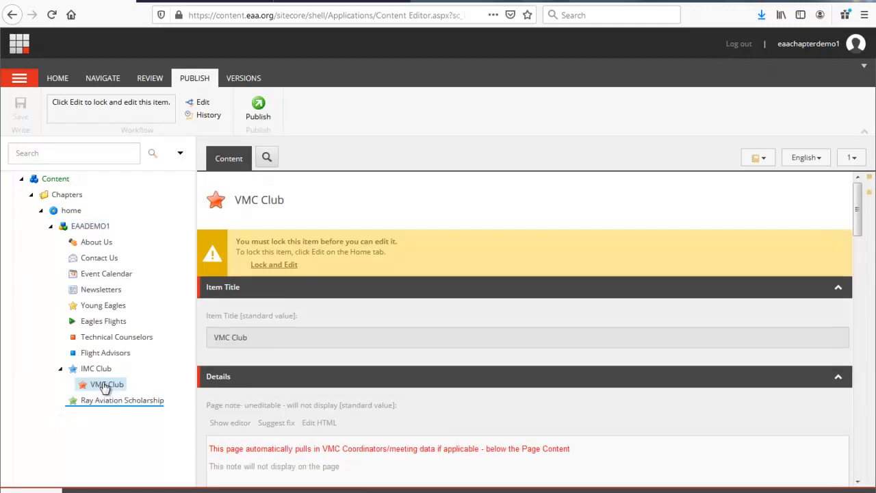
mouse_move(143, 377)
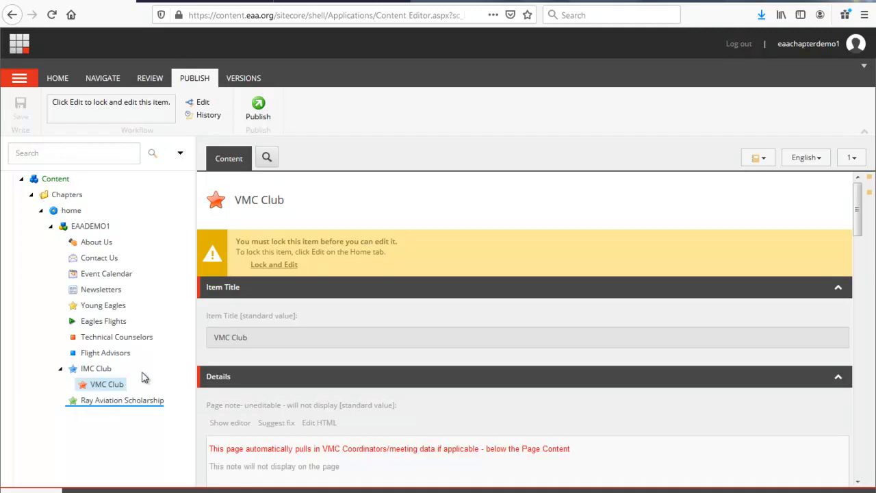
mouse_move(136, 100)
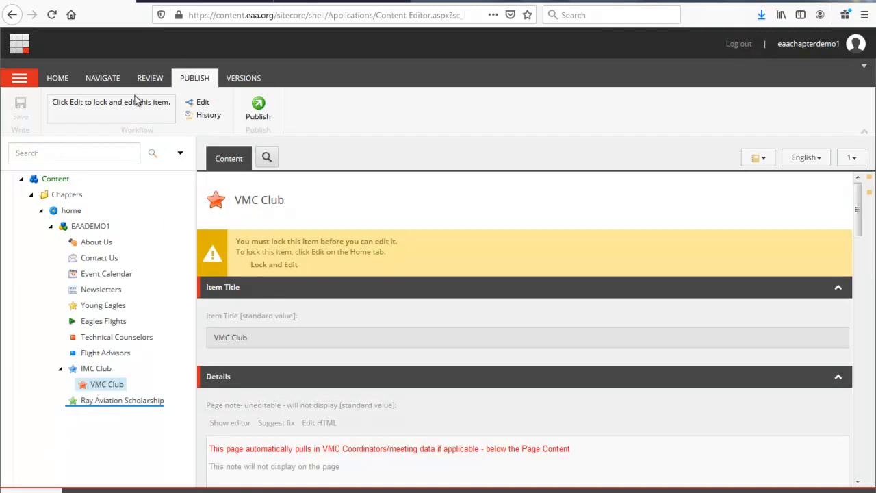
Drag VMC Club above IMC Club in the content tree and confirm the move.
left_click(58, 77)
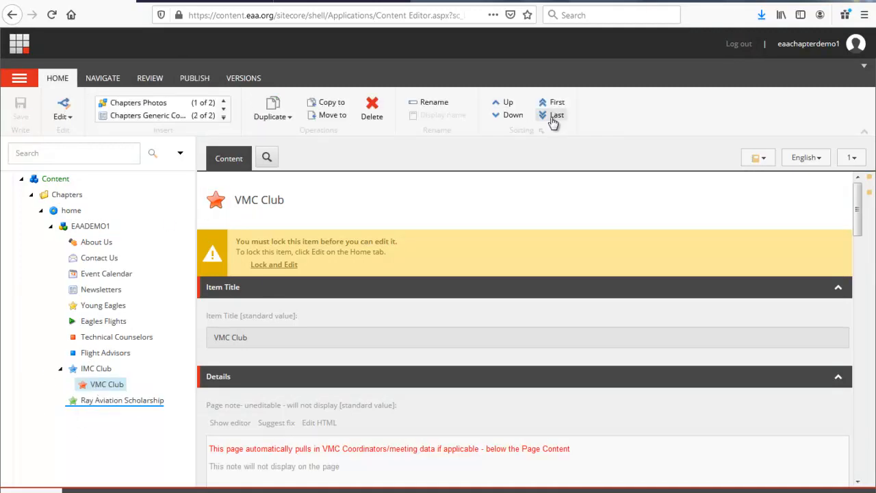
mouse_move(557, 114)
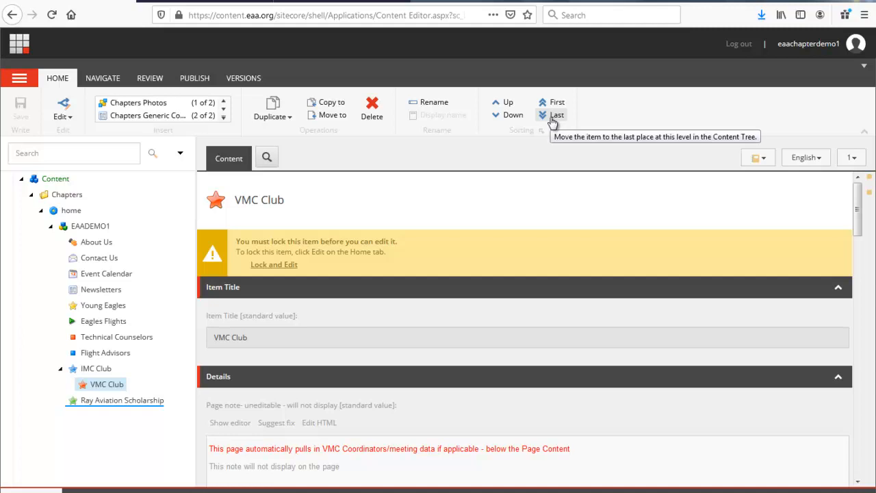
mouse_move(551, 119)
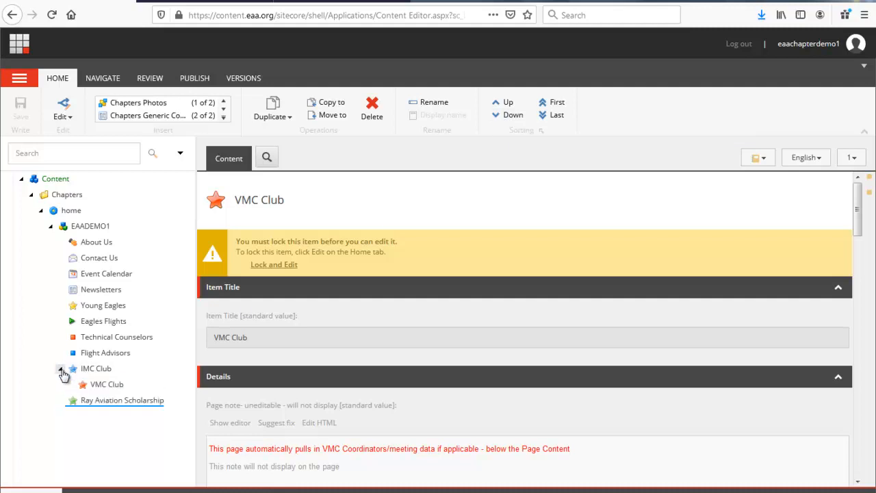
left_click(61, 368)
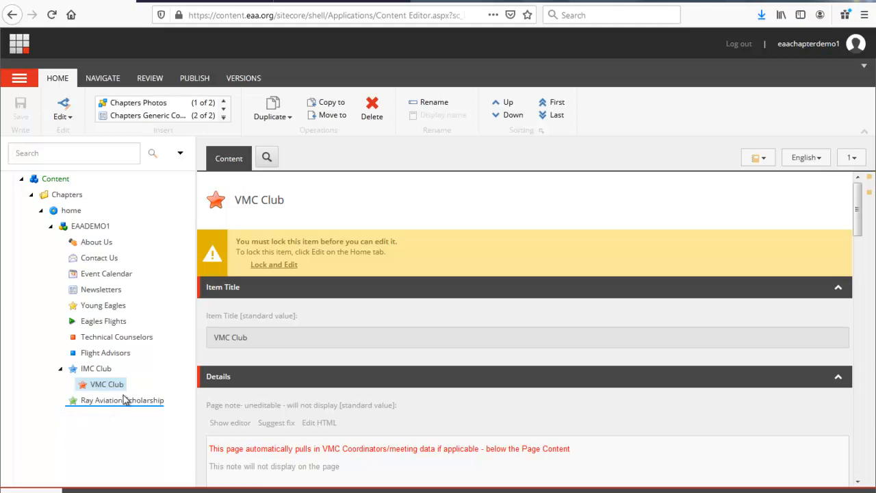
mouse_move(555, 114)
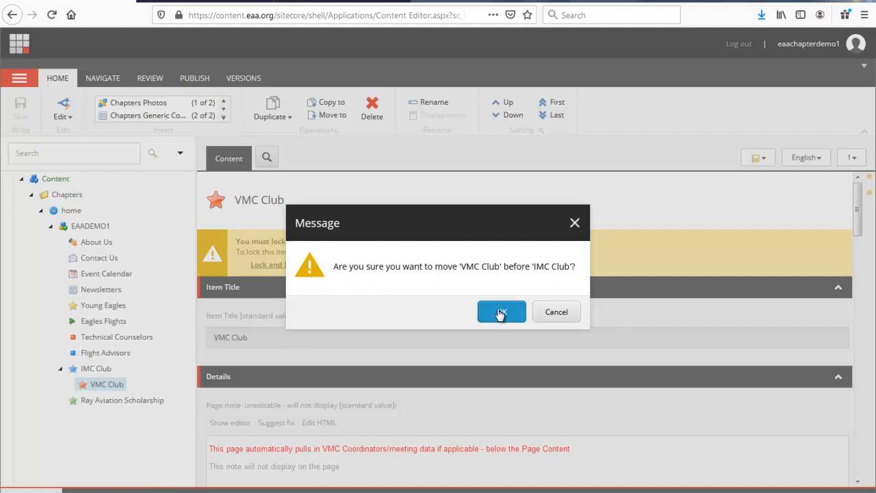
left_click(501, 311)
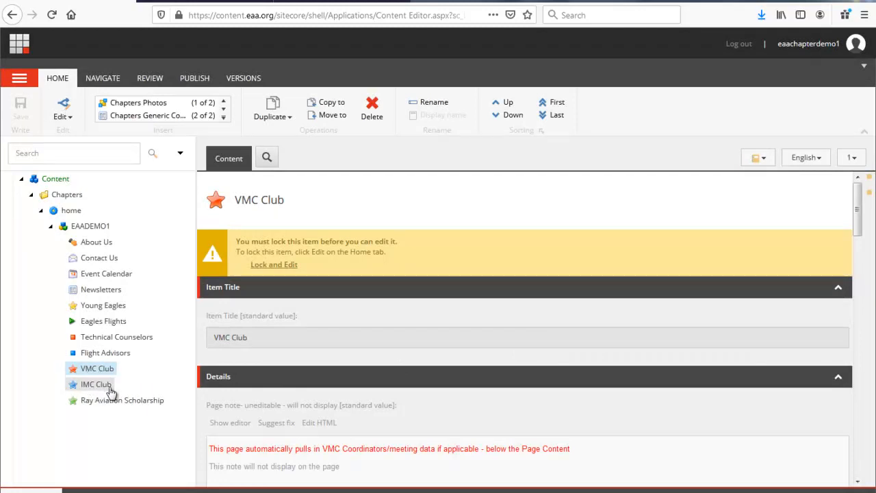
mouse_move(189, 391)
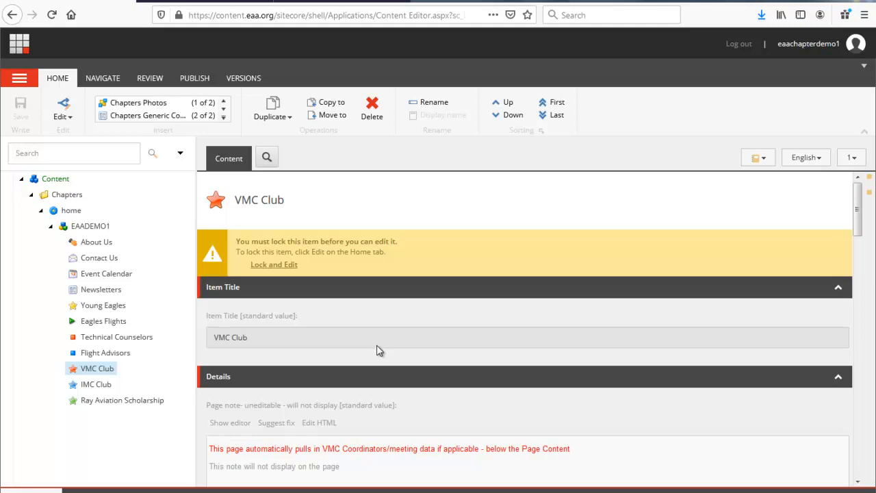
mouse_move(142, 267)
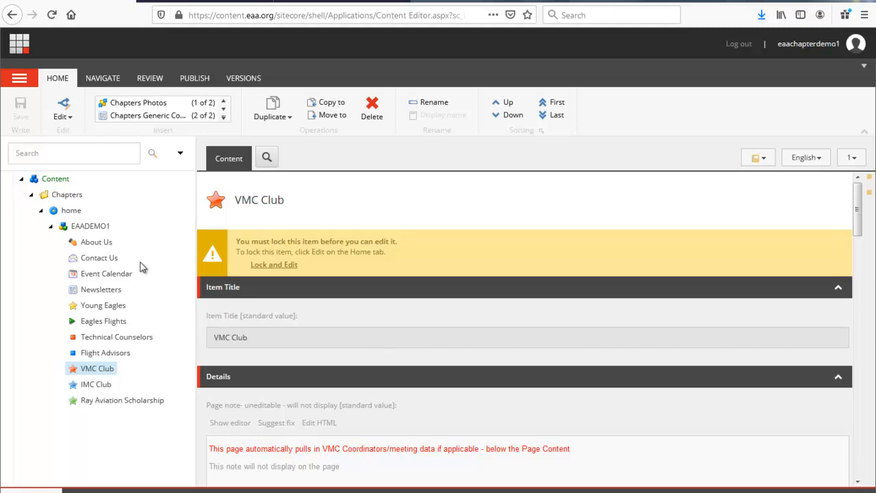
mouse_move(96, 241)
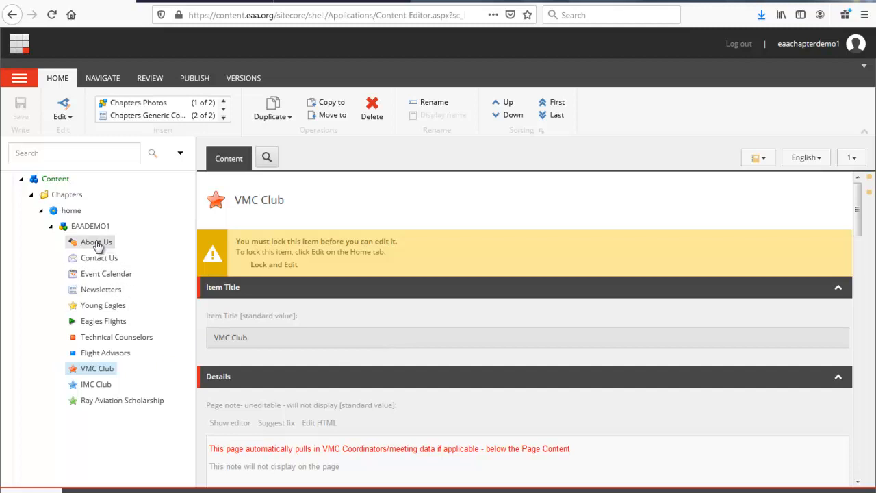
Select the About Us item, then the root EAADEMO1 item.
left_click(96, 241)
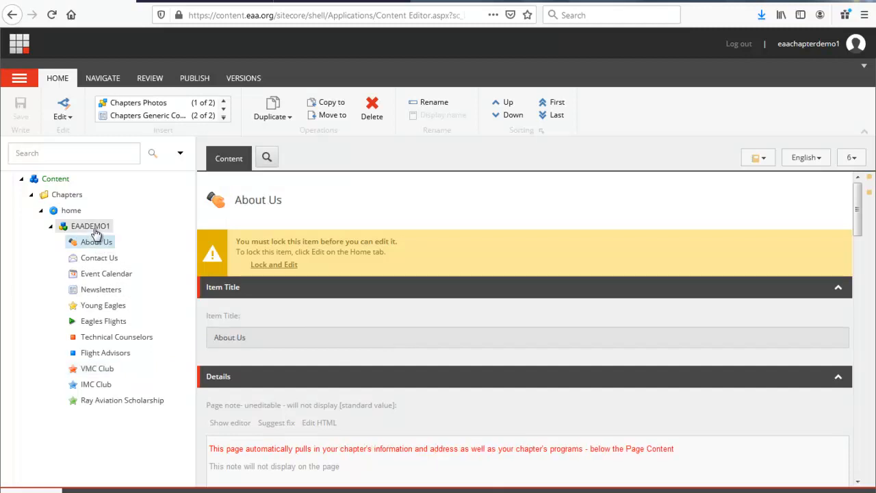
left_click(90, 226)
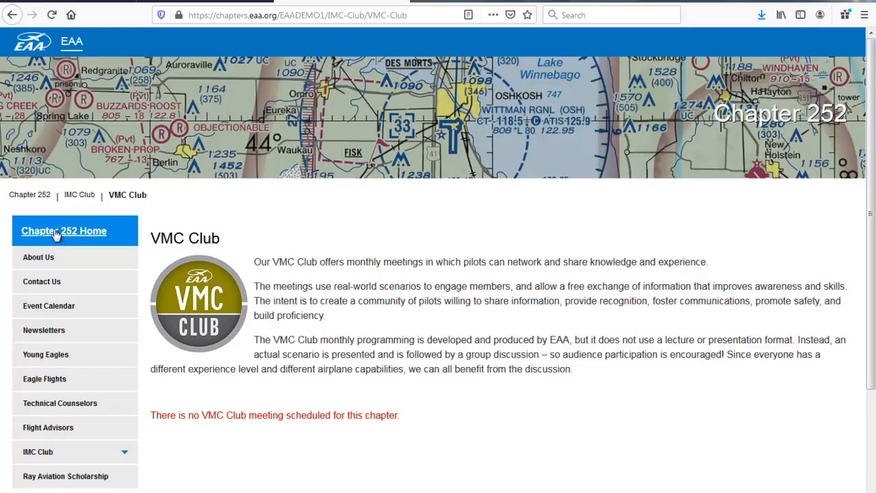
Follow the Chapter 252 Home link and scroll the eaa252.org home page.
left_click(64, 231)
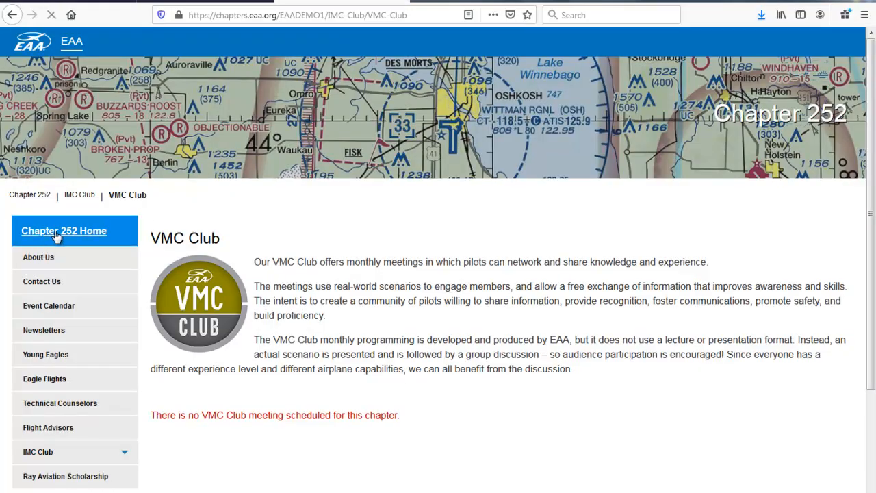
left_click(63, 230)
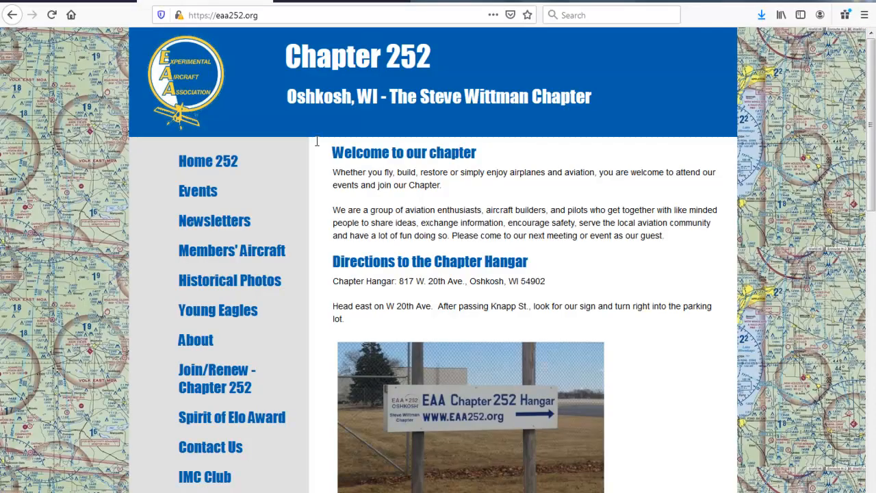
mouse_move(489, 165)
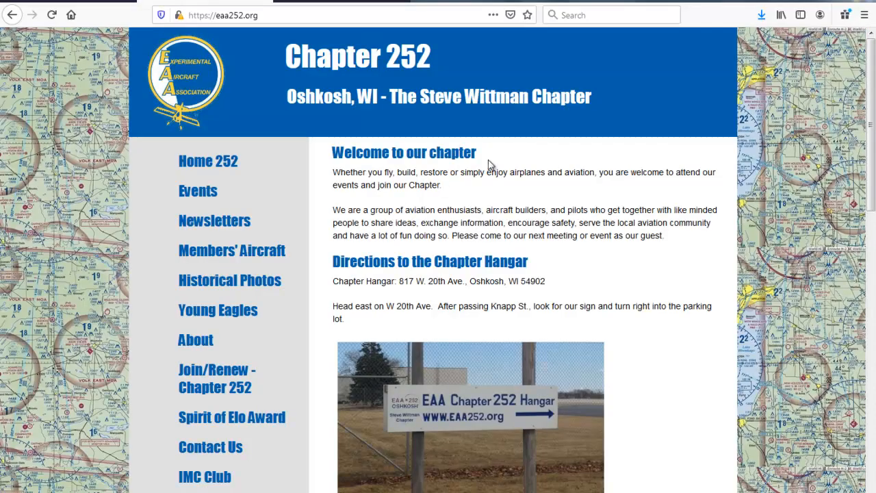
mouse_move(483, 219)
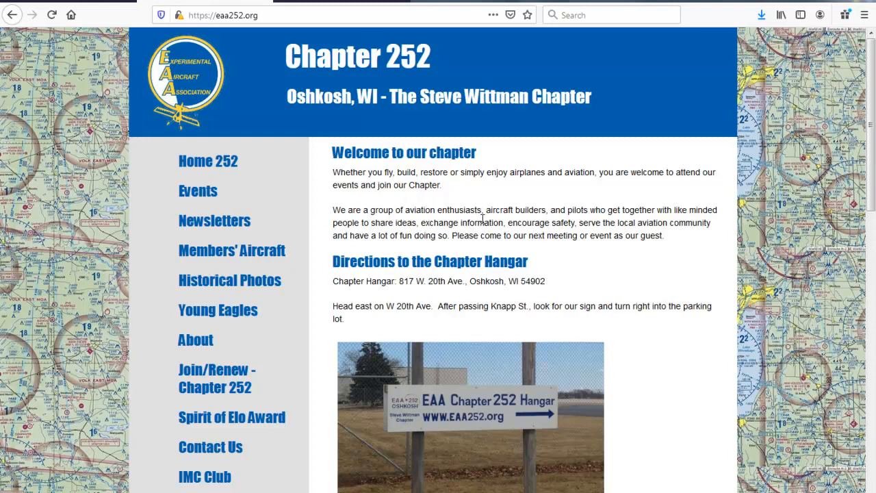
scroll("down", 3)
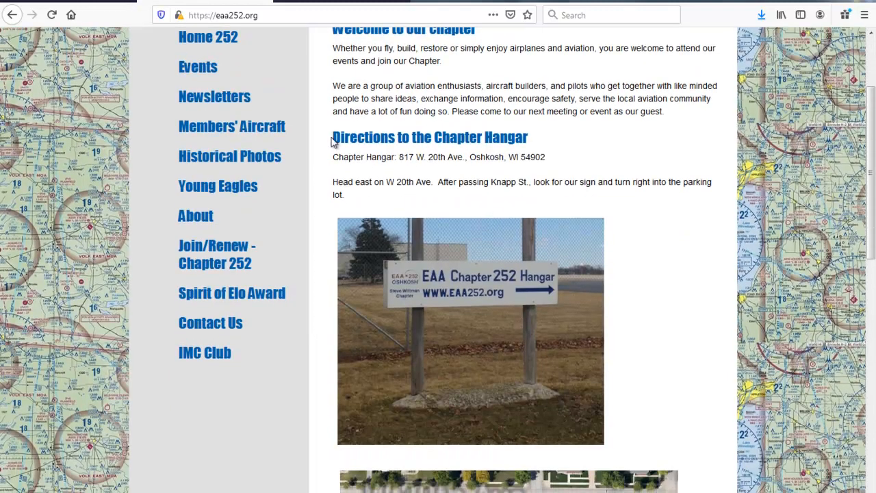
mouse_move(675, 207)
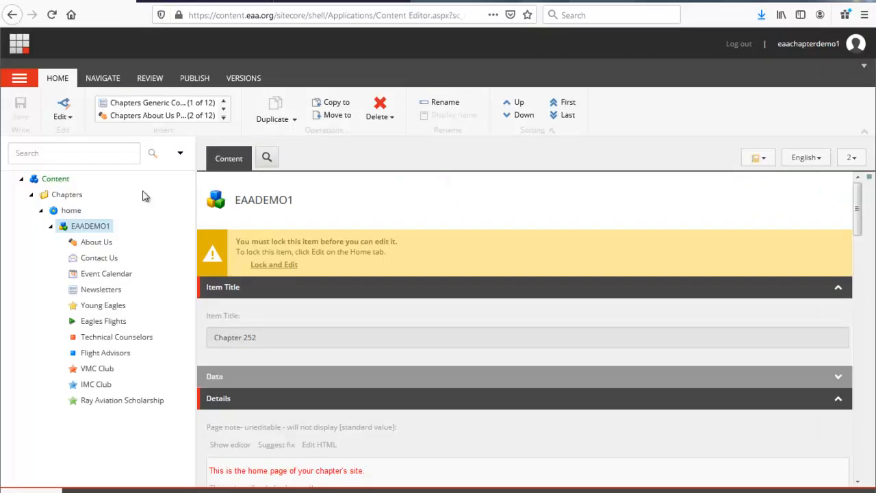
mouse_move(356, 299)
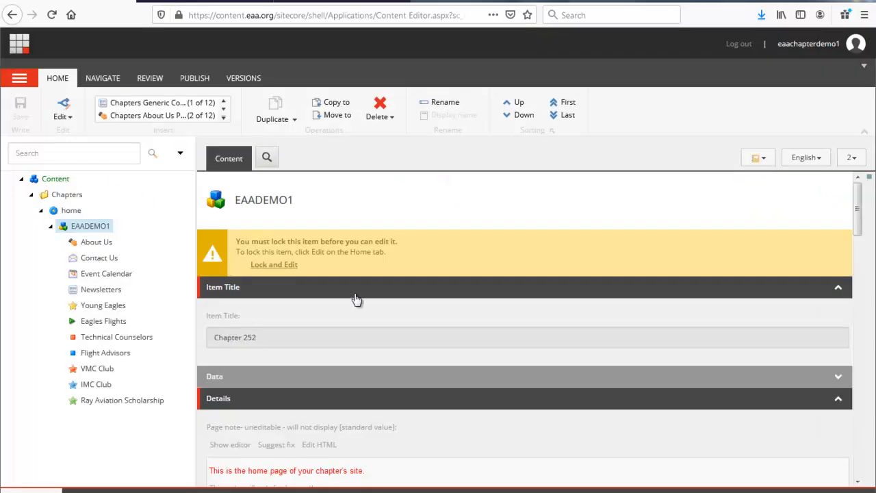
mouse_move(347, 247)
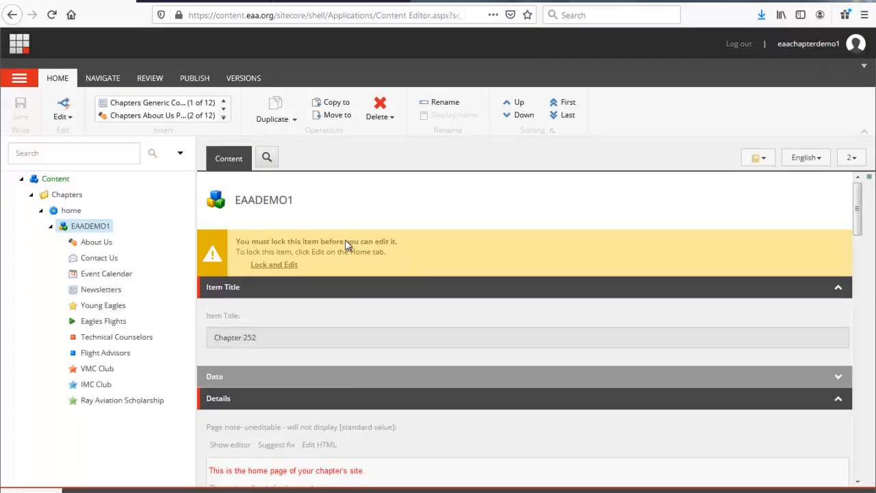
mouse_move(273, 265)
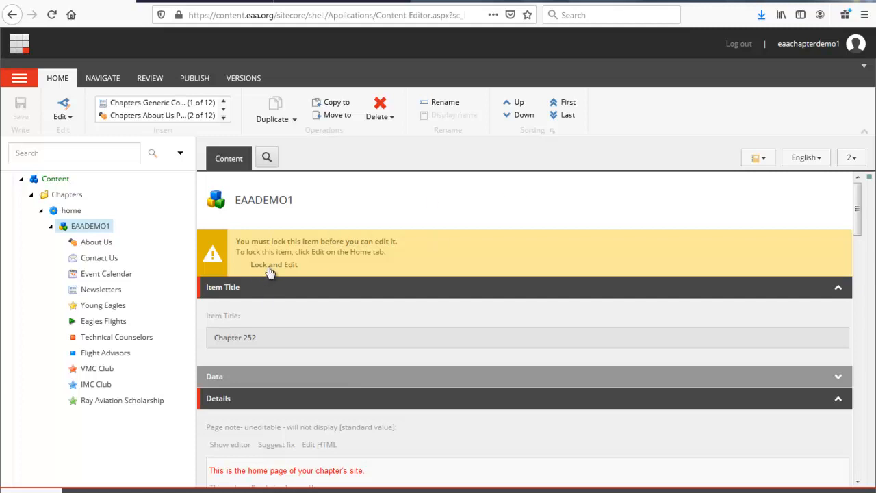
Lock the EAADEMO1 home item and open its Page Content in the rich text editor.
left_click(274, 265)
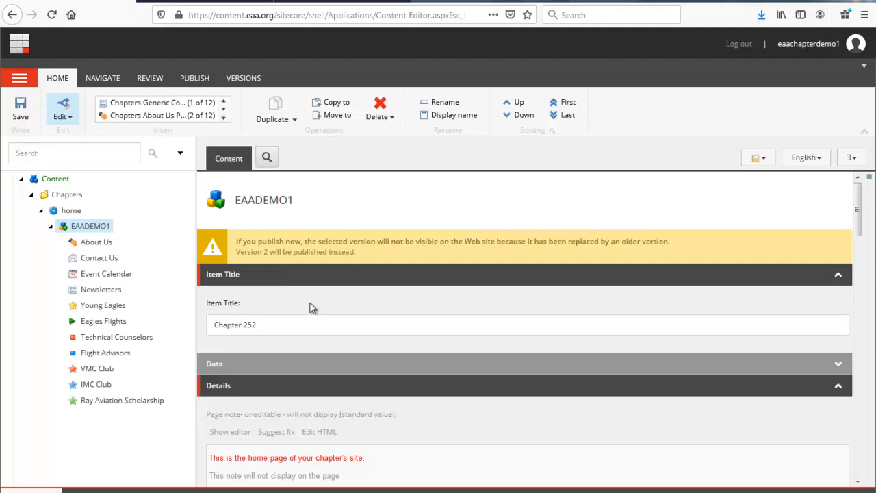
scroll("down", 3)
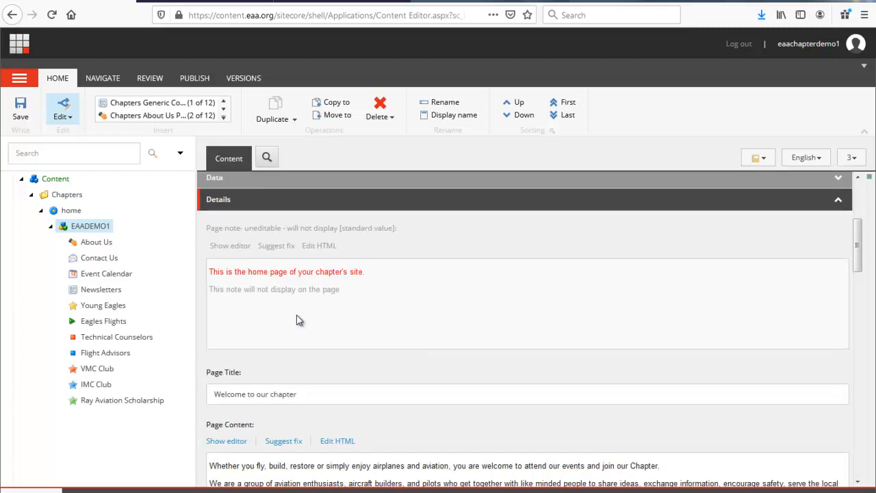
scroll("down", 3)
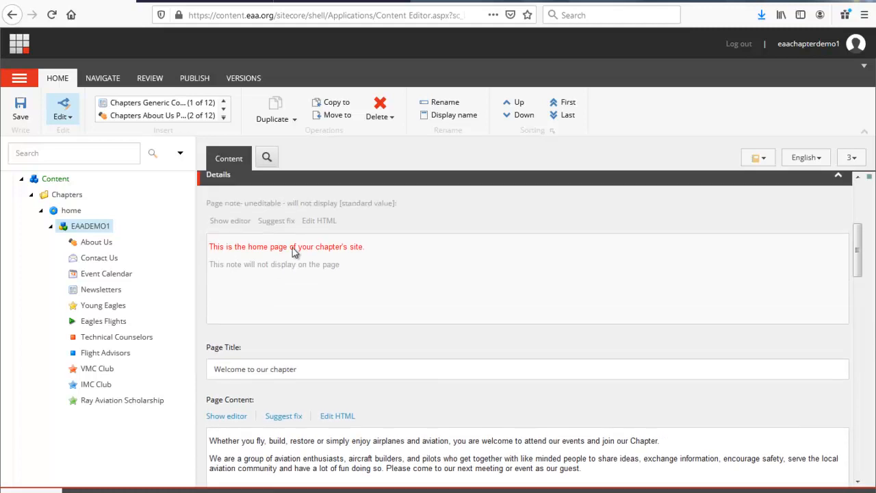
scroll("up", 3)
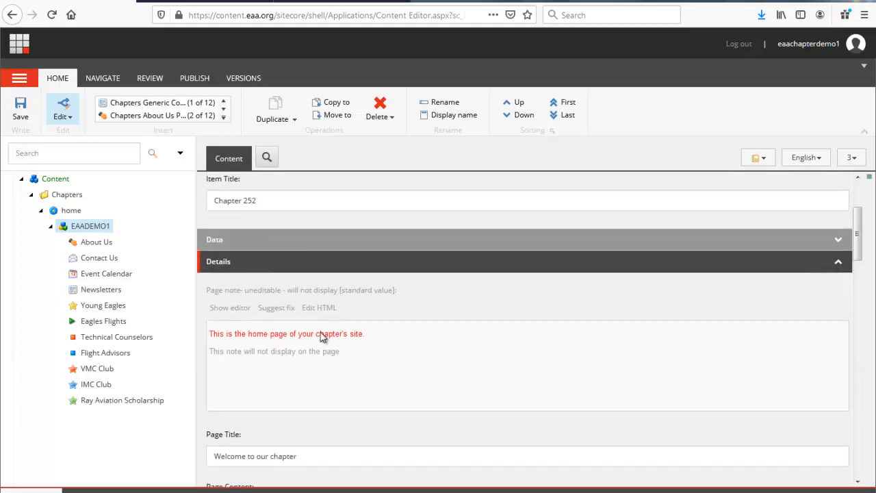
mouse_move(322, 311)
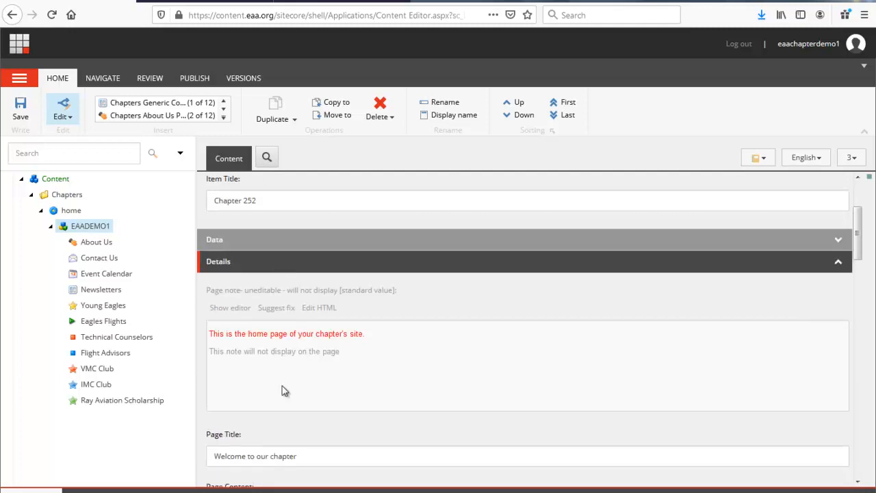
scroll("down", 3)
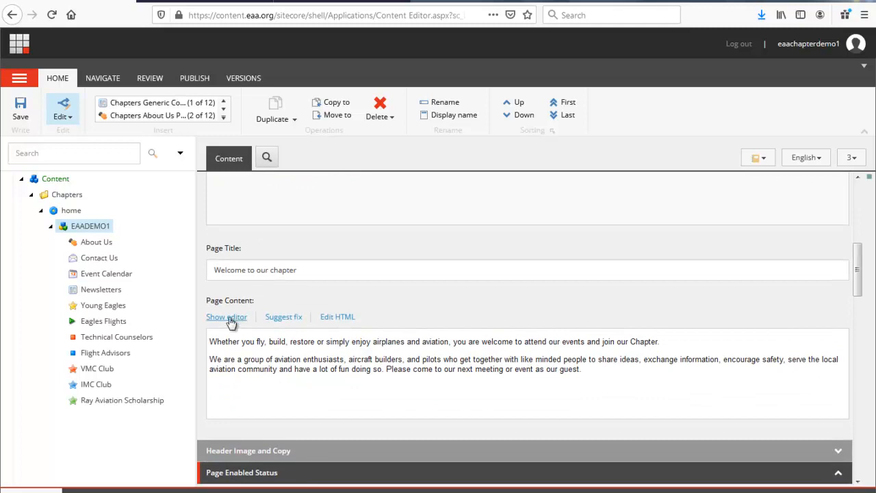
left_click(227, 316)
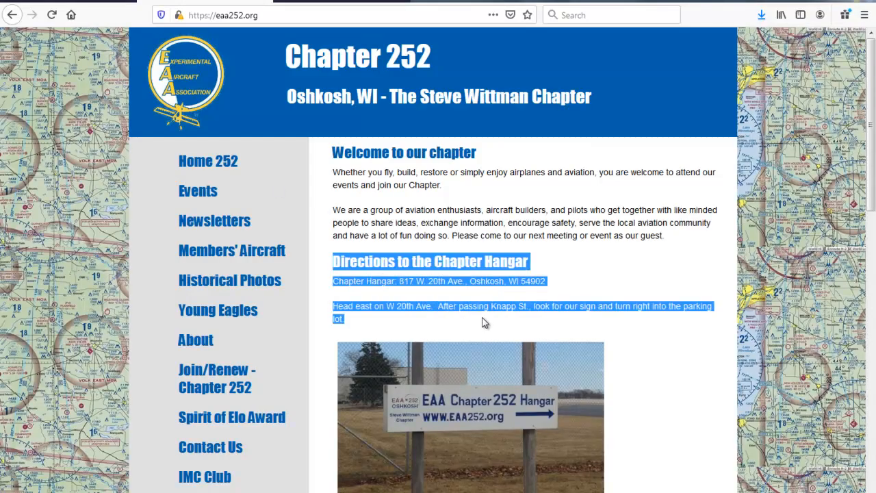
mouse_move(486, 329)
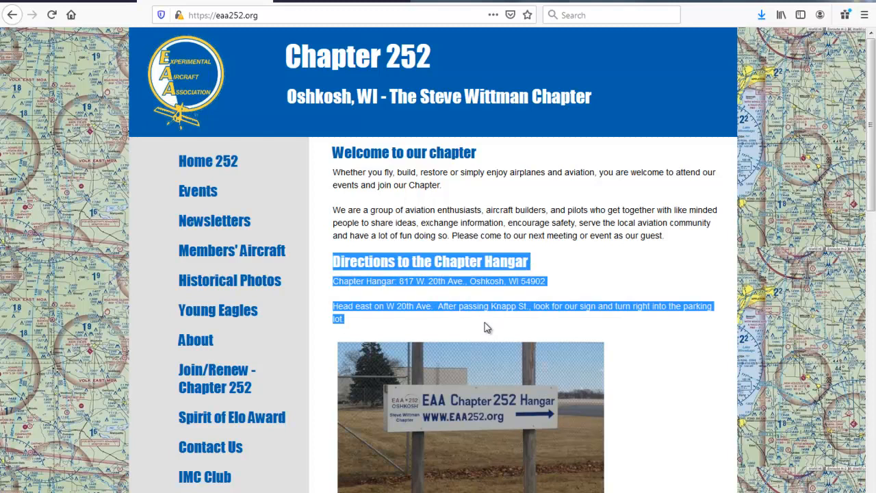
Scroll the eaa252.org home page to review the Chapter Hangar directions section.
scroll("down", 3)
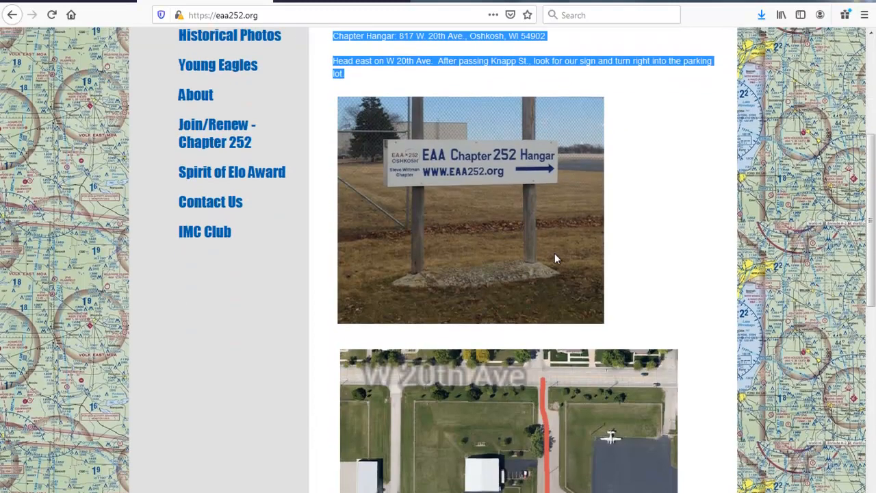
scroll("up", 3)
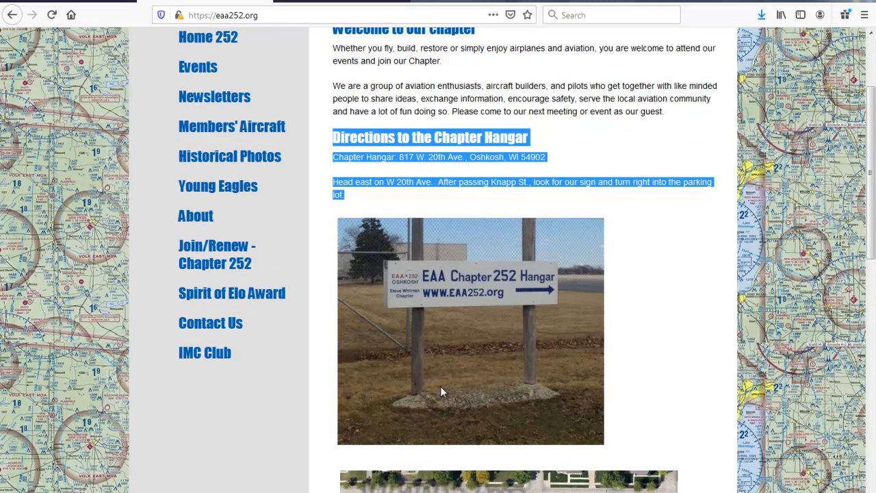
scroll("down", 3)
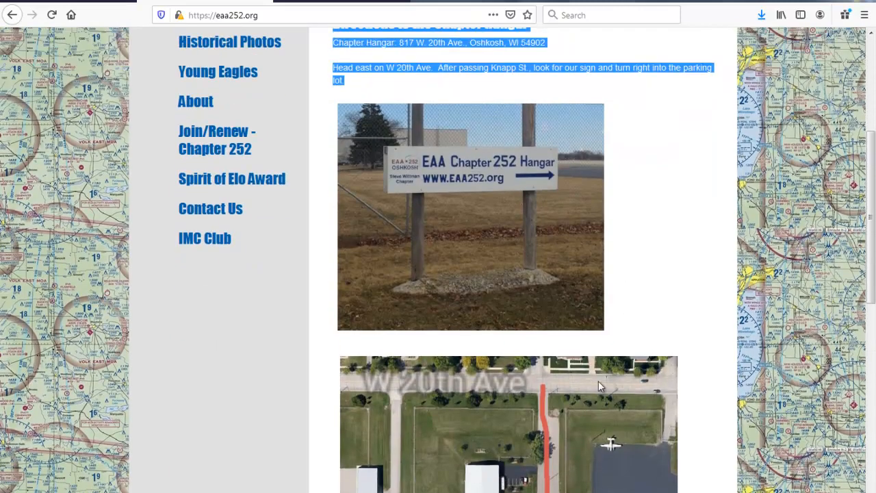
scroll("up", 3)
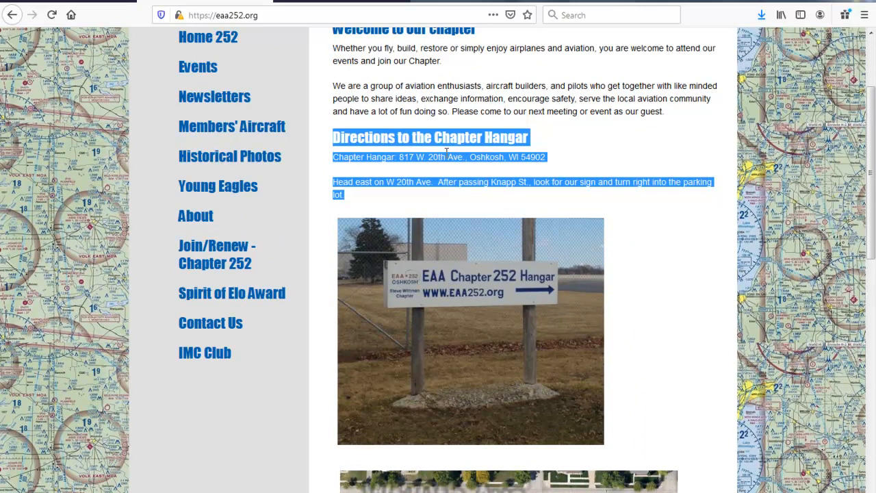
mouse_move(517, 287)
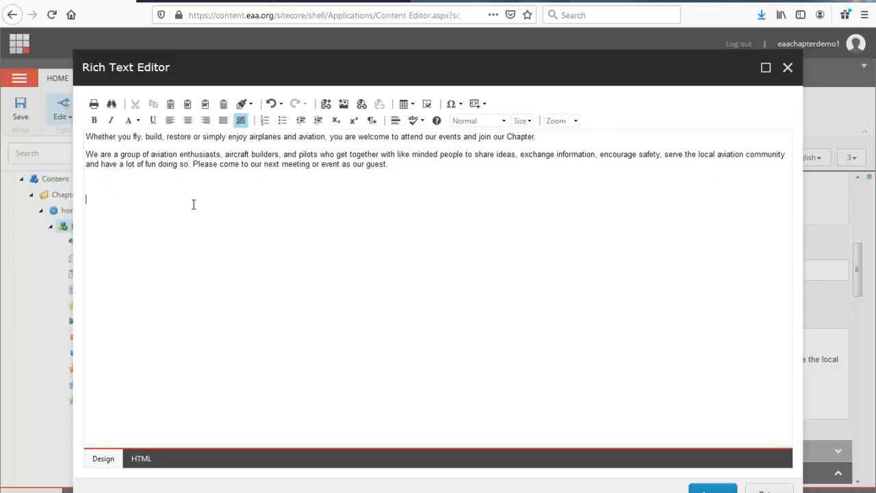
mouse_move(175, 210)
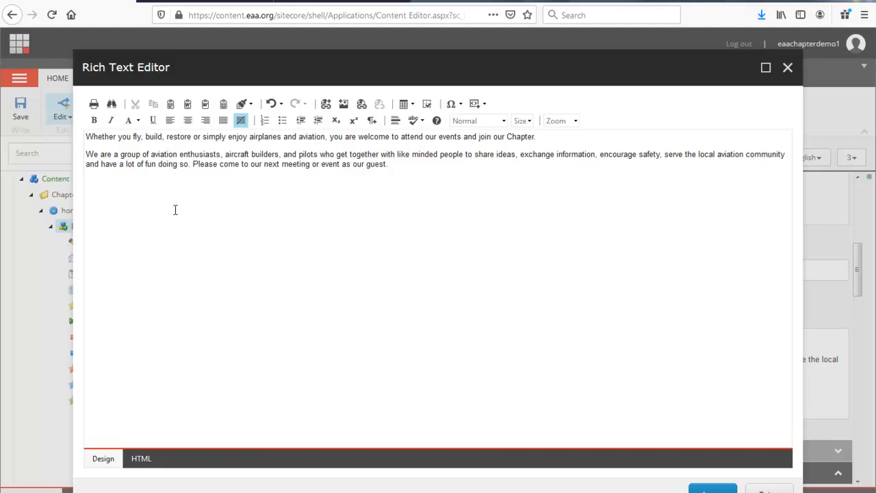
mouse_move(185, 243)
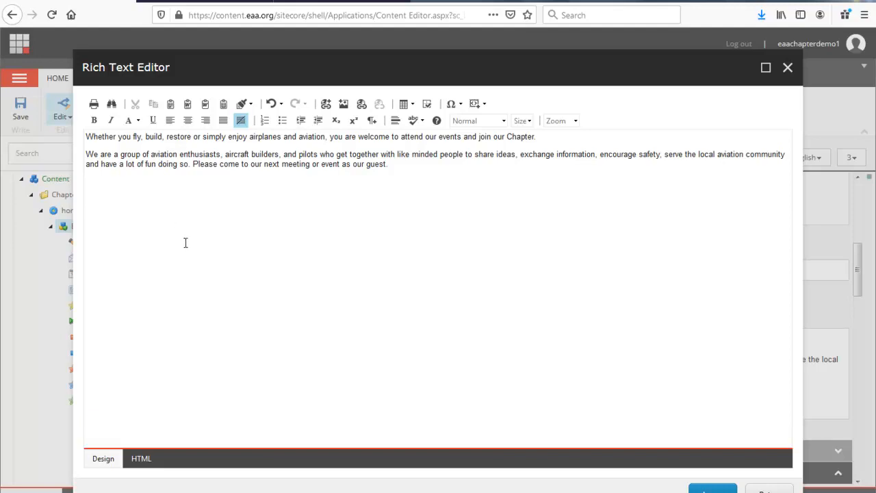
mouse_move(238, 196)
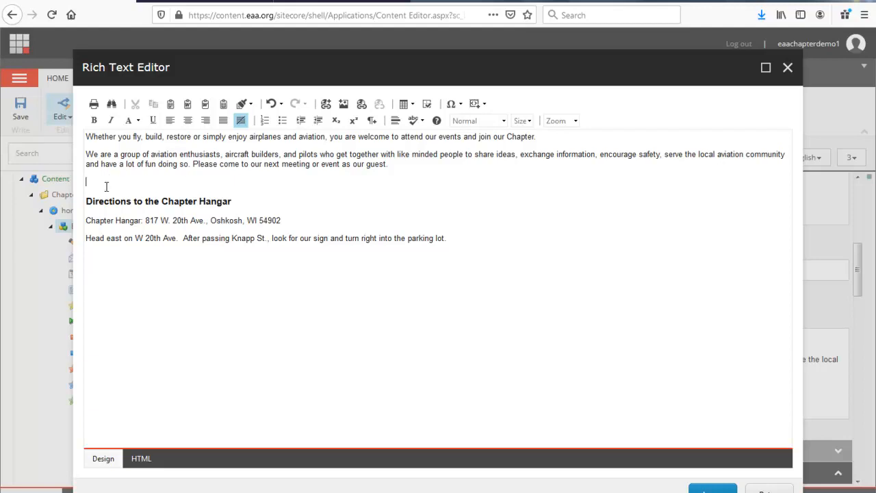
mouse_move(198, 217)
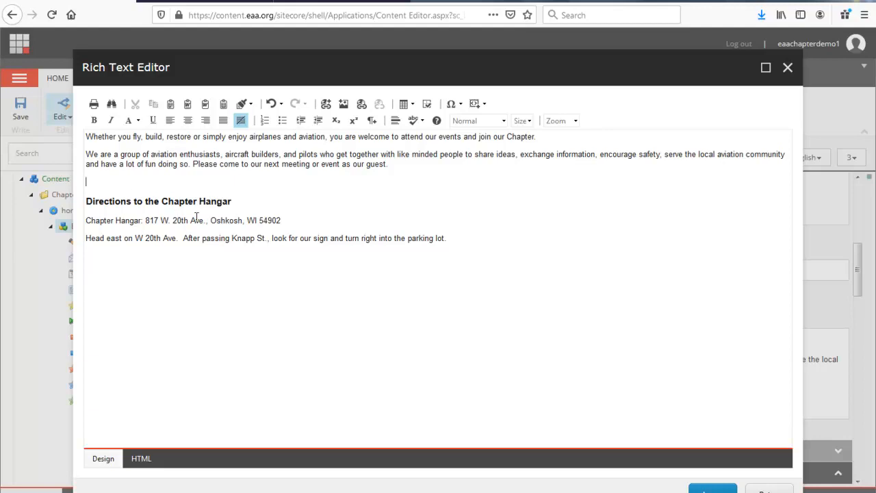
mouse_move(274, 227)
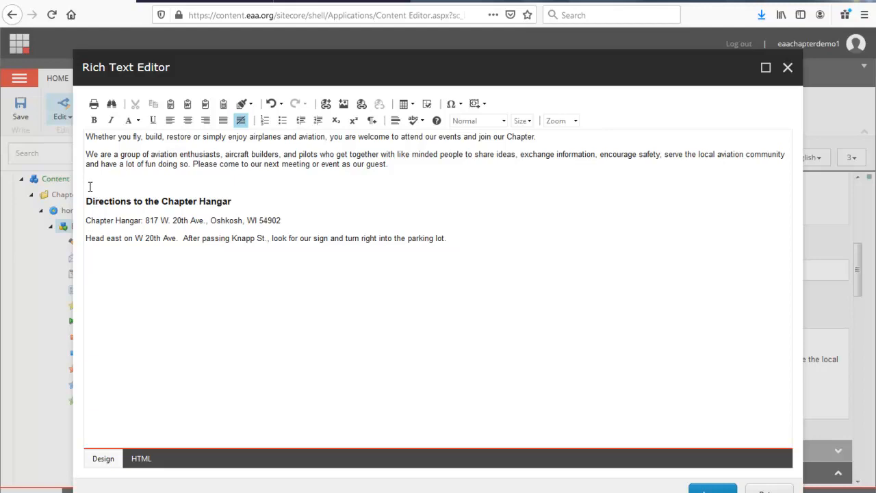
Strip all formatting from the pasted hangar directions text.
left_click_drag(86, 200, 446, 238)
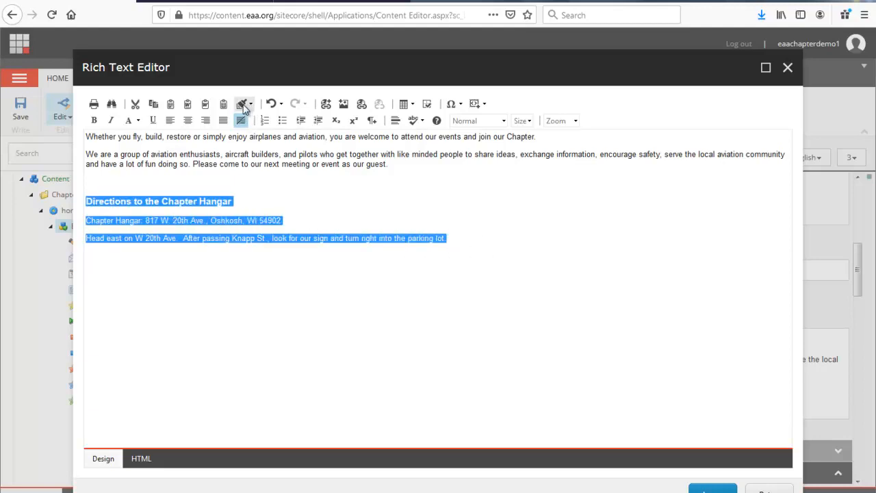
left_click(241, 105)
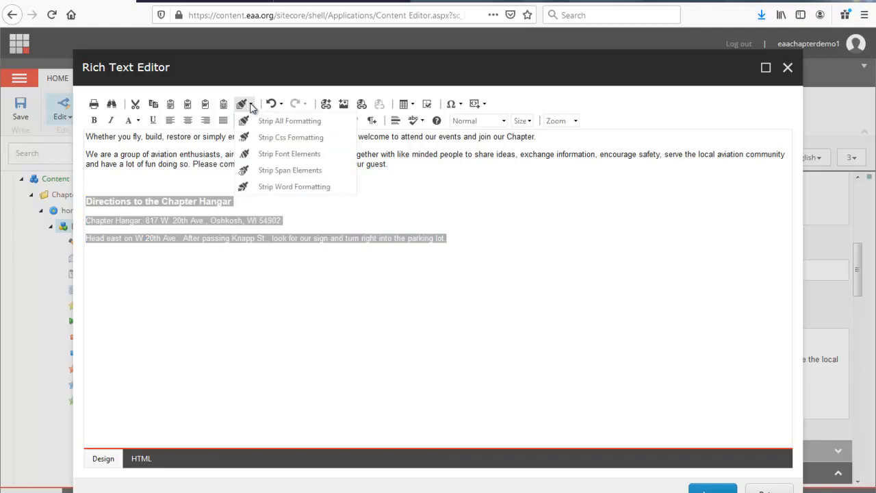
mouse_move(289, 120)
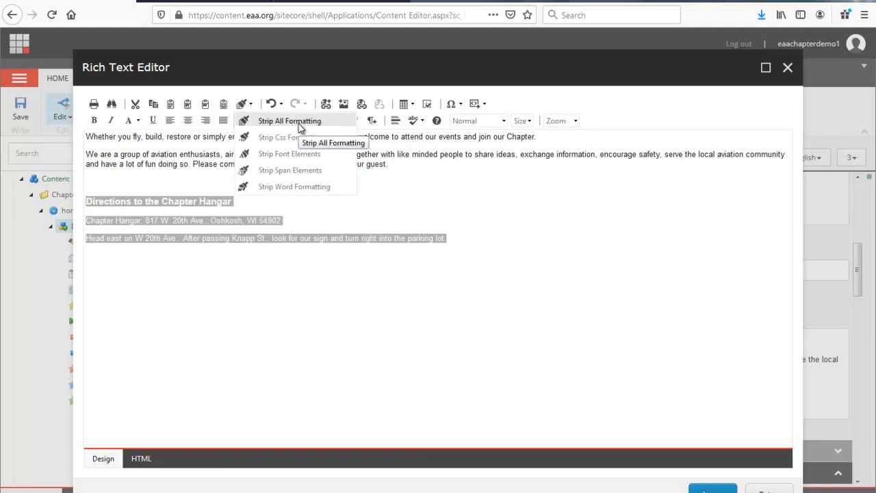
mouse_move(289, 154)
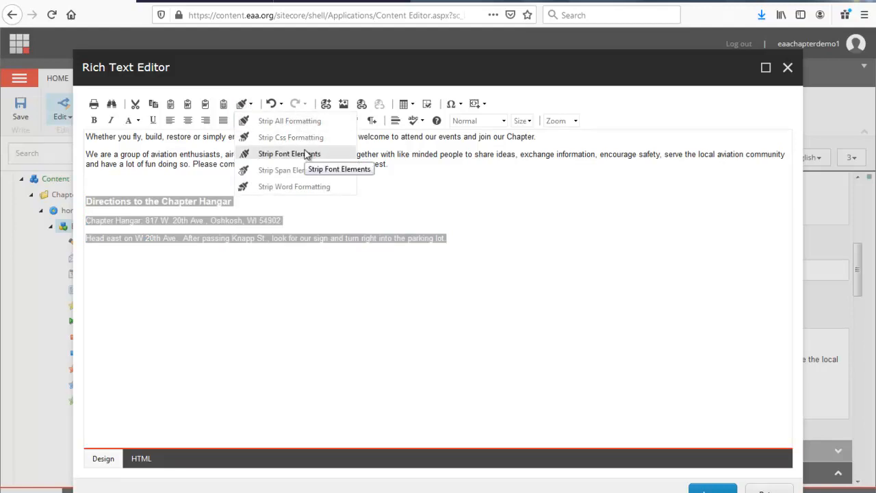
mouse_move(284, 169)
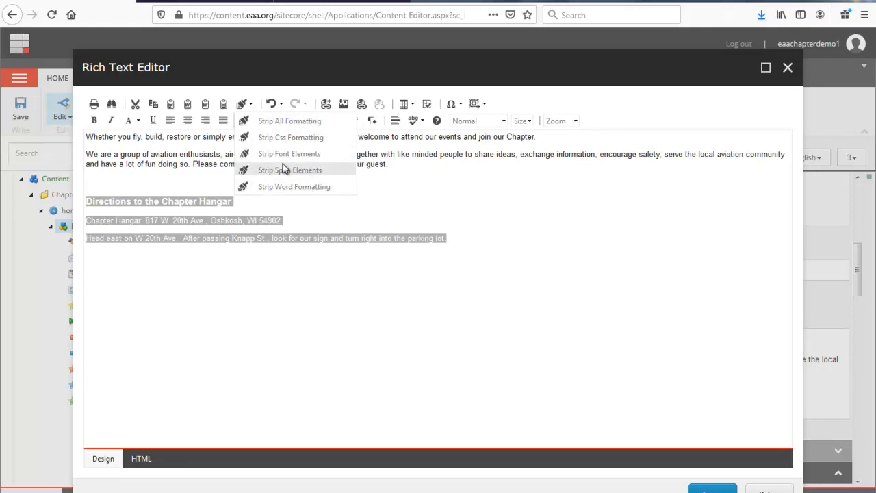
mouse_move(307, 128)
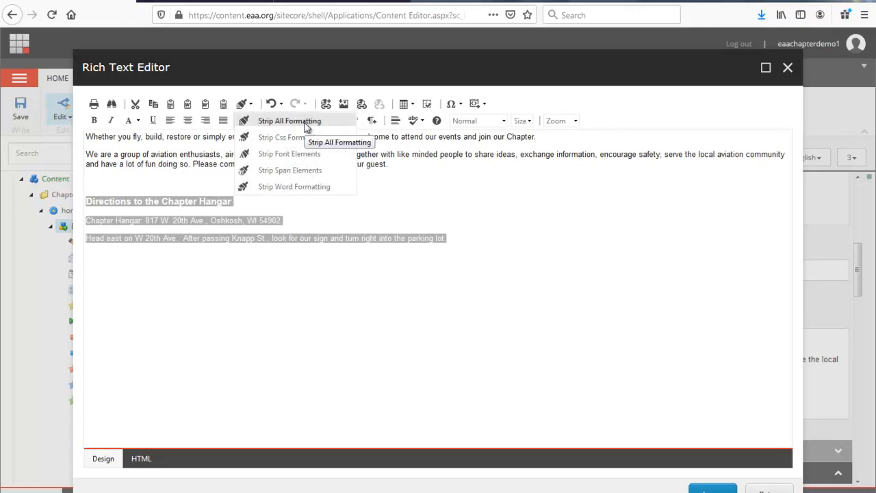
left_click(289, 121)
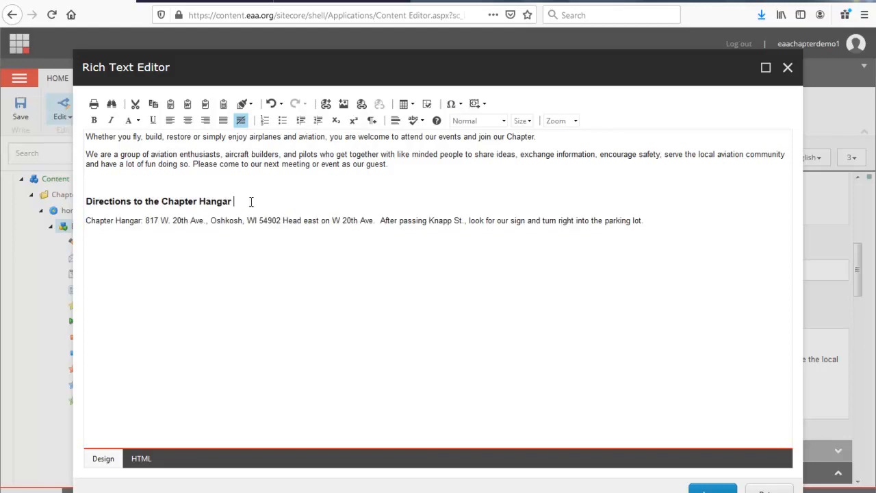
Reselect the Directions to the Chapter Hangar heading and its address paragraph.
triple_click(158, 201)
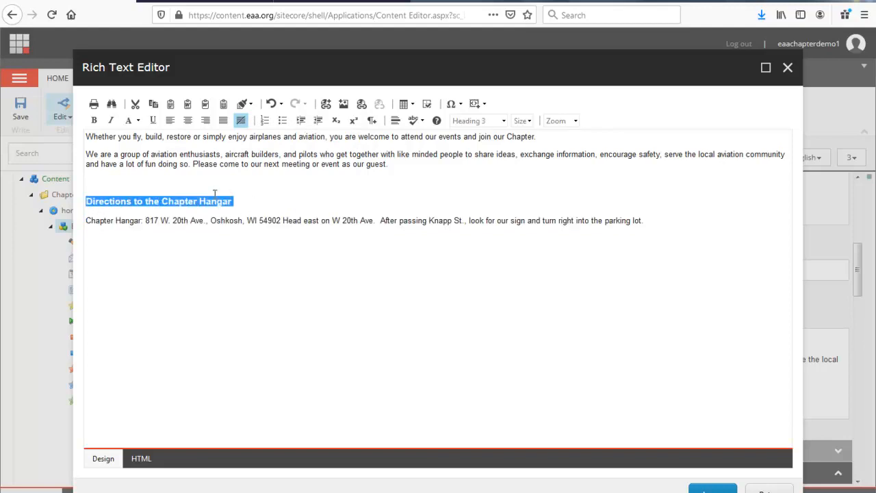
left_click(238, 201)
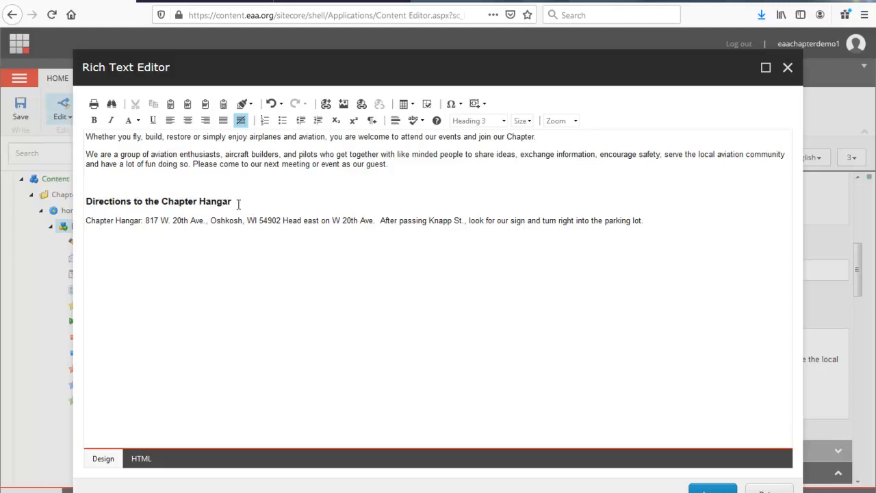
left_click_drag(84, 201, 640, 221)
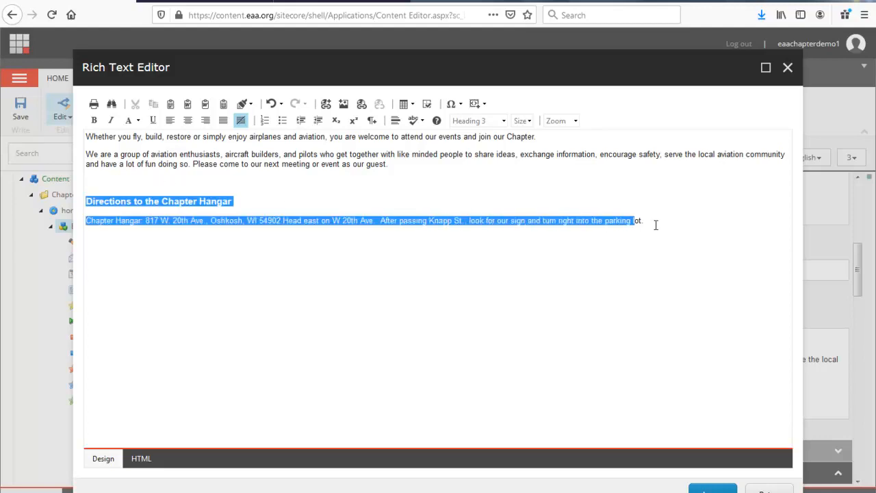
left_click(244, 104)
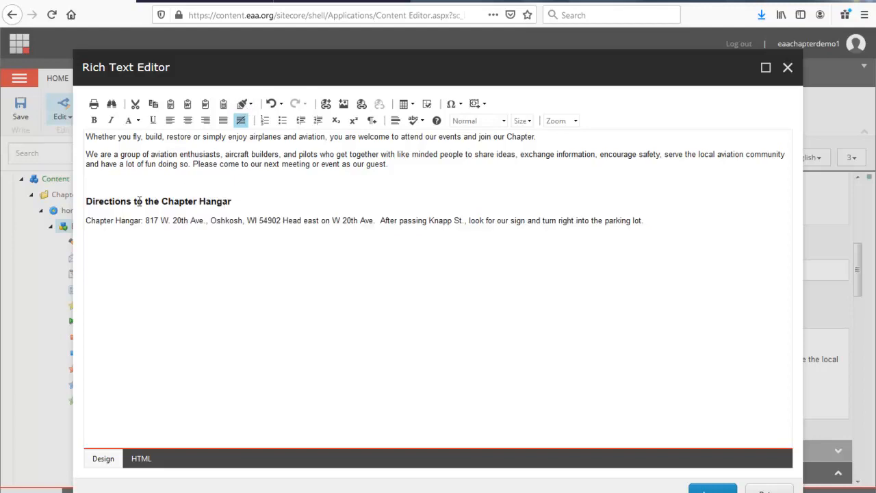
triple_click(158, 200)
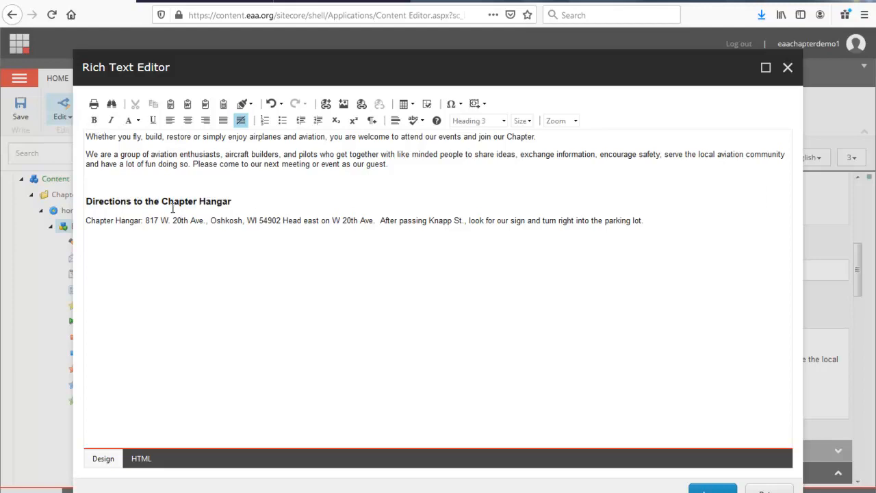
mouse_move(473, 121)
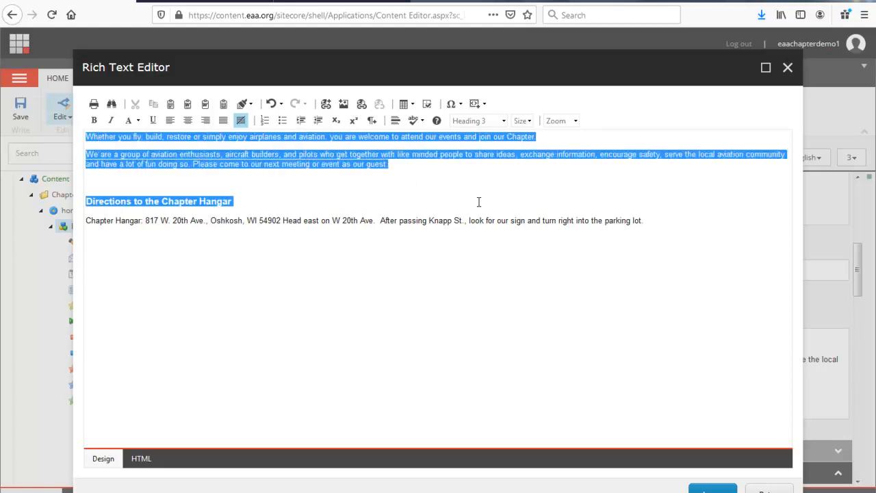
Set all page text to Normal paragraph style at font size 3.
left_click(475, 120)
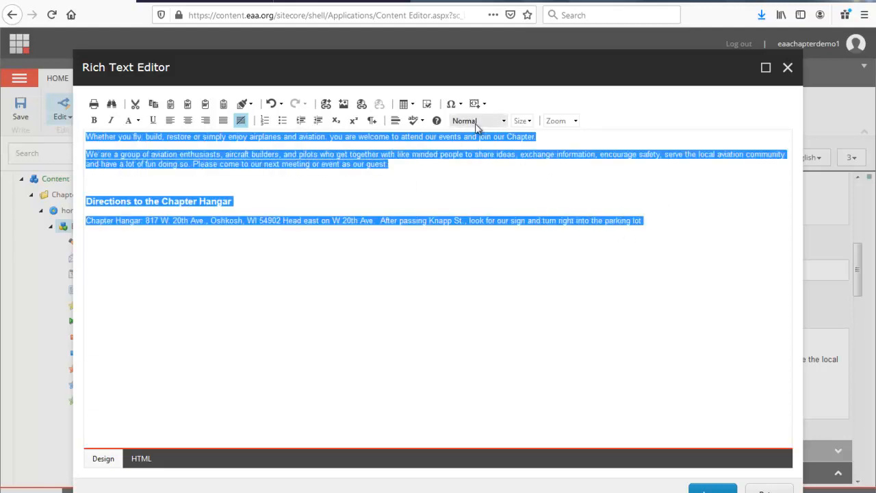
left_click(477, 121)
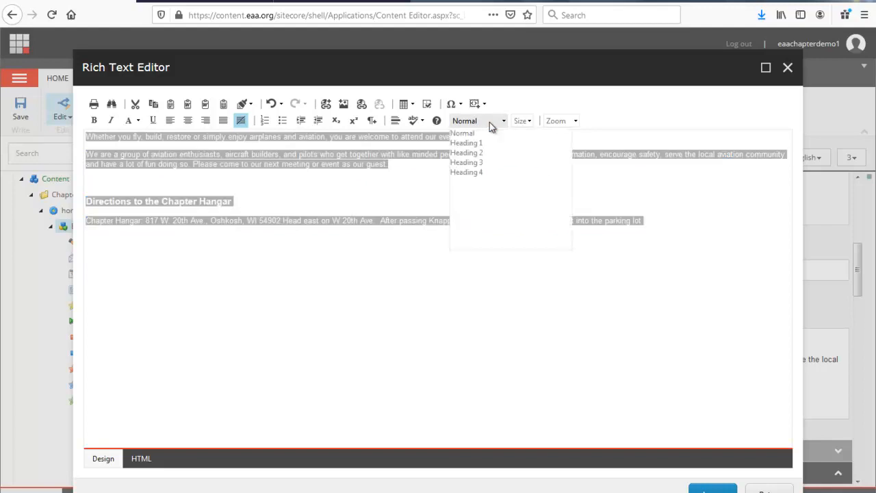
mouse_move(466, 143)
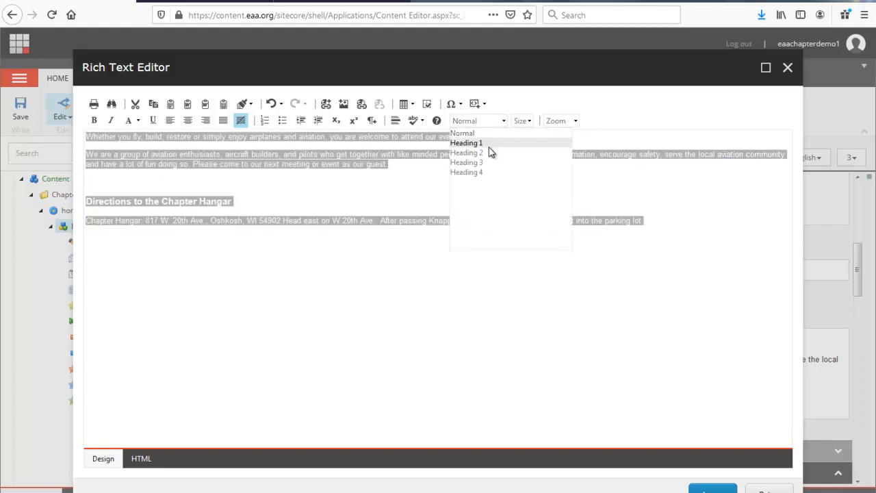
mouse_move(466, 133)
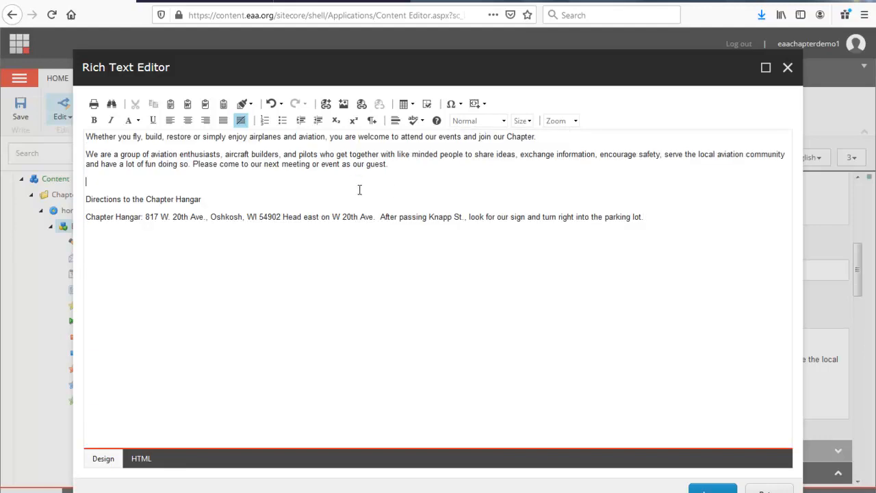
mouse_move(203, 141)
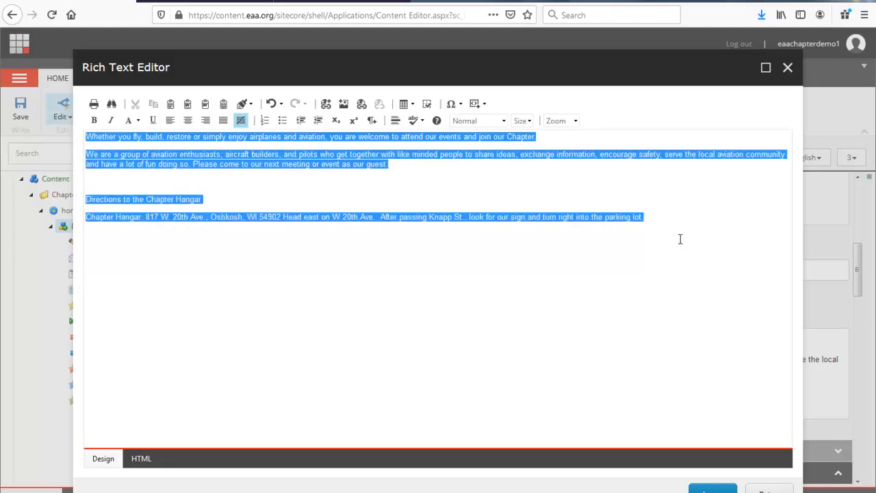
left_click(522, 120)
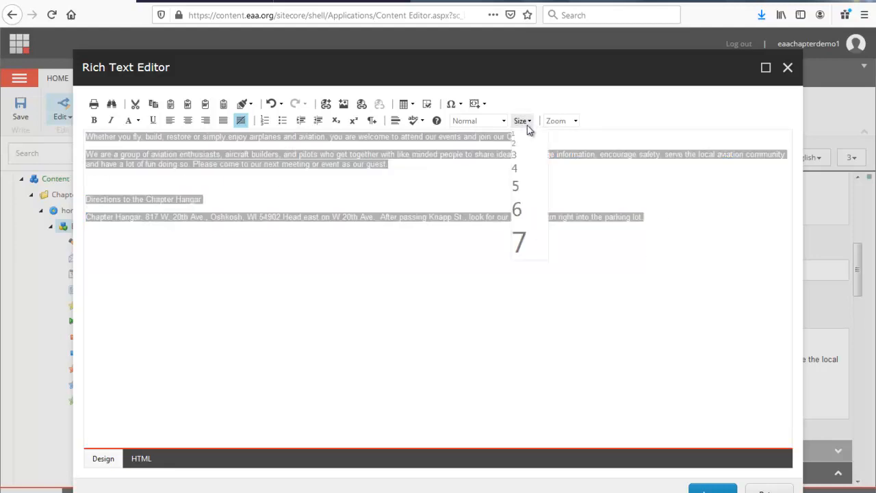
mouse_move(516, 167)
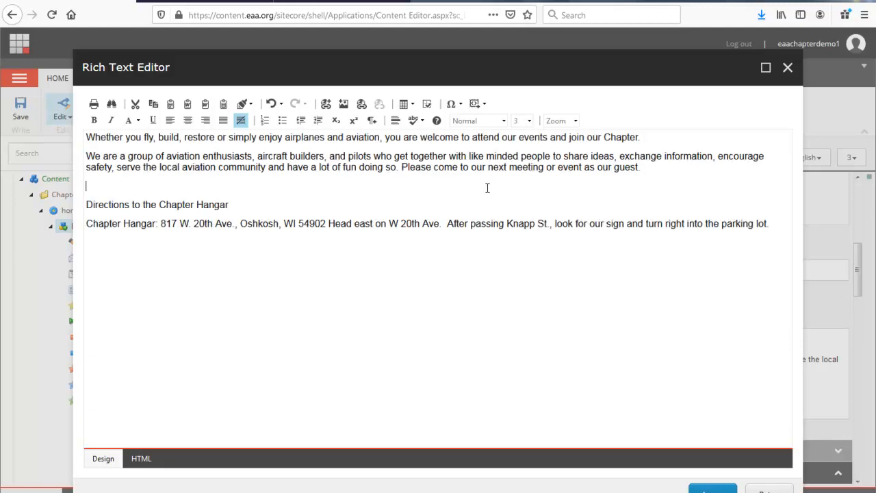
mouse_move(311, 205)
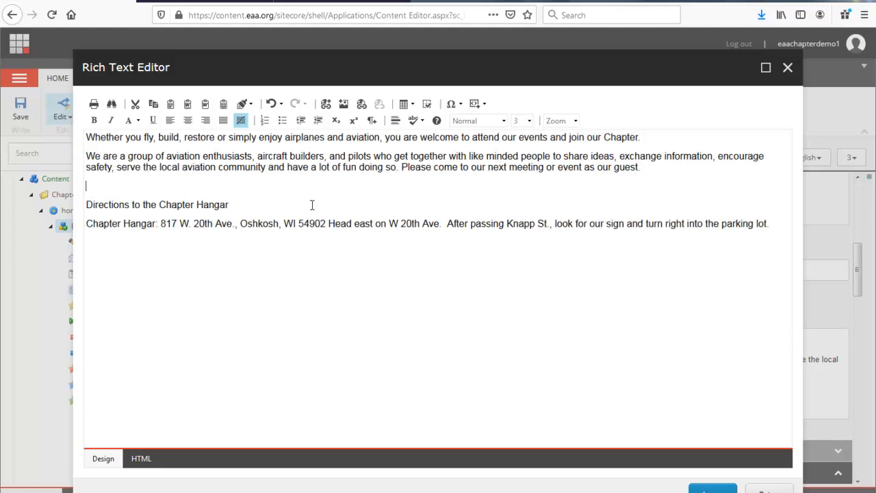
Bold the Directions to the Chapter Hangar heading and accept the edited content.
triple_click(156, 204)
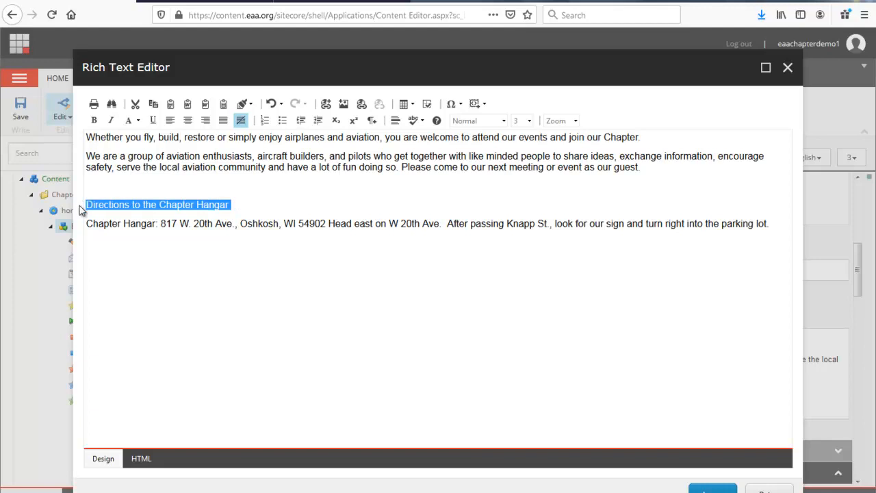
left_click(94, 121)
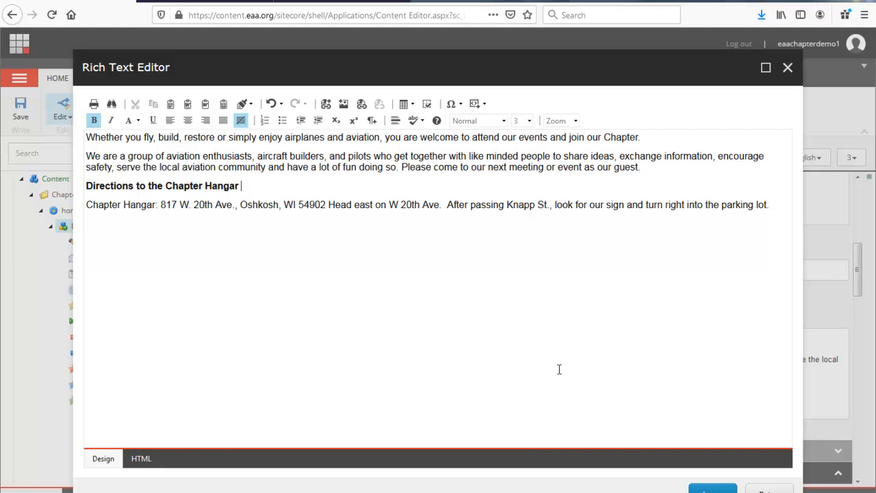
mouse_move(560, 369)
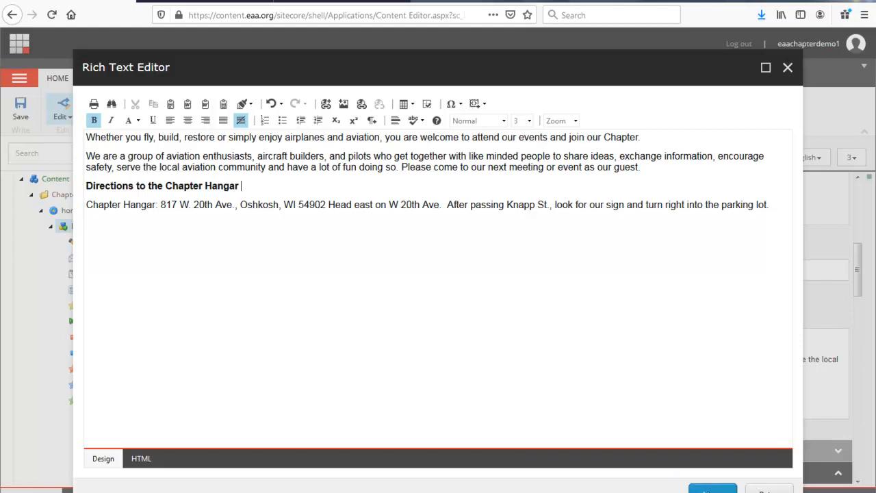
left_click(787, 68)
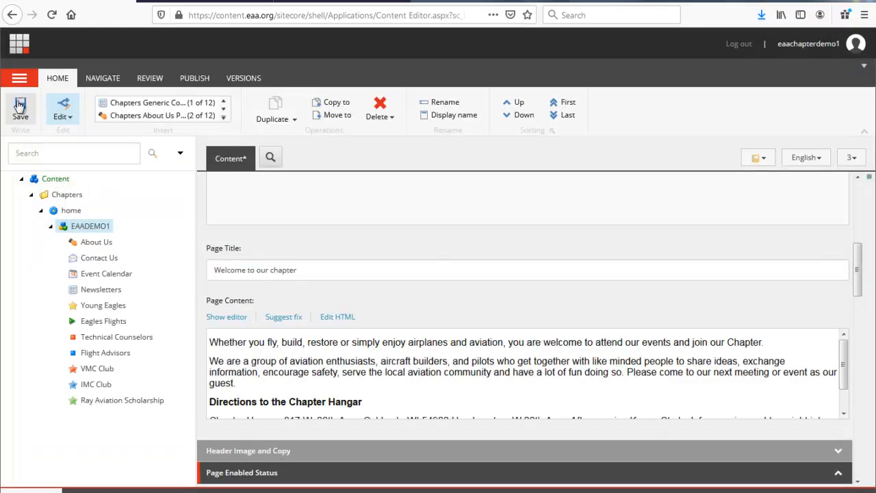
Save the chapter home page and publish it to the live site.
left_click(21, 110)
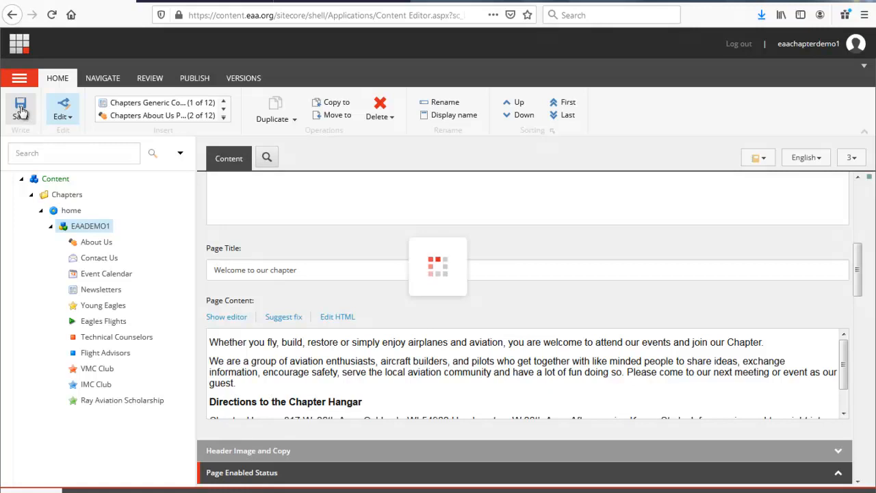
left_click(194, 78)
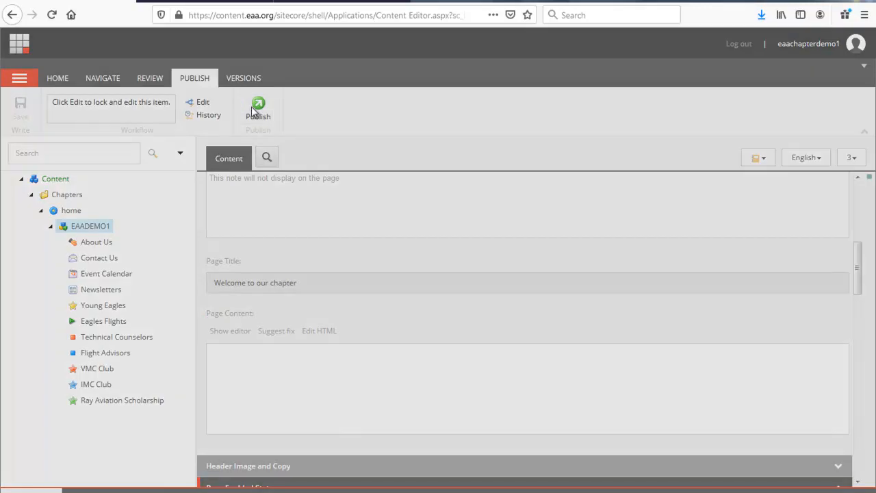
left_click(258, 110)
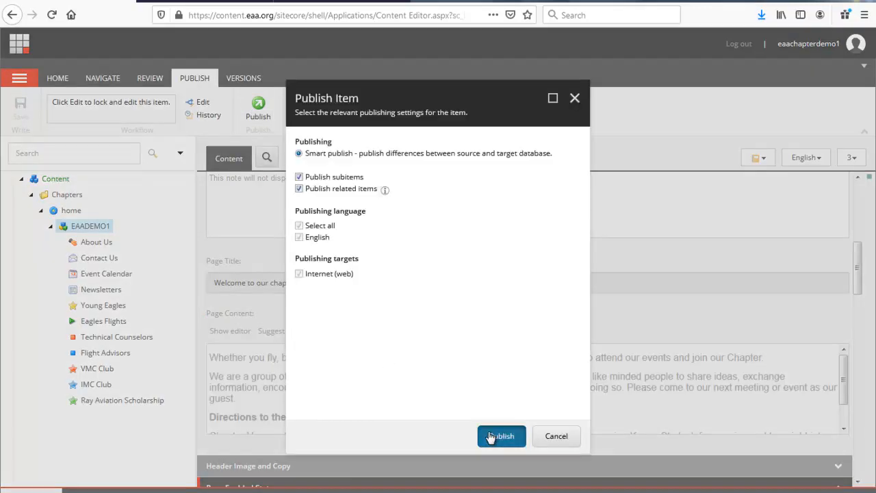
left_click(501, 436)
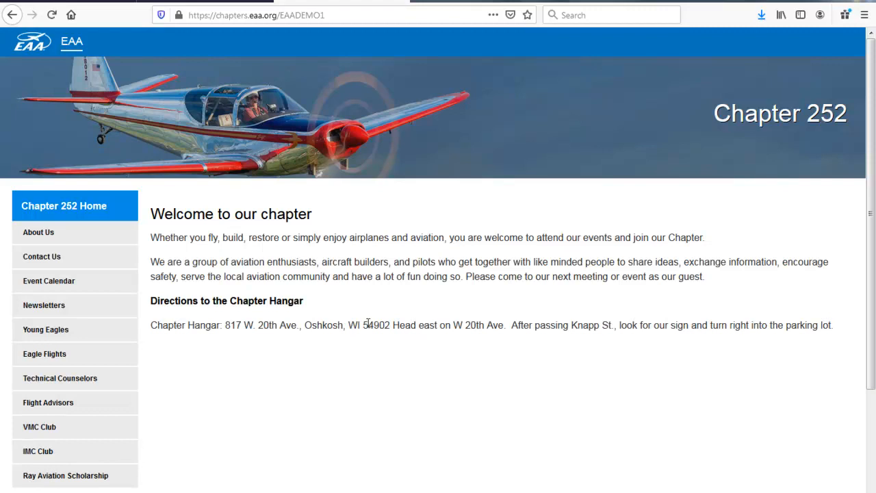
mouse_move(361, 344)
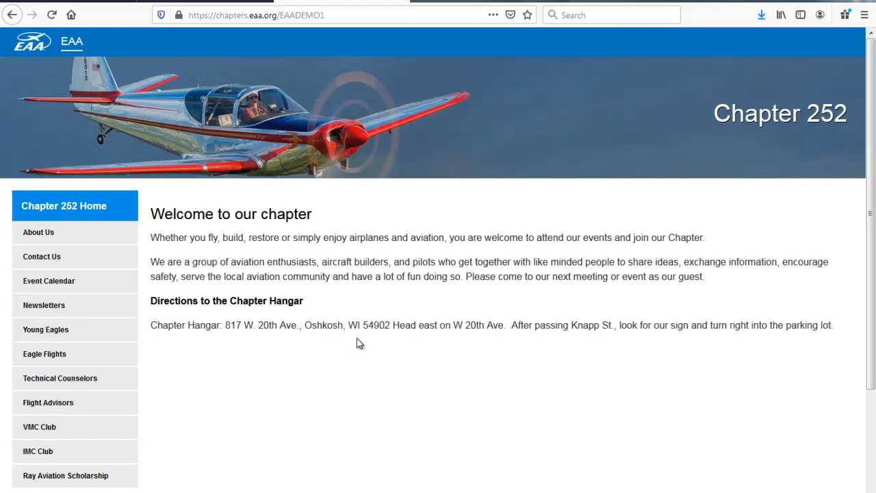
mouse_move(365, 328)
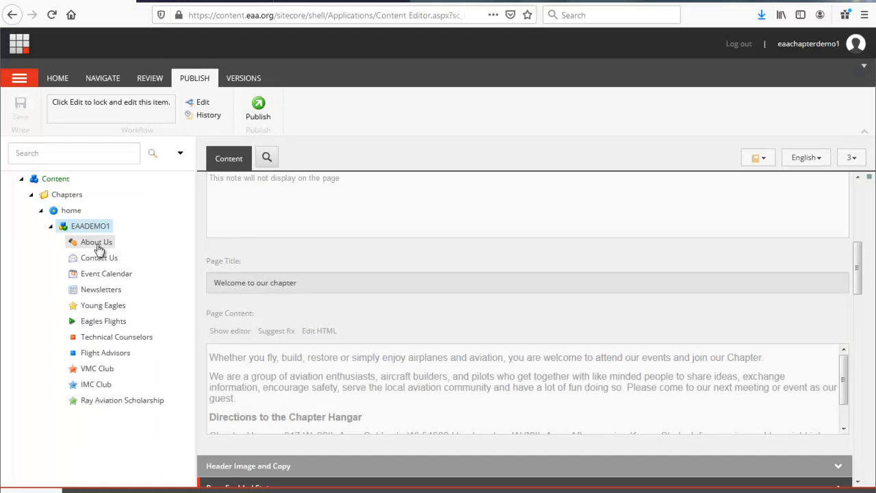
Lock the About Us item and open its Page Content in the Rich Text Editor.
left_click(96, 242)
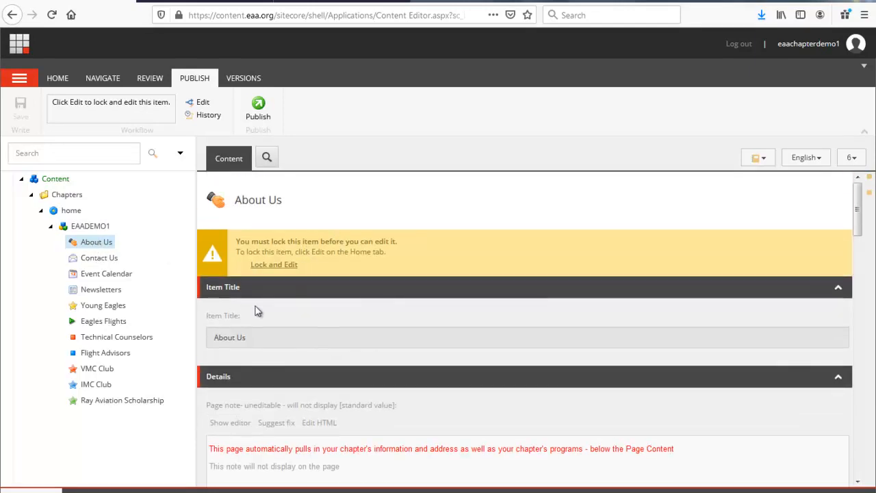
left_click(274, 264)
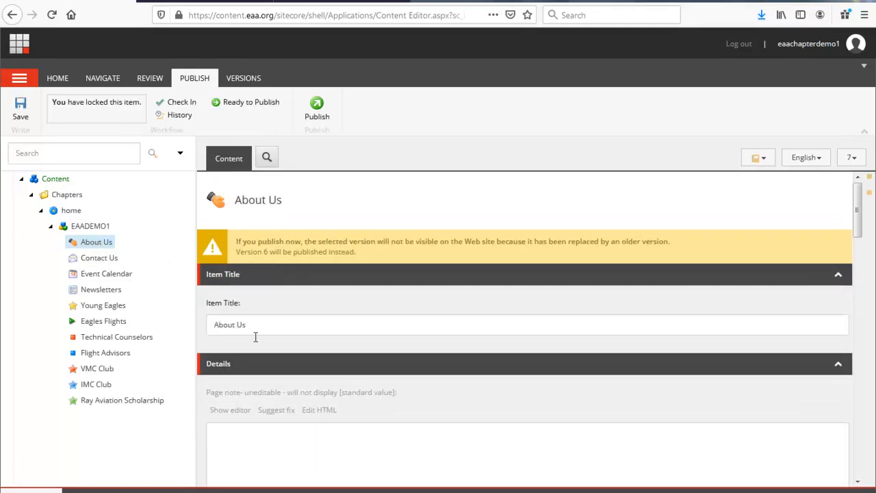
scroll("down", 3)
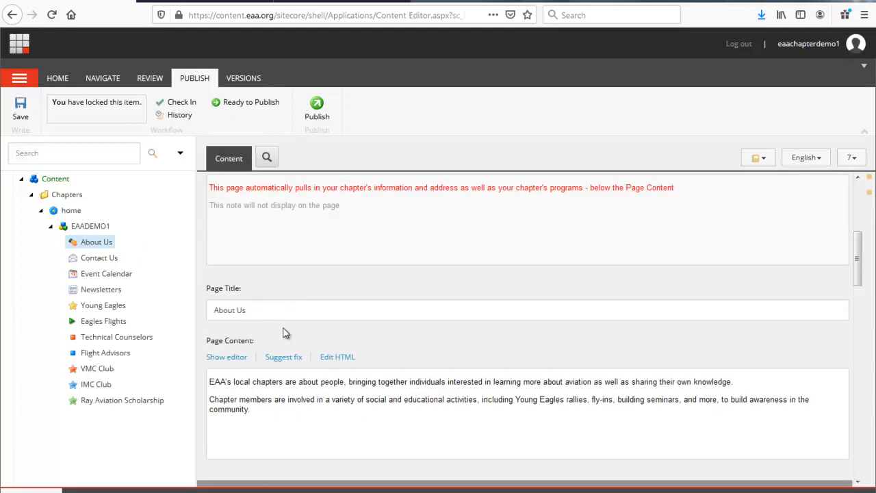
scroll("down", 3)
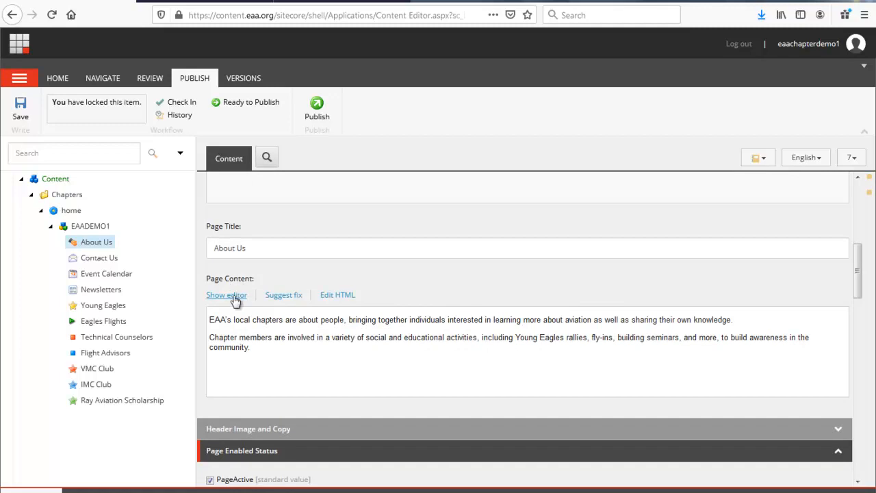
left_click(227, 294)
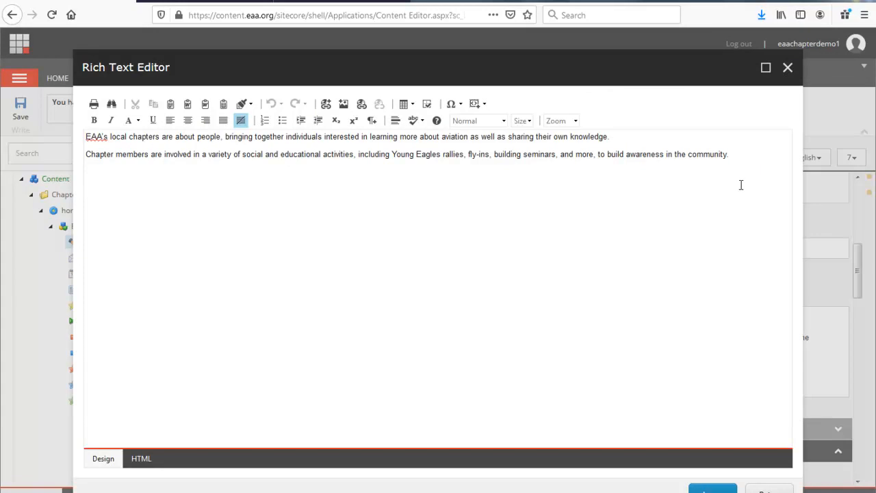
Add the closing line 'We hope you can join us at our next event.' and accept.
type("We hope you can ju")
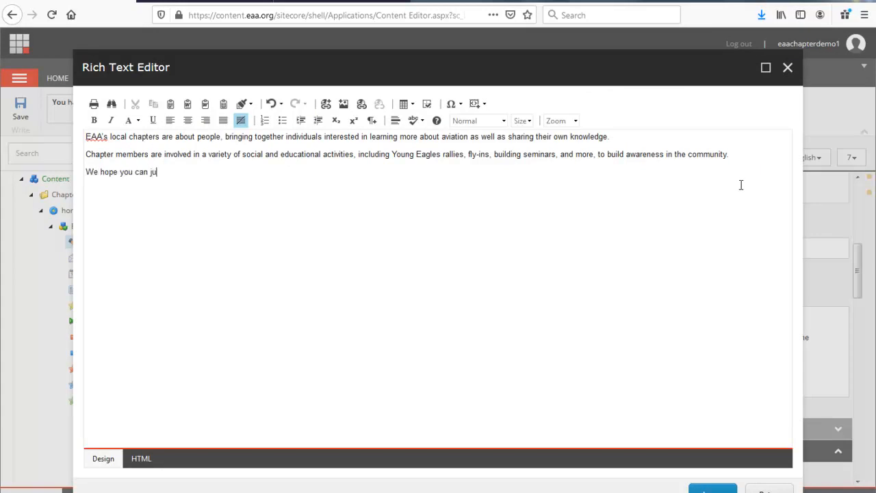
type("in u")
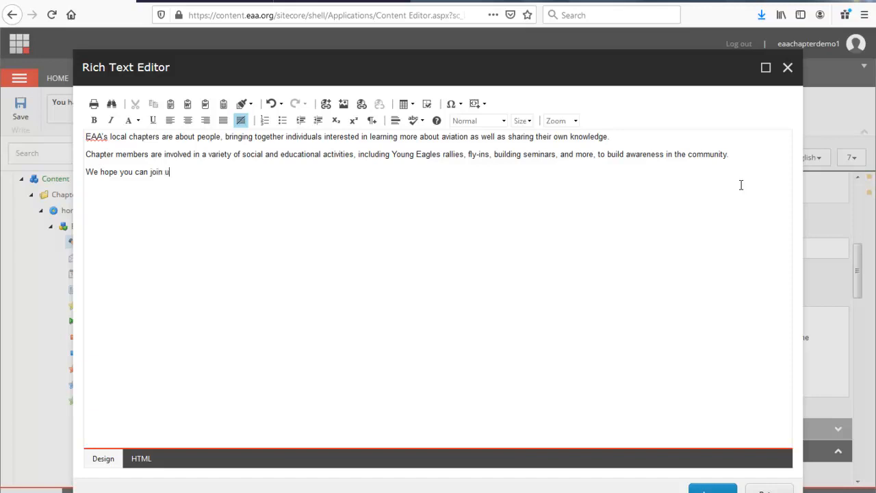
type("s at our ne")
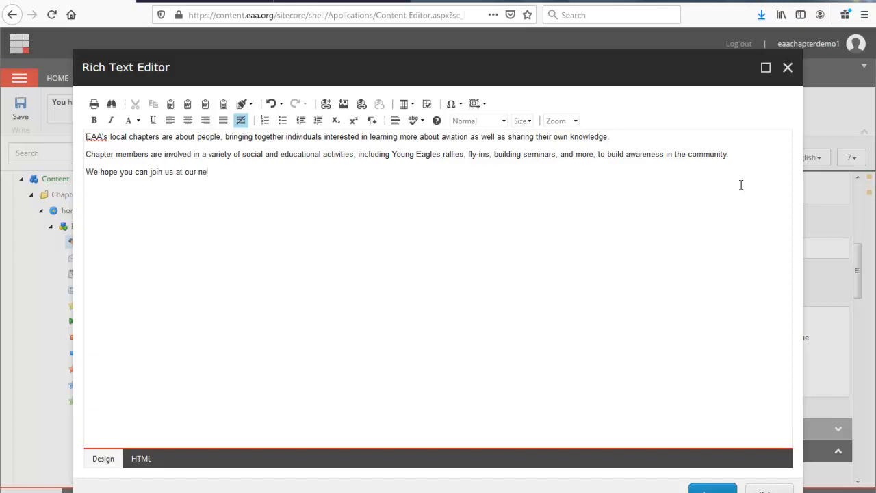
type("xt event.")
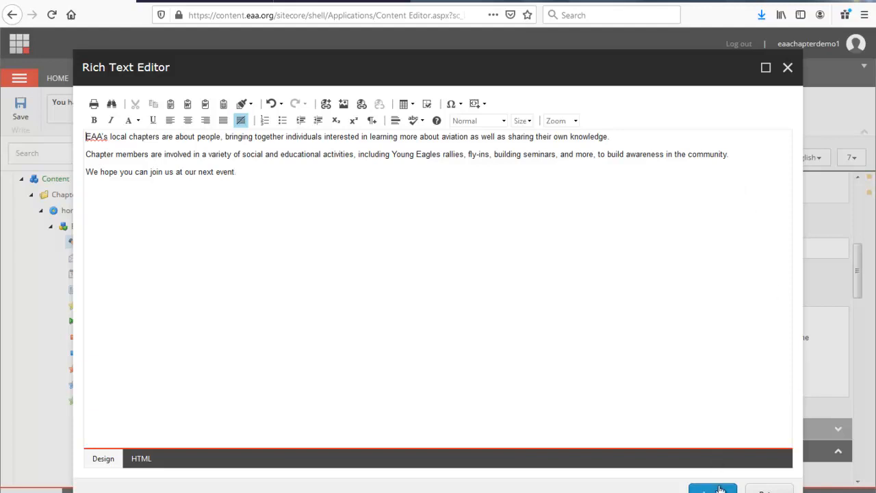
left_click(712, 488)
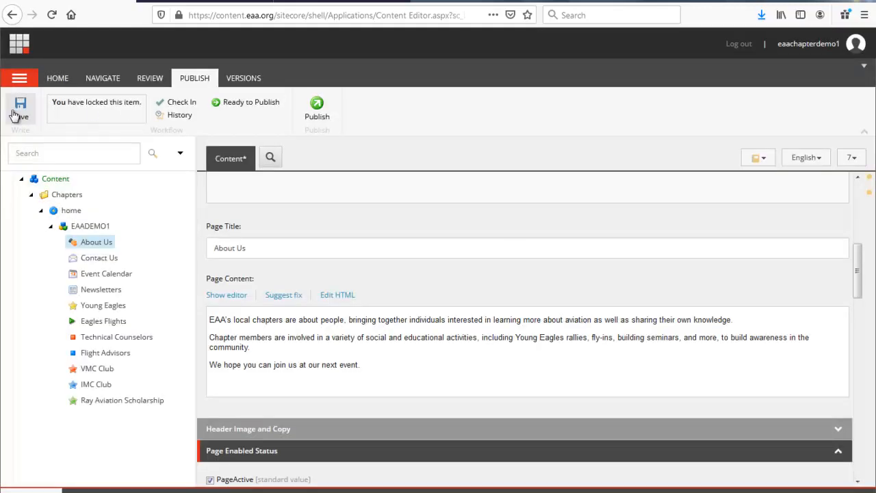
Save the About Us item, mark it ready to publish, and publish it.
left_click(21, 109)
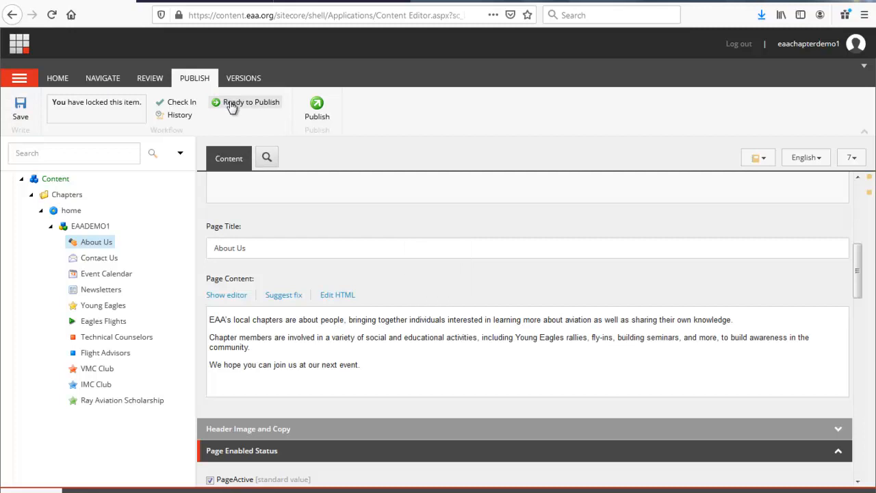
left_click(317, 106)
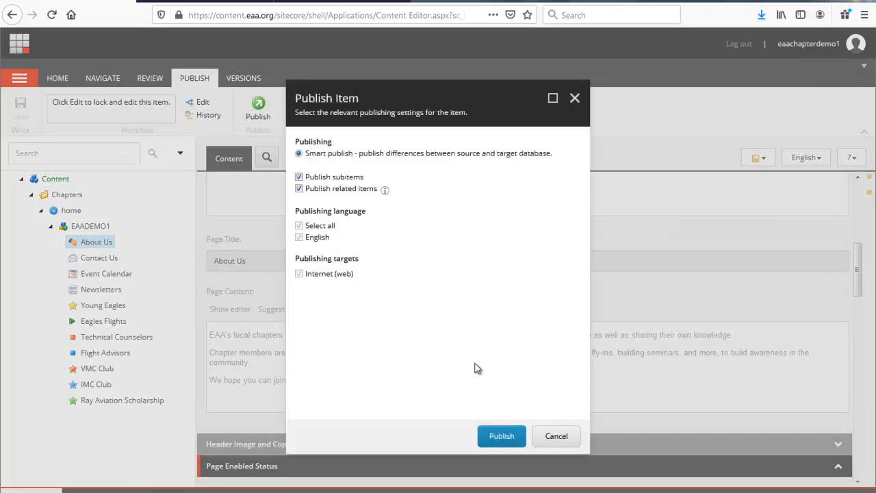
left_click(501, 436)
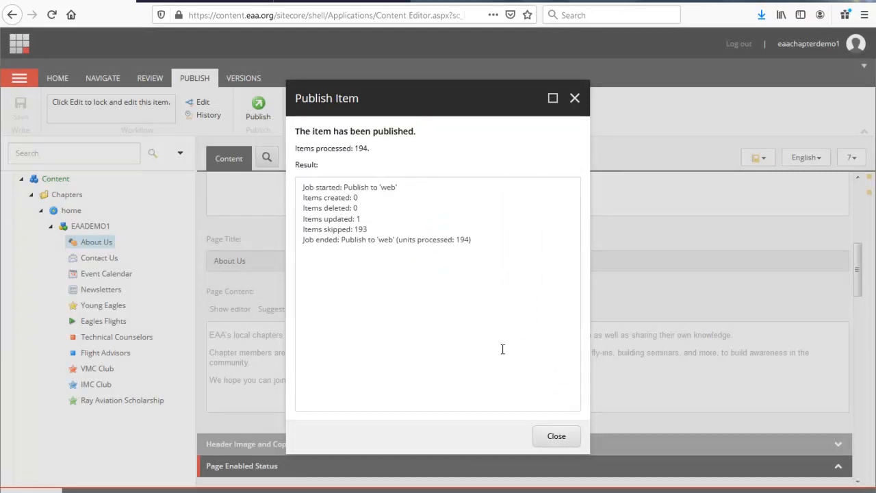
left_click(556, 436)
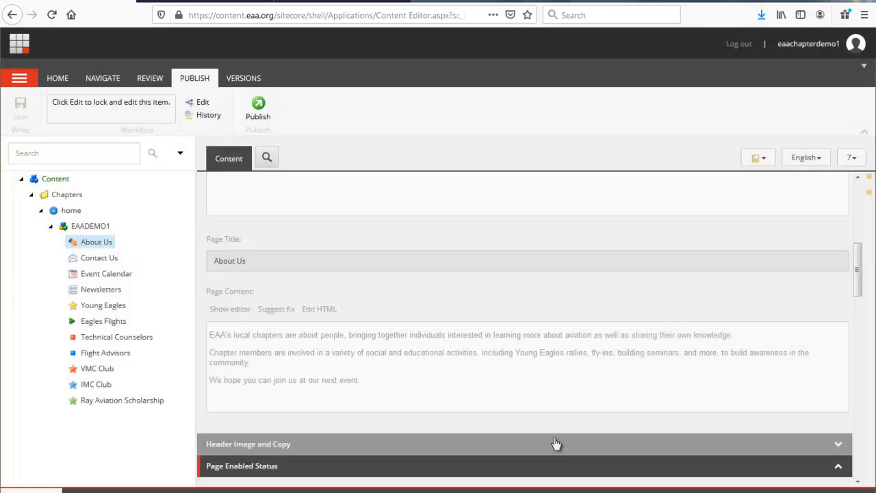
mouse_move(461, 240)
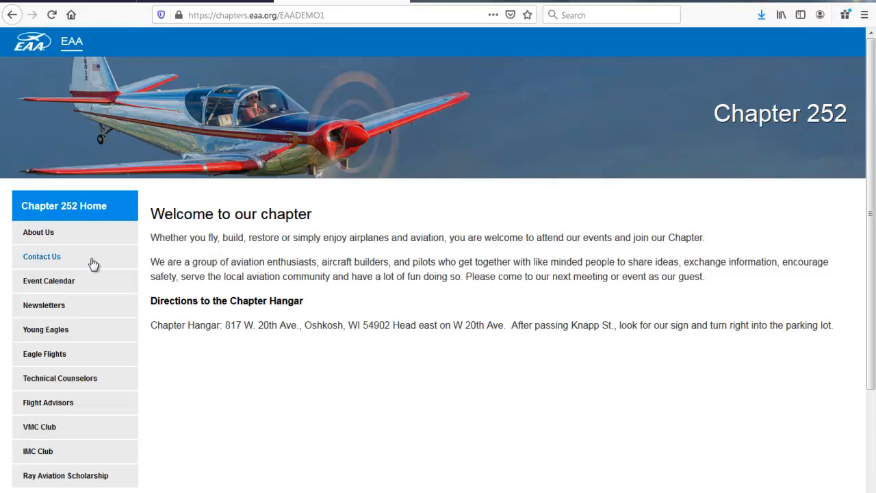
View the live About Us page in Firefox showing the new closing sentence.
left_click(38, 232)
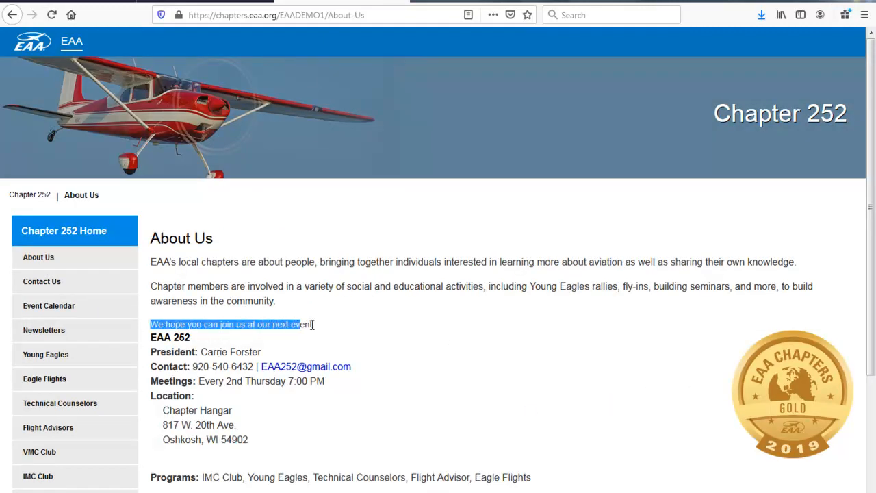
left_click(349, 327)
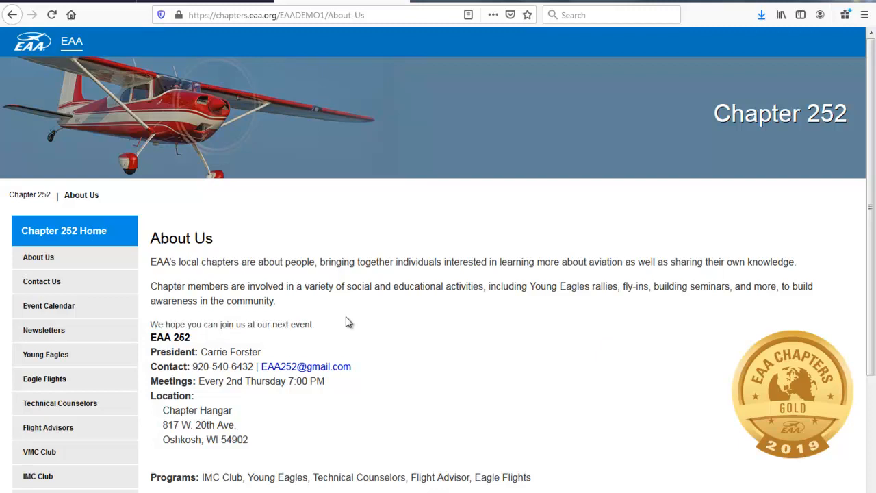
mouse_move(758, 139)
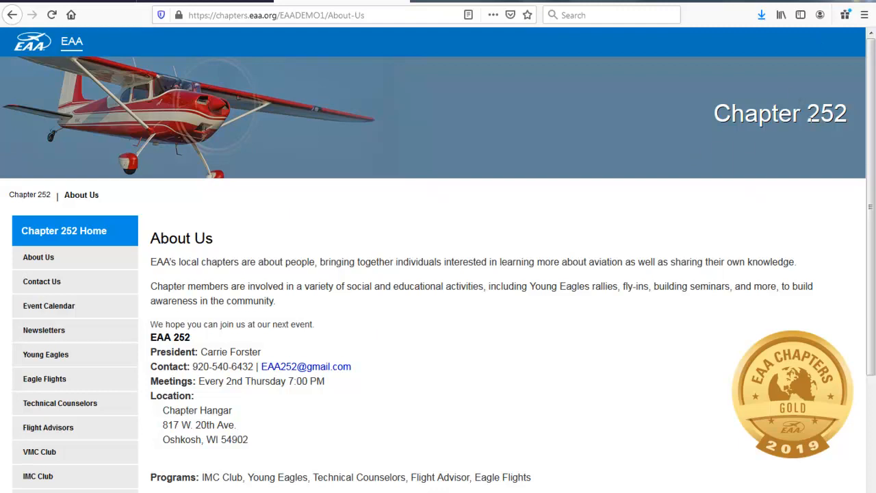
mouse_move(803, 142)
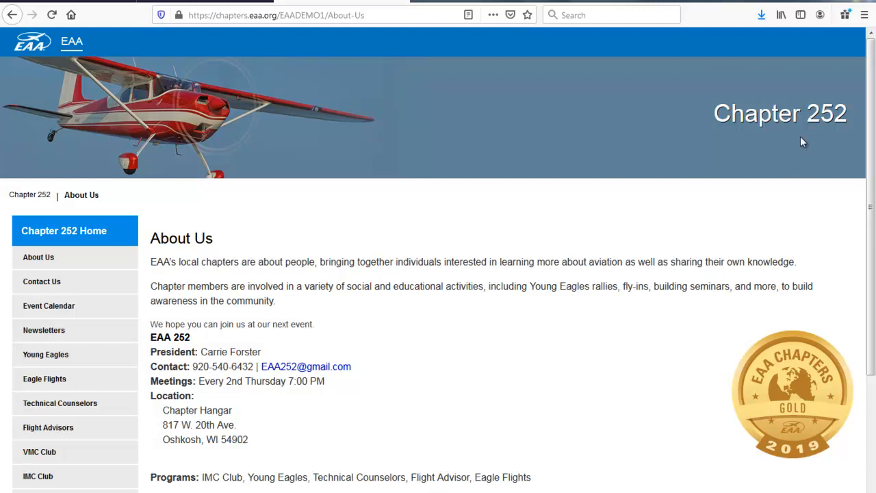
mouse_move(849, 151)
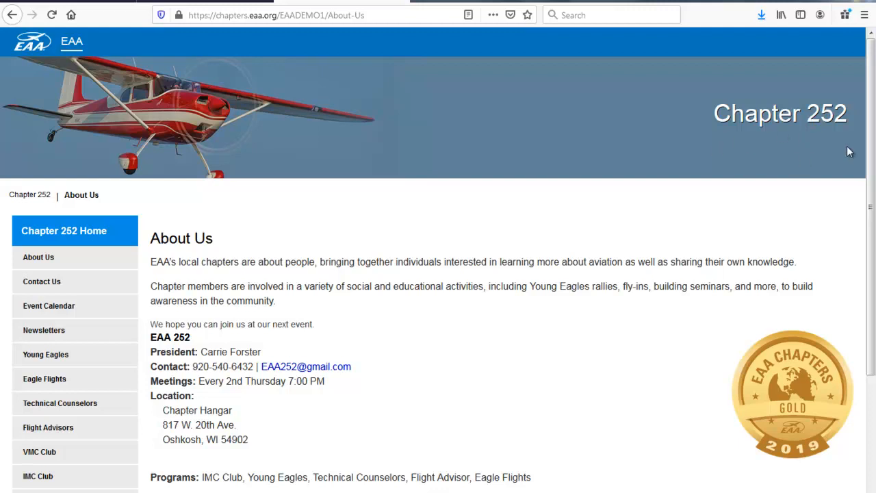
mouse_move(375, 44)
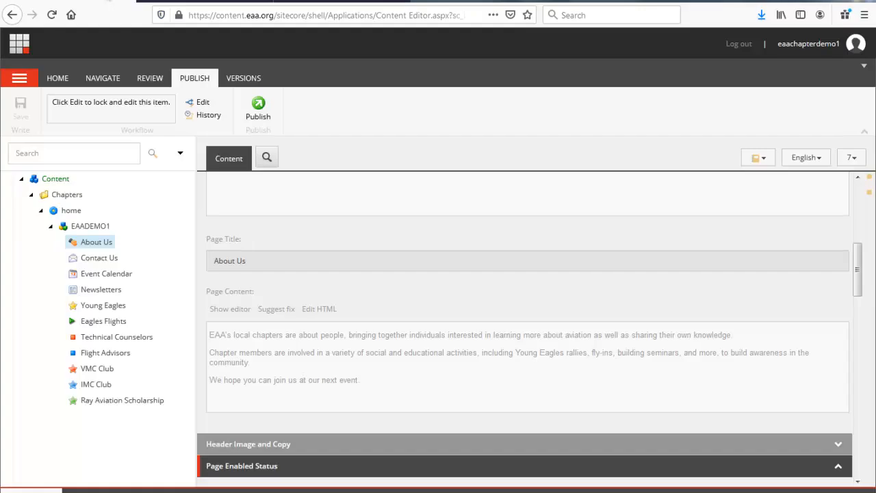
mouse_move(86, 226)
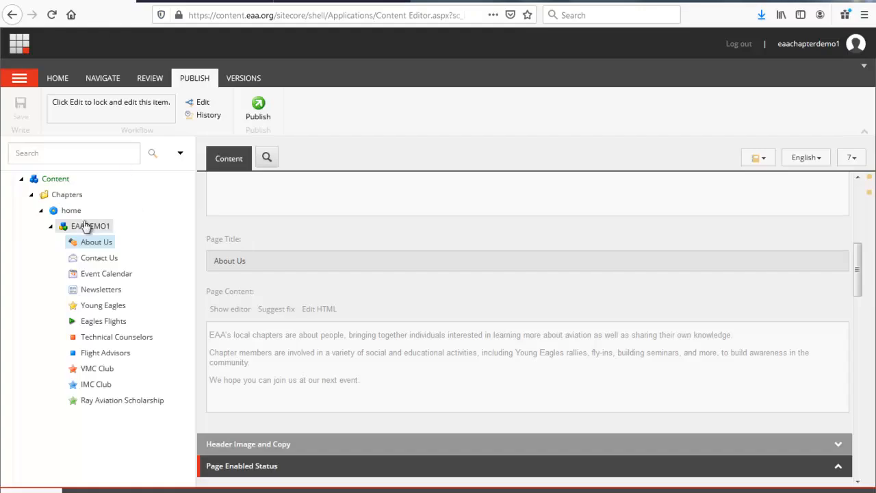
Lock the EAADEMO1 home item and scroll to its Header Image and Copy fields.
left_click(89, 226)
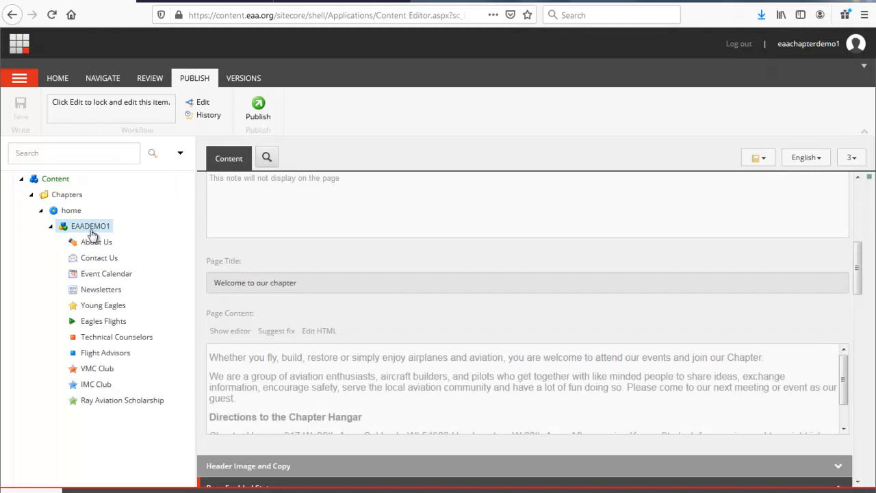
left_click(89, 226)
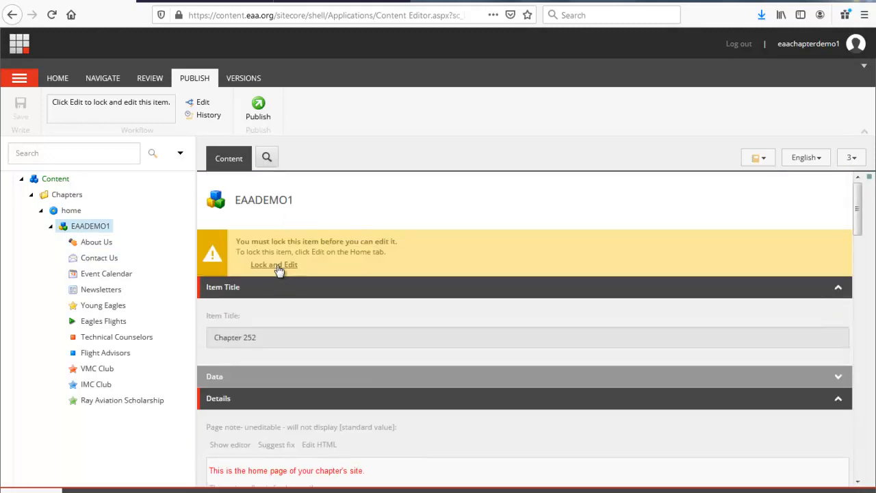
left_click(273, 264)
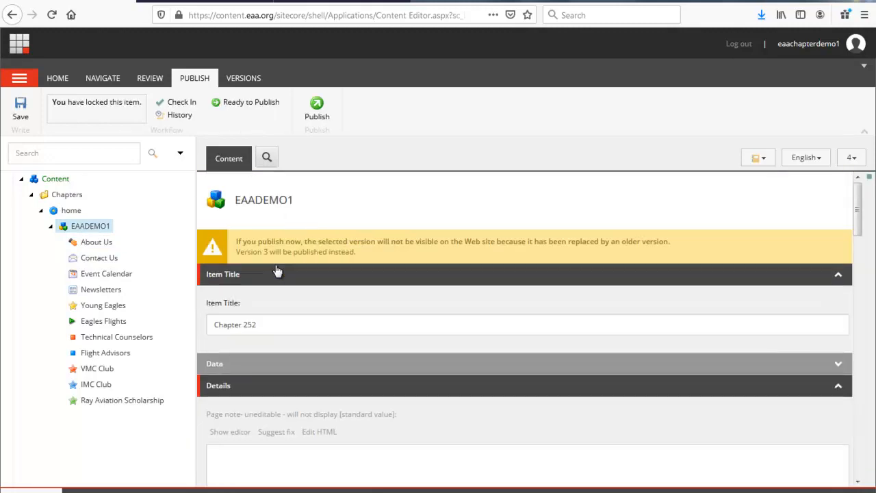
scroll("down", 3)
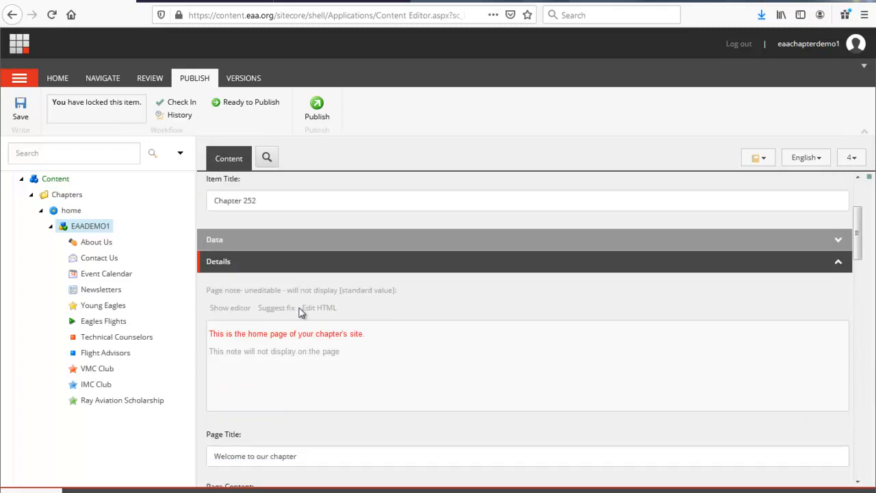
scroll("down", 3)
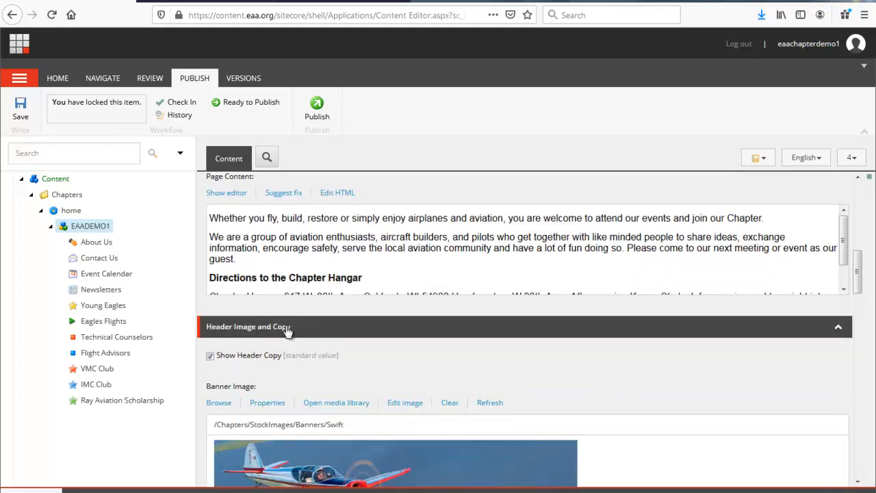
scroll("down", 3)
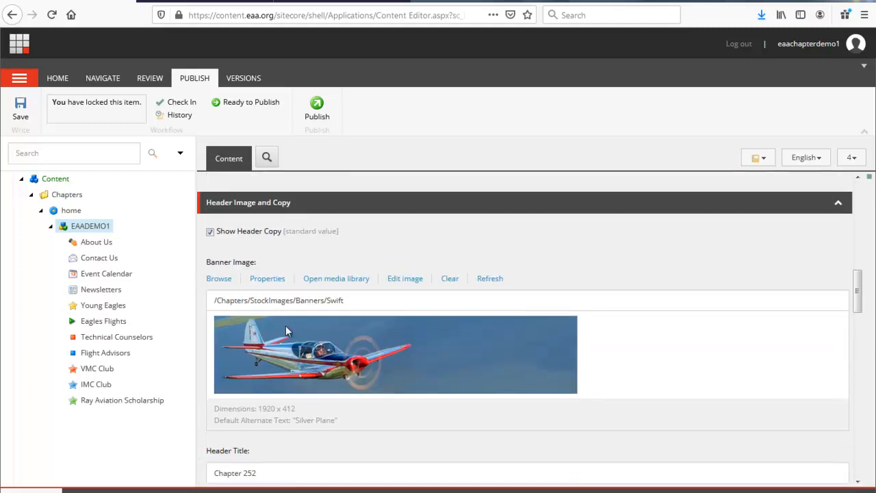
scroll("down", 3)
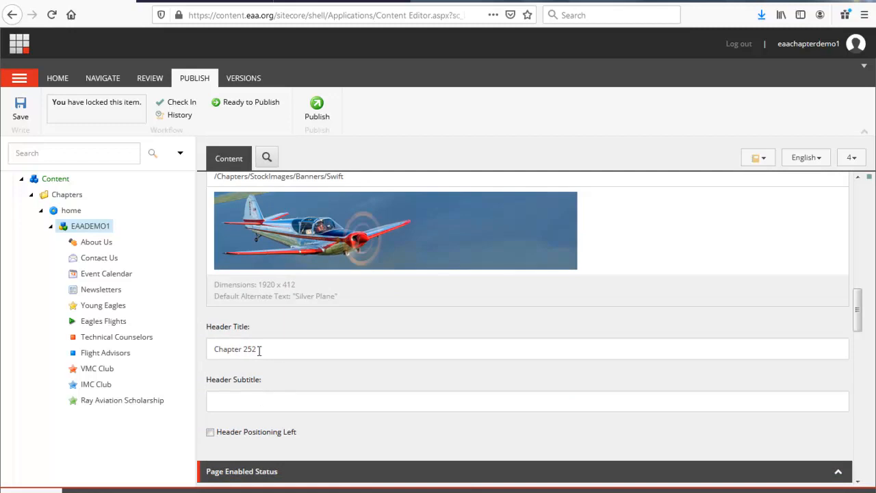
Set the header subtitle to 'Oshkosh, WI - The Steve Wittman Chapter', save, and check in.
type("EAA")
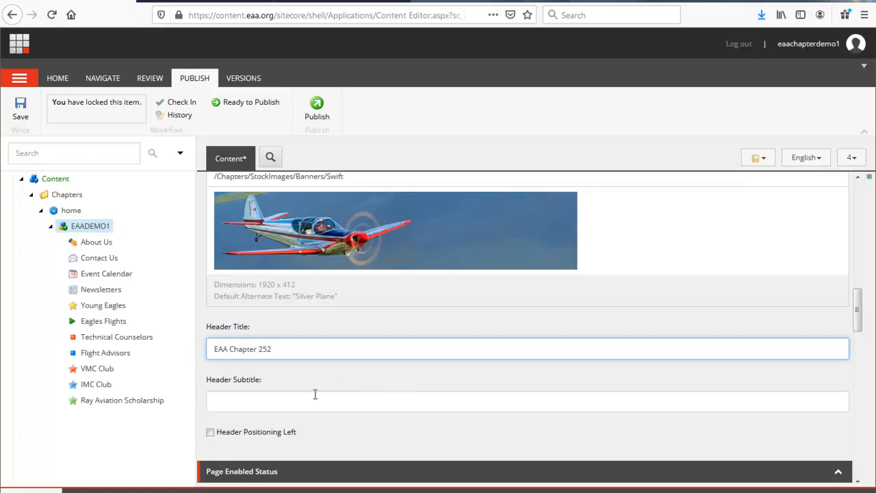
left_click(527, 401)
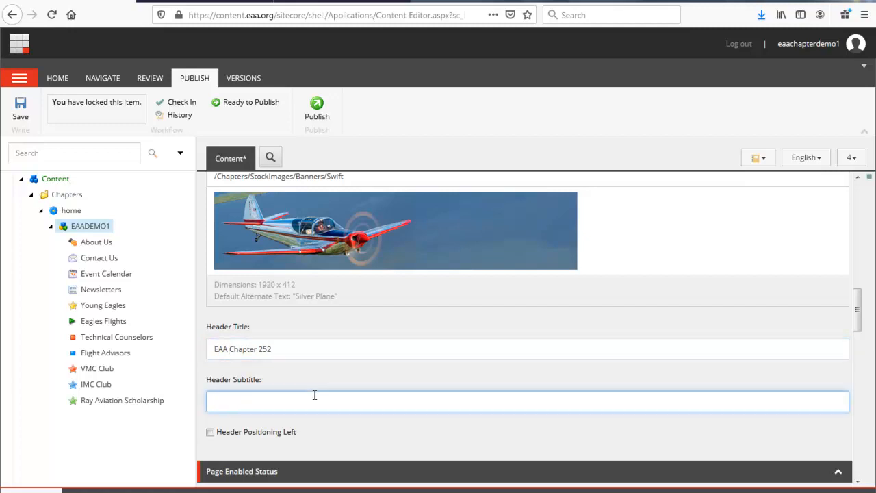
type("Oshkos")
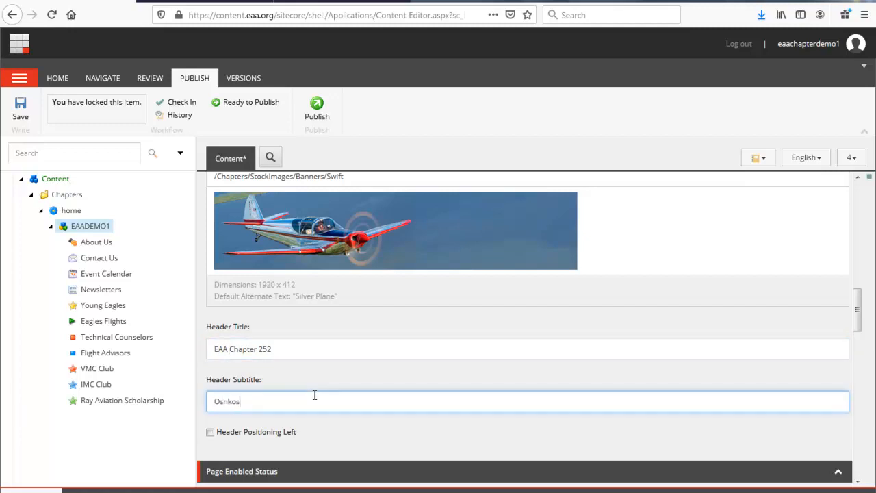
type("h, WI")
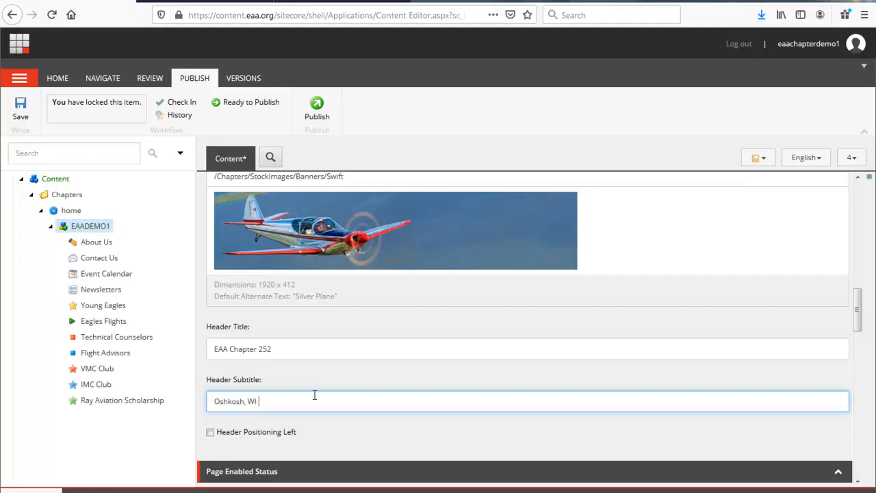
type("- The Steve Witt")
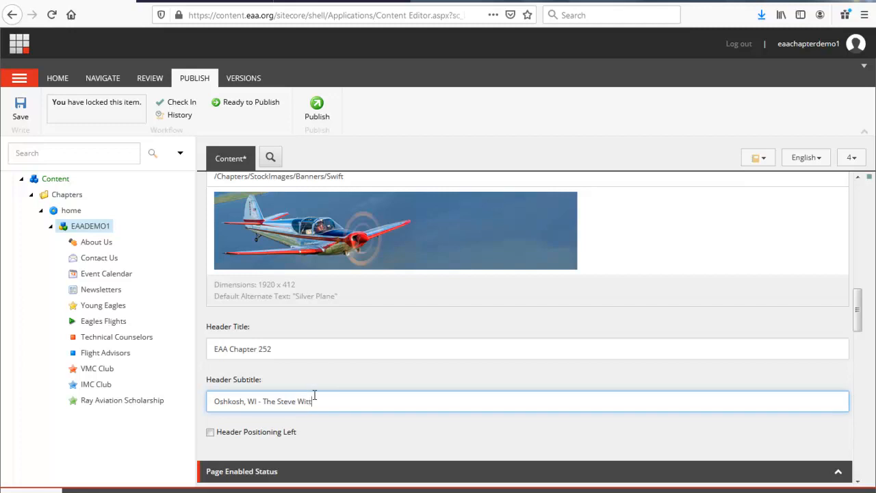
type("man Chapter")
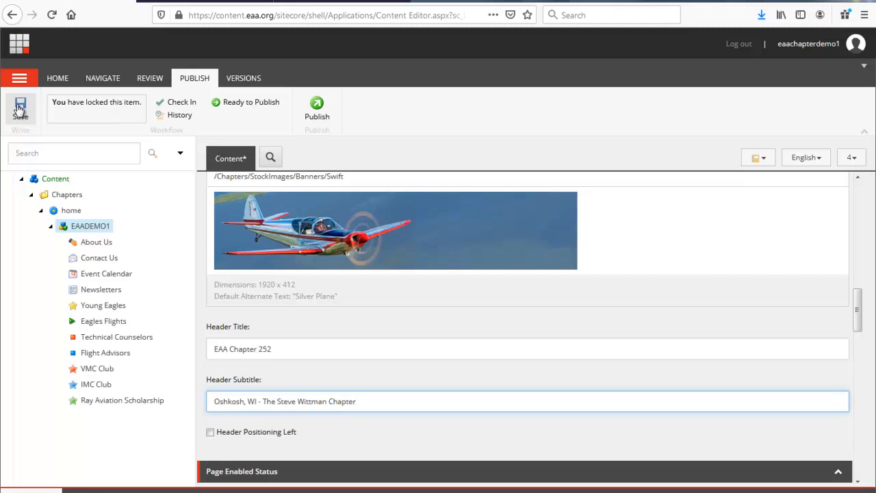
left_click(19, 110)
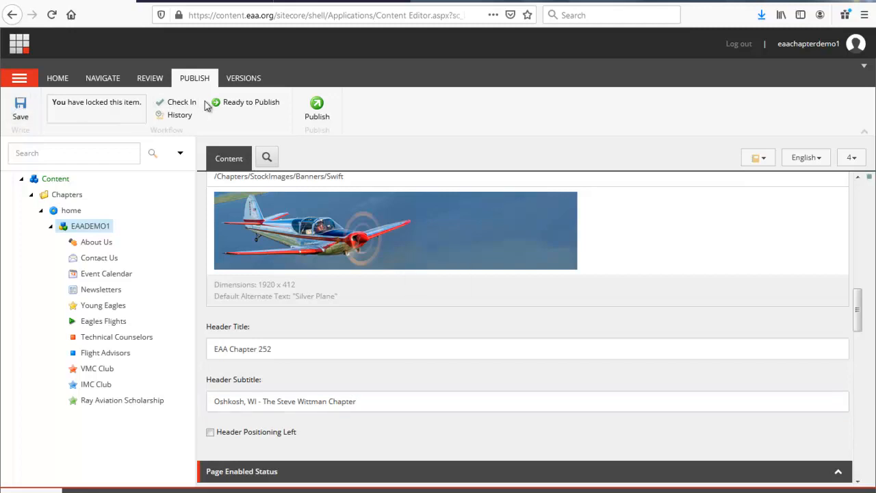
left_click(181, 101)
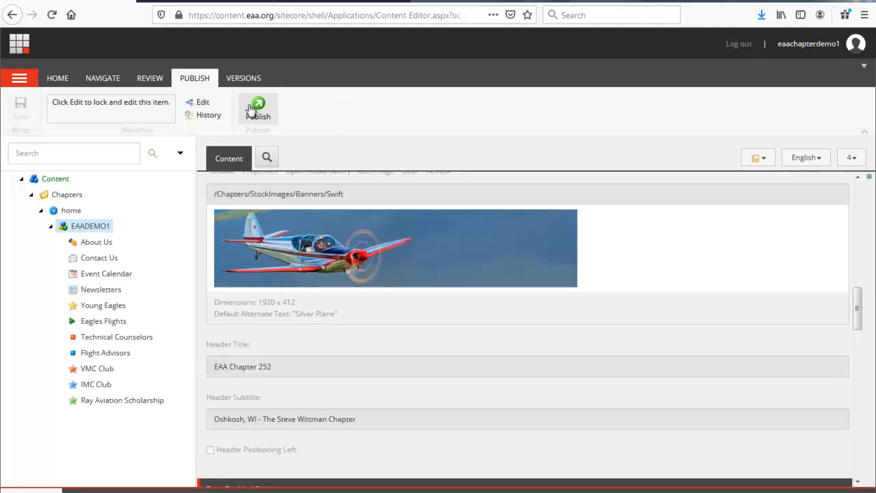
Publish the EAADEMO1 home item from the Publish Item dialog and close the results.
left_click(258, 110)
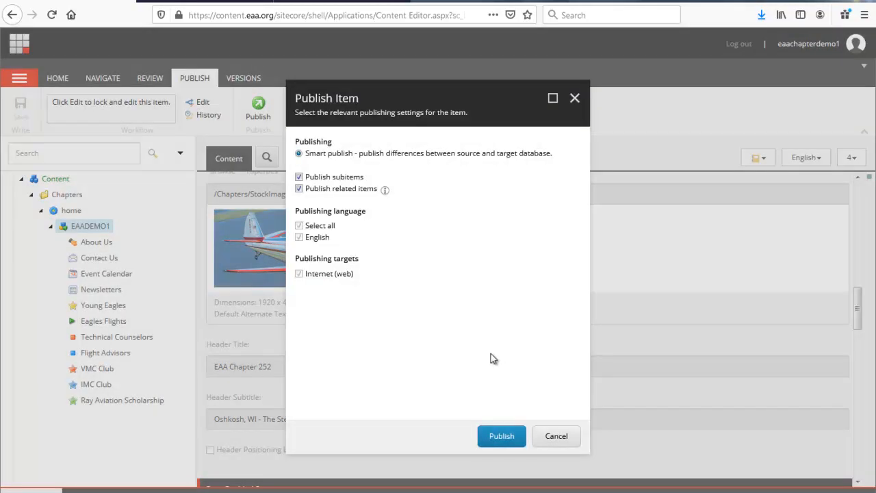
left_click(501, 436)
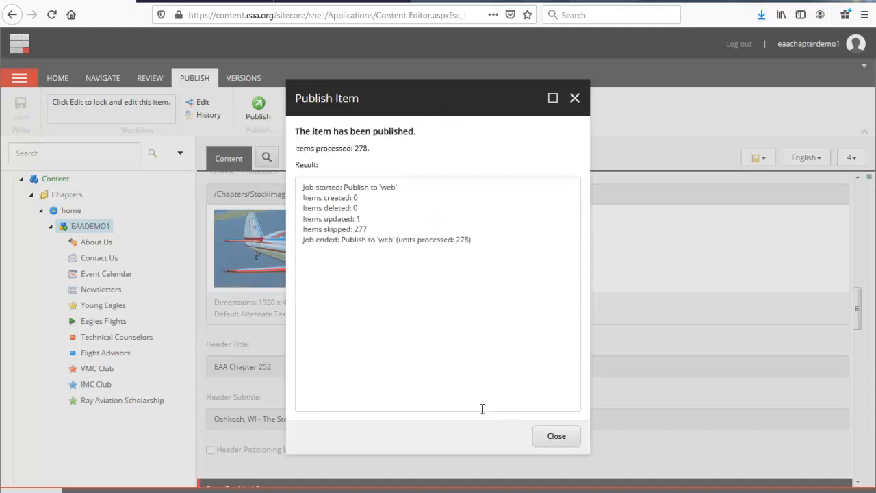
left_click(556, 436)
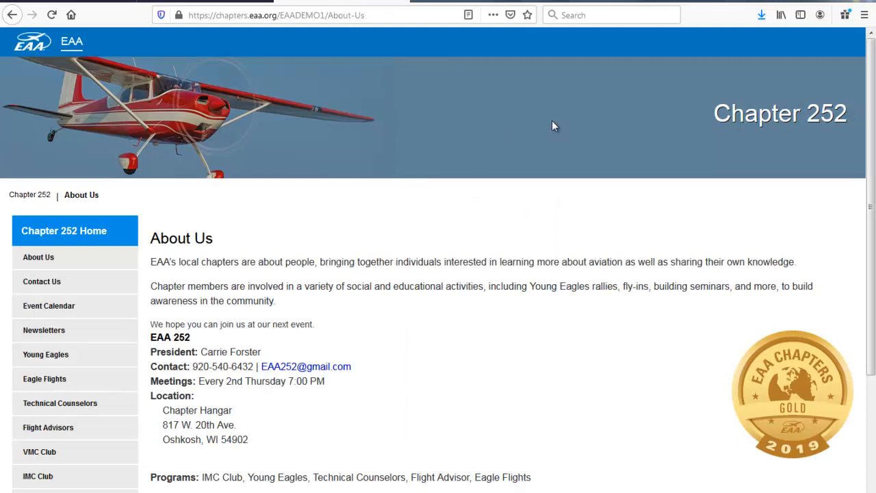
mouse_move(688, 123)
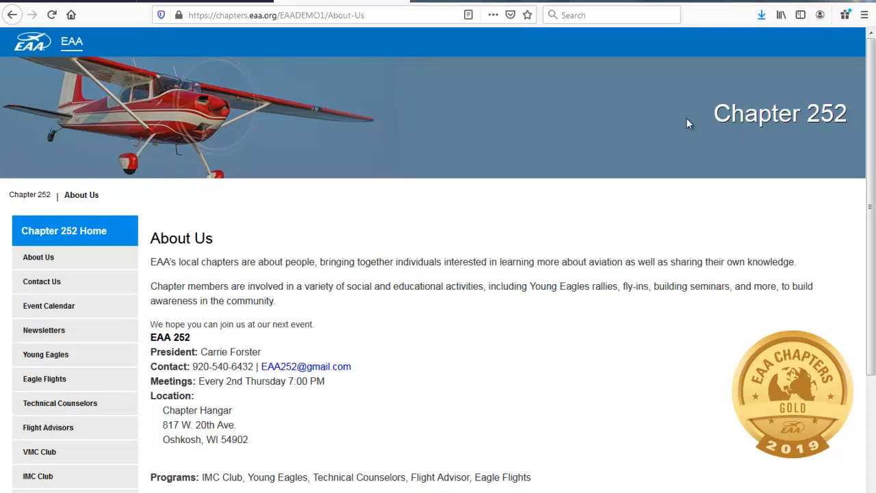
mouse_move(420, 245)
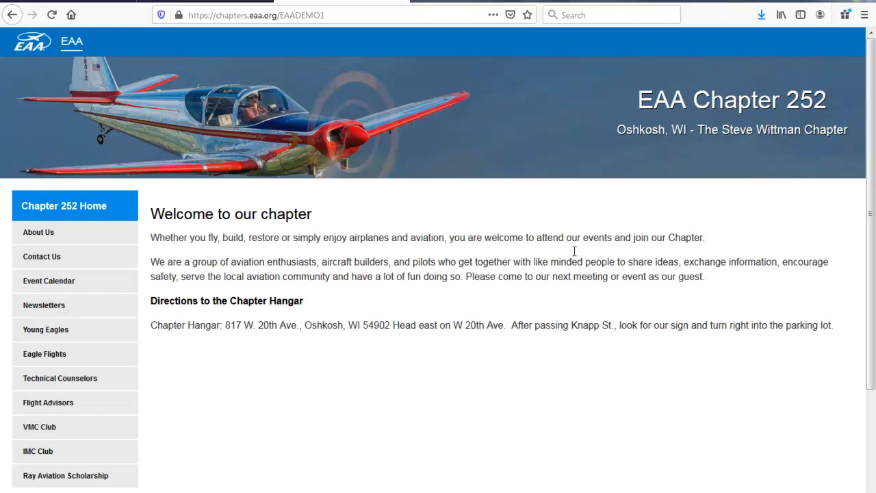
mouse_move(582, 188)
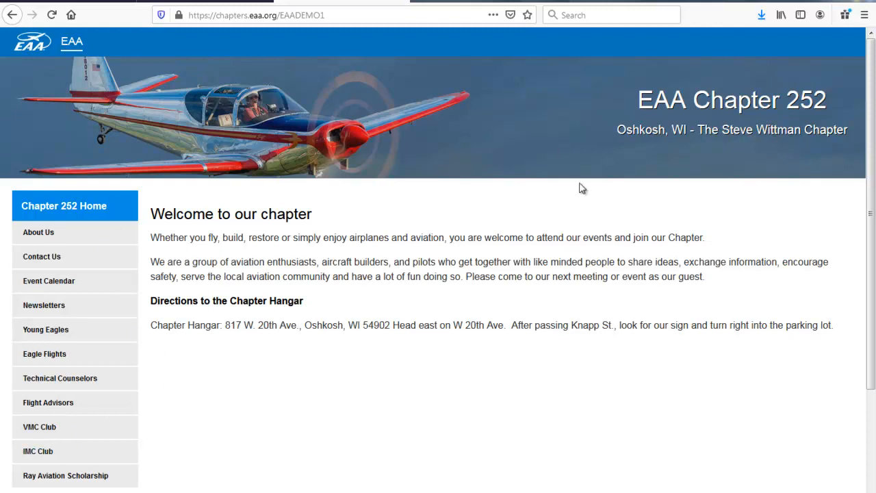
mouse_move(44, 305)
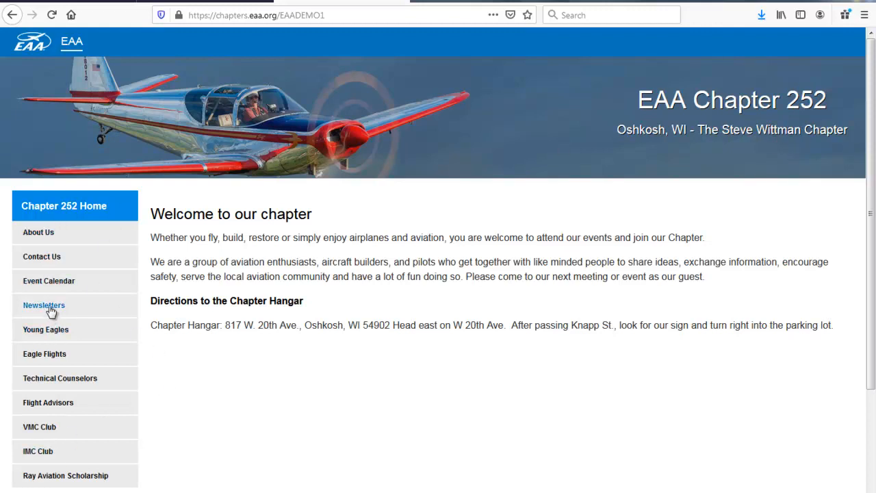
Check the live Newsletters, Young Eagles and Flight Advisors pages, then return to the Content Editor.
left_click(44, 305)
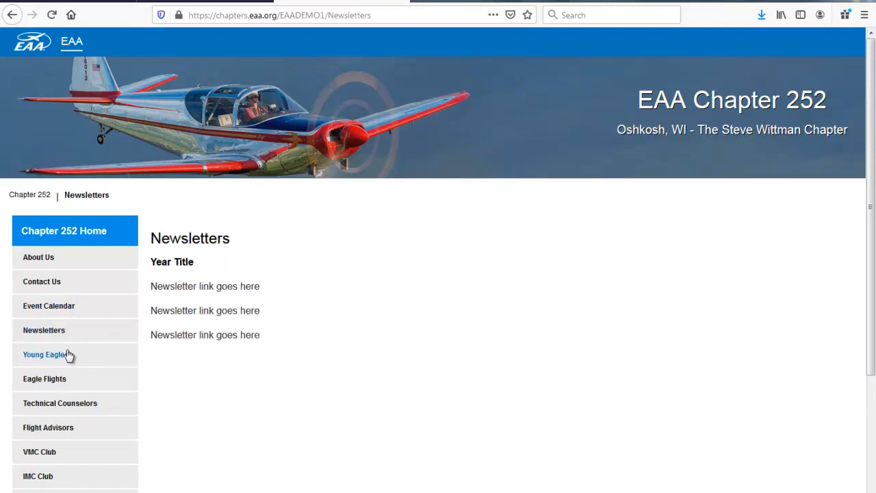
left_click(45, 355)
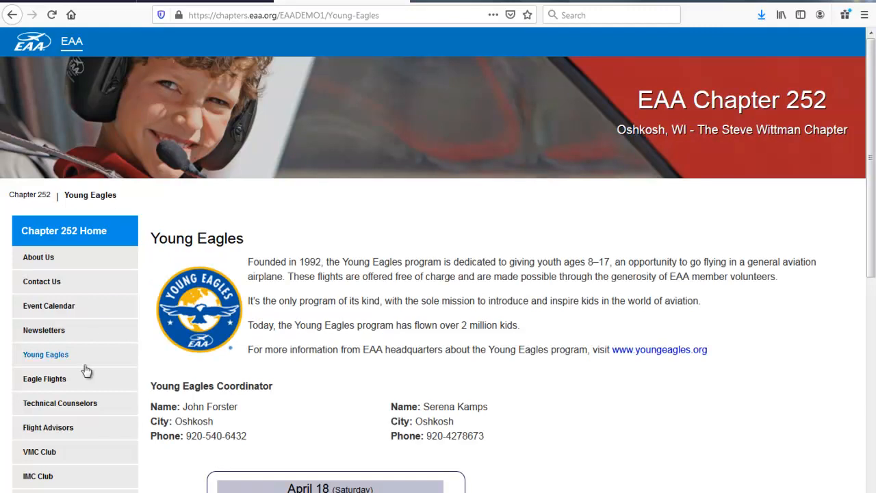
left_click(48, 427)
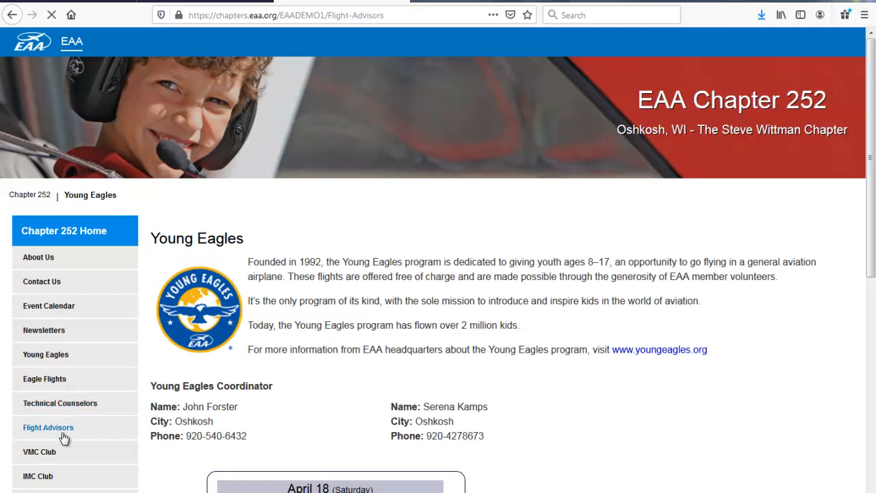
left_click(48, 427)
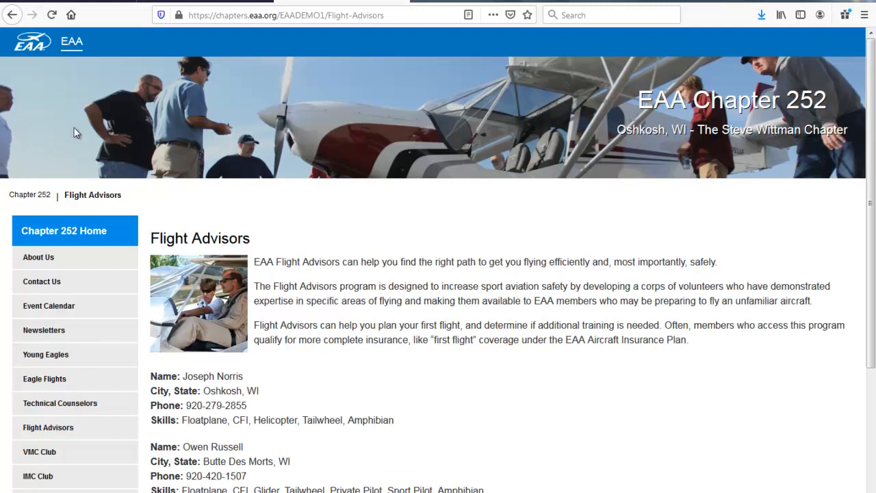
mouse_move(306, 58)
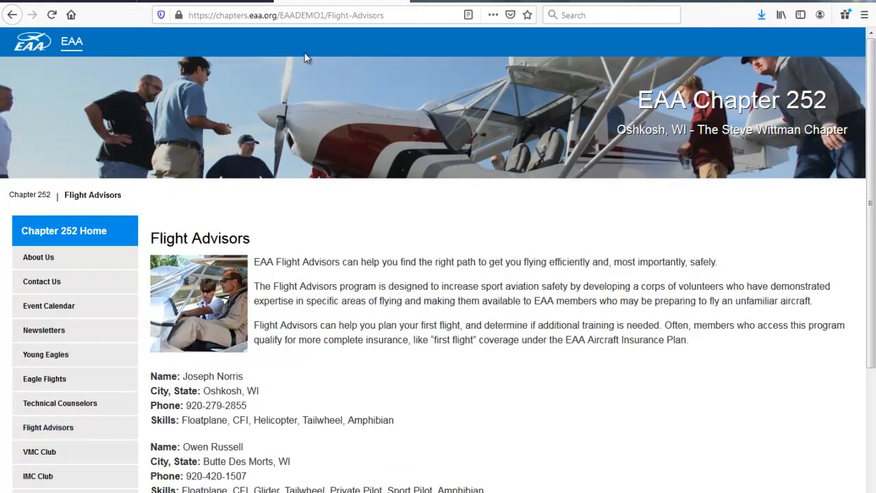
mouse_move(283, 132)
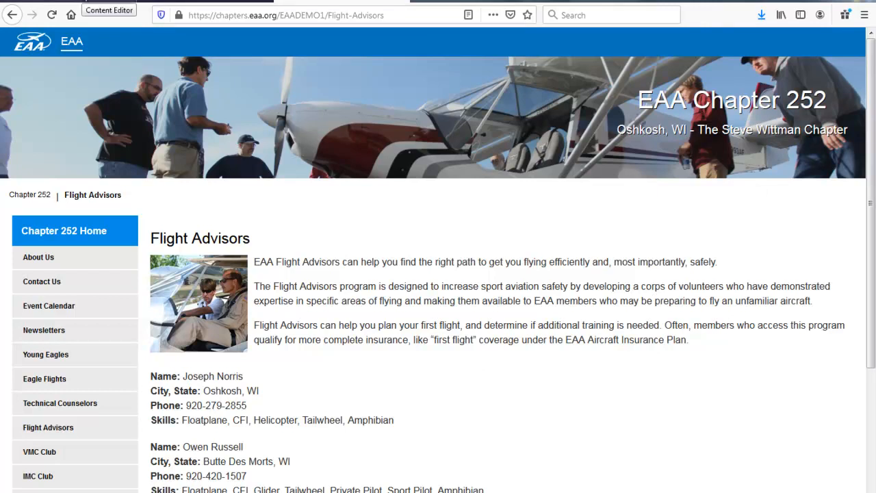
left_click(109, 9)
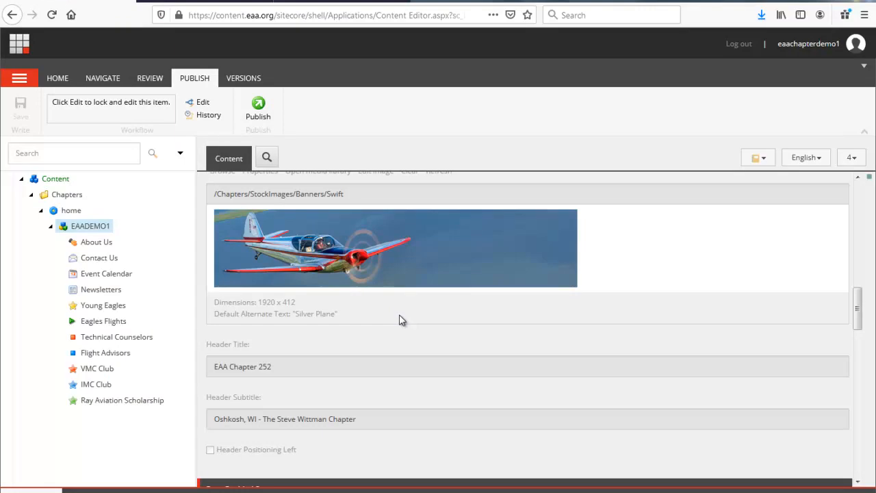
mouse_move(207, 463)
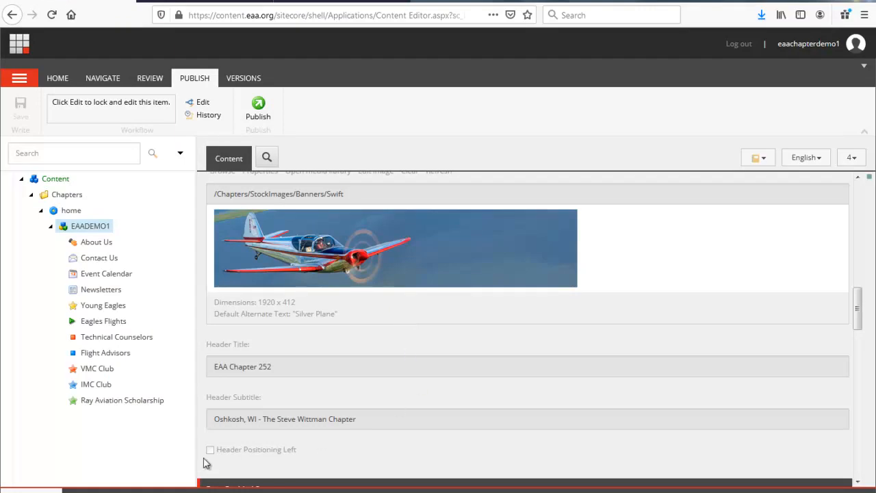
scroll("up", 3)
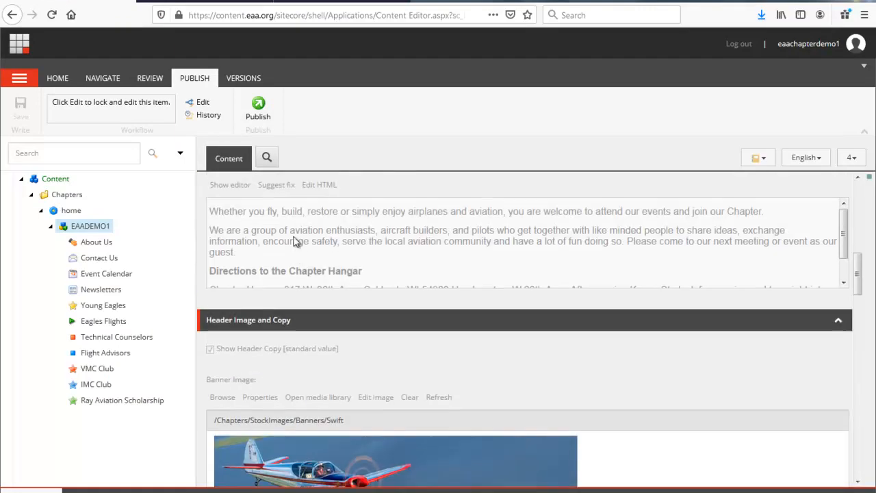
scroll("down", 3)
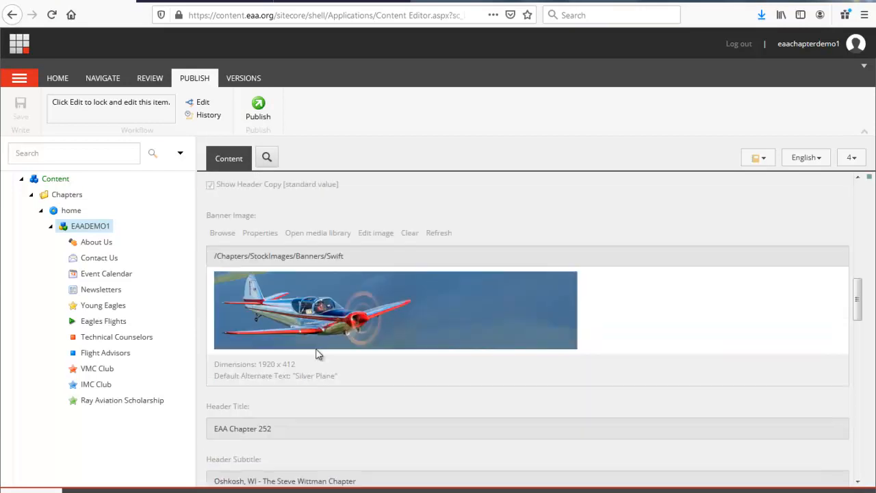
scroll("down", 3)
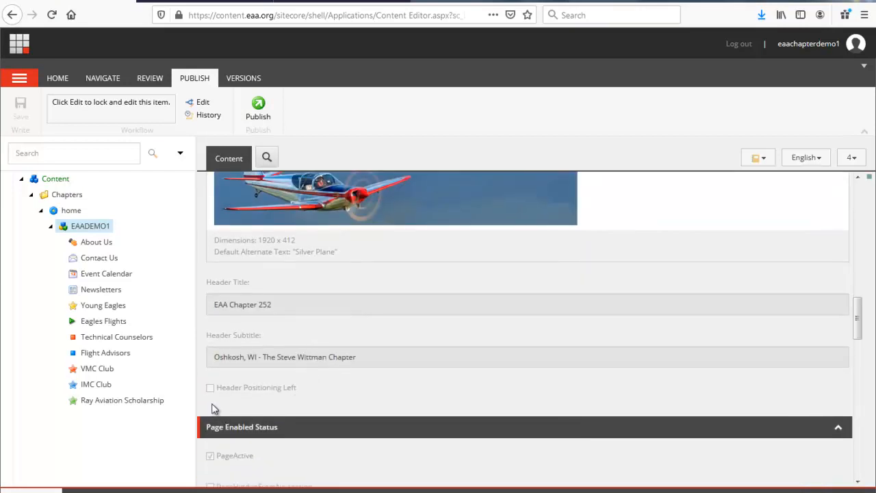
mouse_move(292, 395)
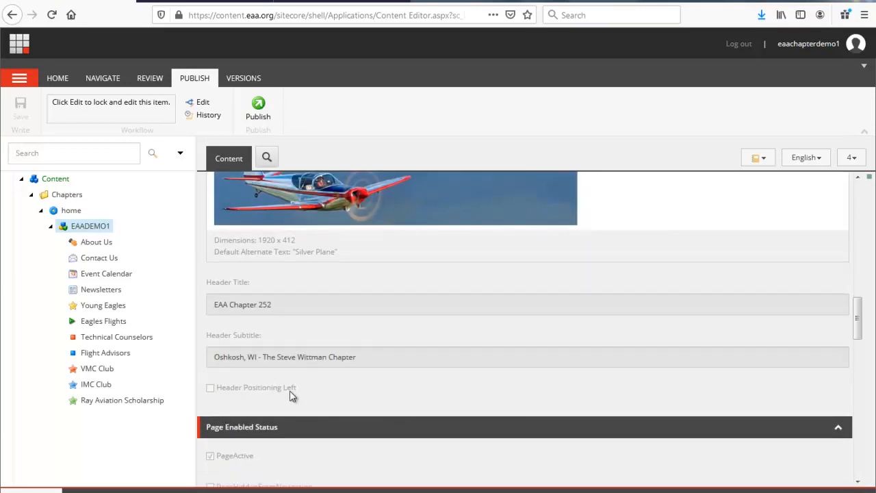
mouse_move(298, 400)
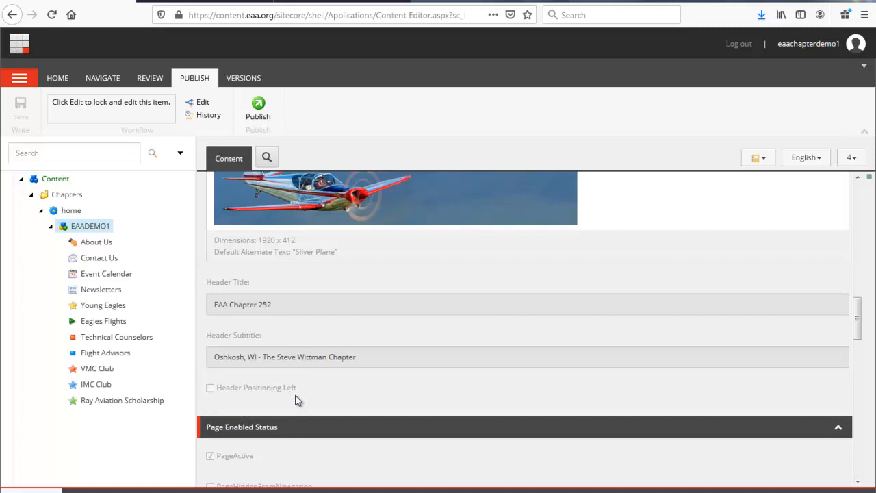
scroll("up", 3)
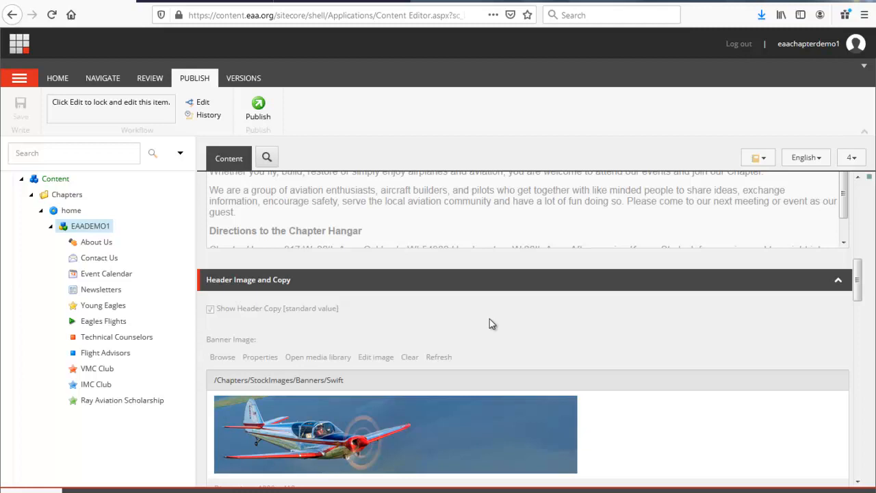
mouse_move(356, 308)
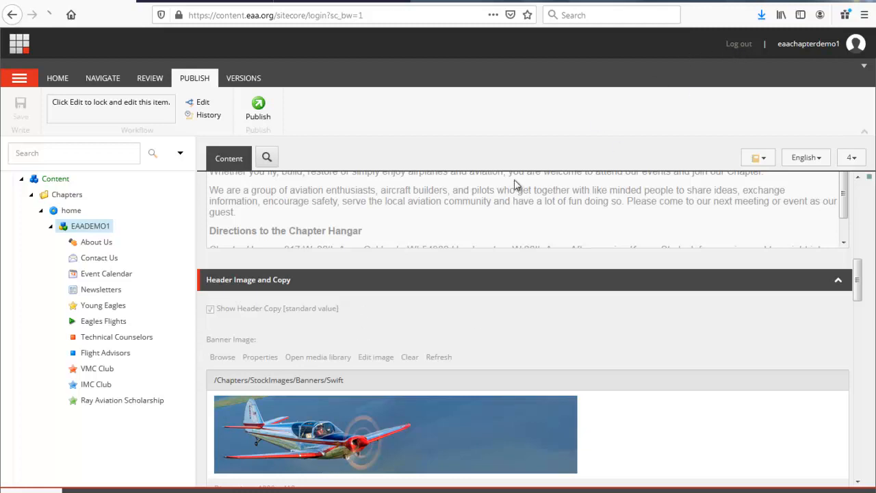
Log out of Sitecore and select the User Name box on the login page.
left_click(739, 44)
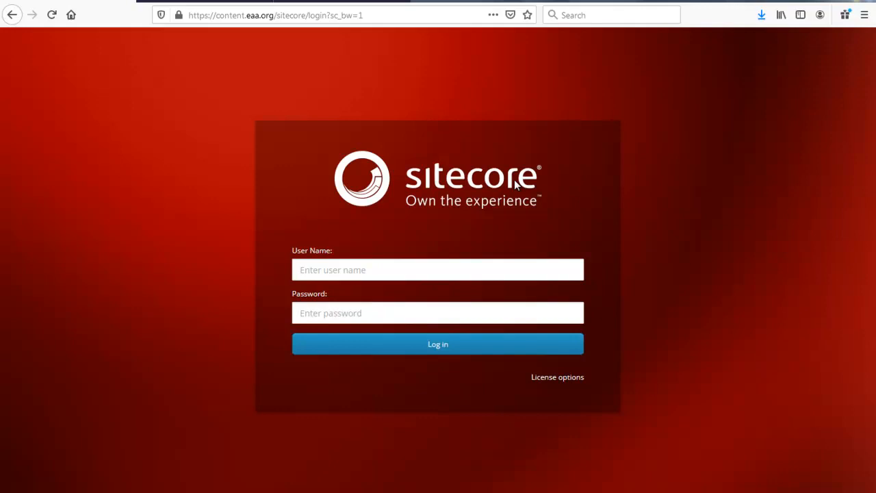
left_click(438, 269)
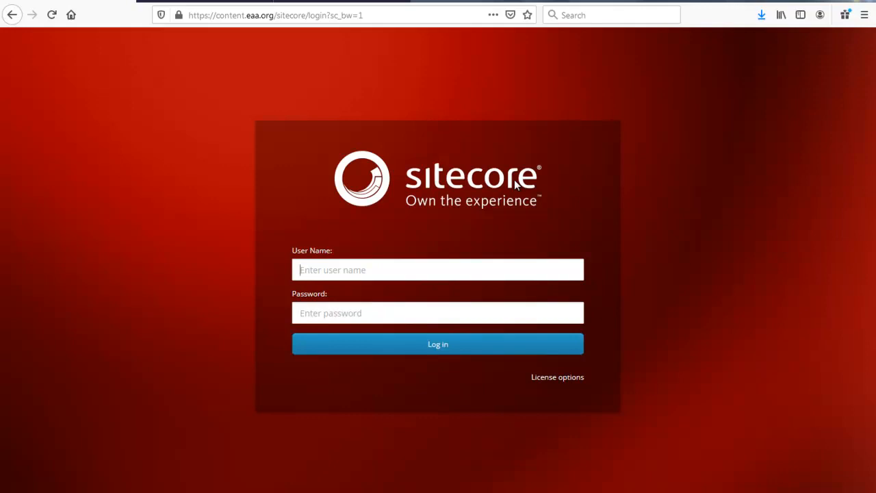